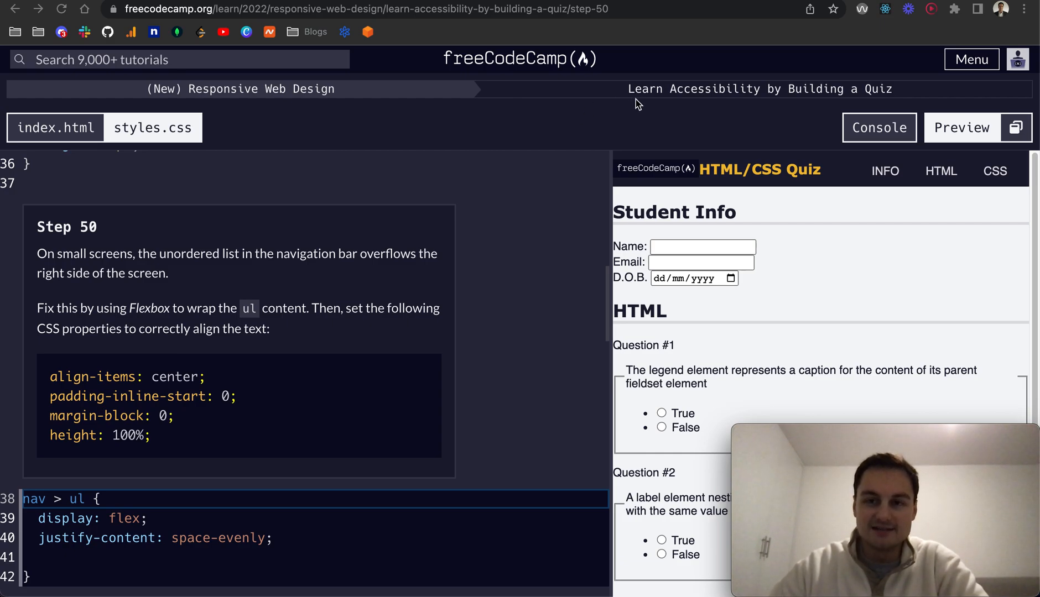
{"action": "mouse_move", "coordinate": [253, 108]}
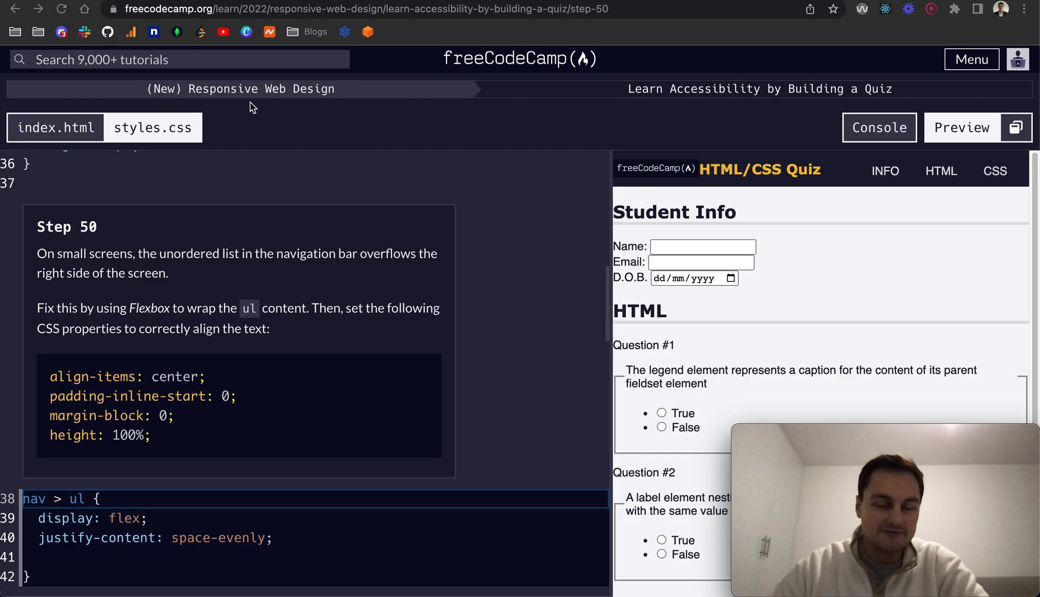
{"action": "mouse_move", "coordinate": [234, 322]}
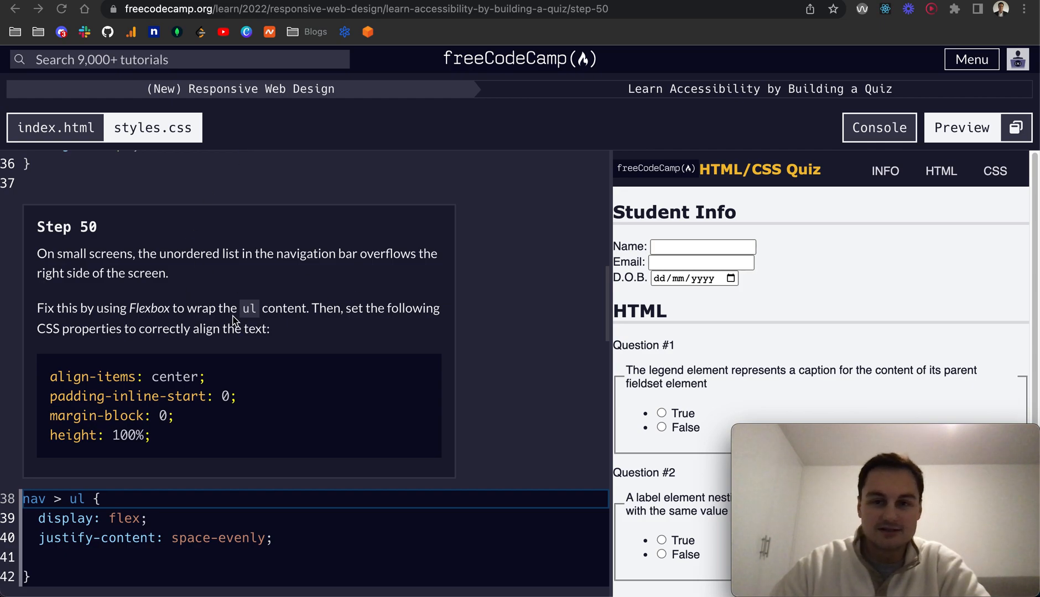
{"action": "mouse_move", "coordinate": [156, 565]}
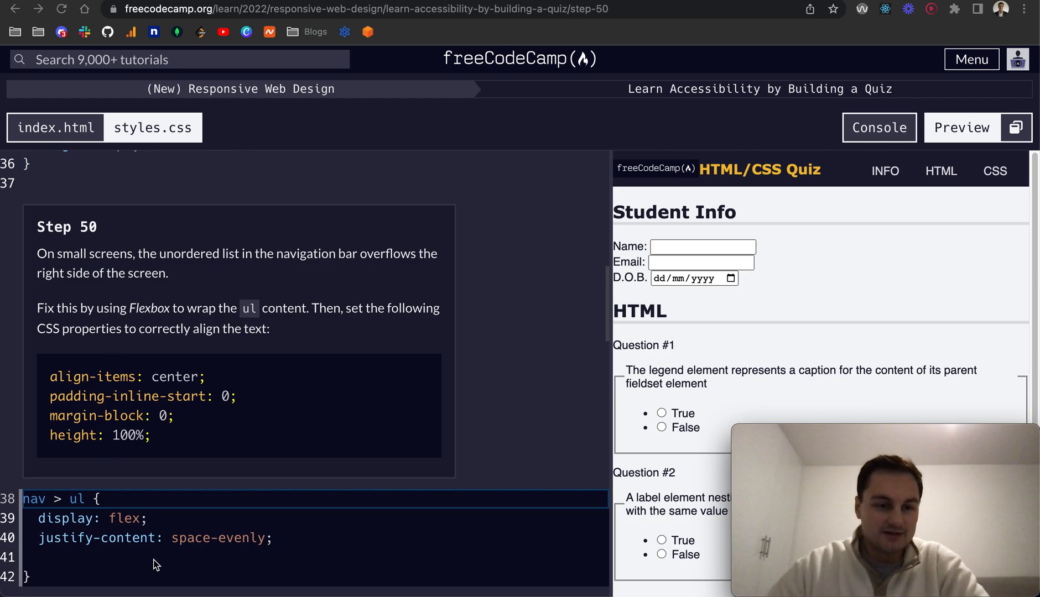
{"action": "mouse_move", "coordinate": [117, 278]}
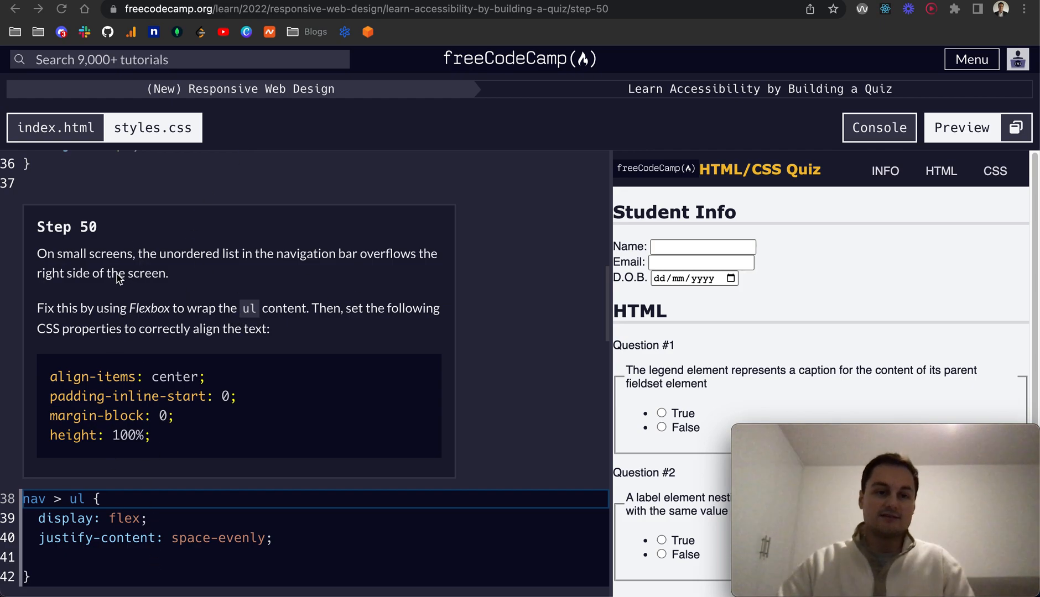
{"action": "mouse_move", "coordinate": [551, 234]}
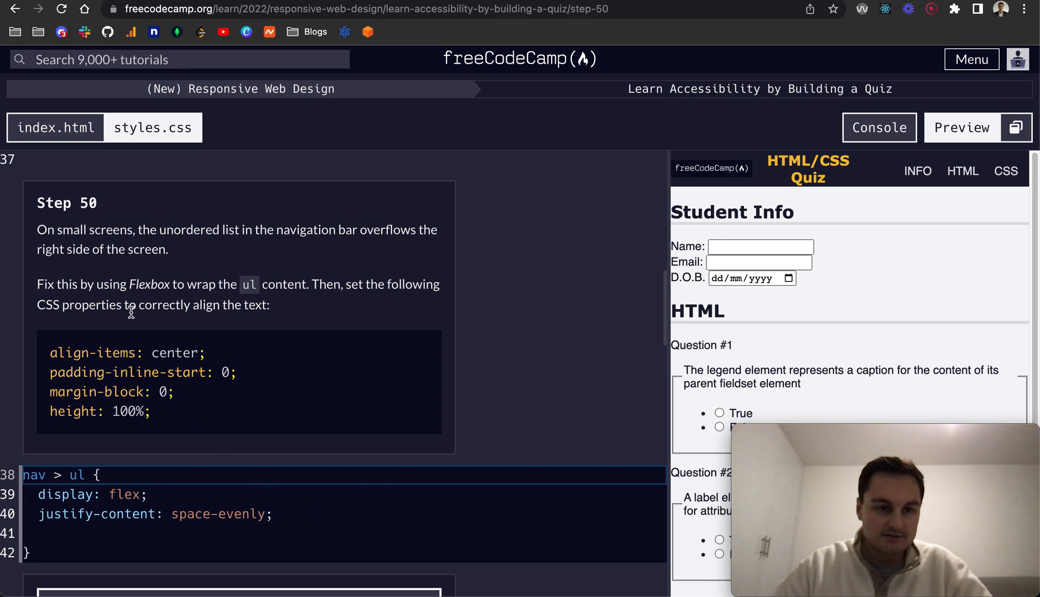
Add align-items, padding-inline-start 0, margin-block 0 and height 100% to nav > ul and run the check.
{"action": "scroll", "scroll_direction": "down", "scroll_amount": 3}
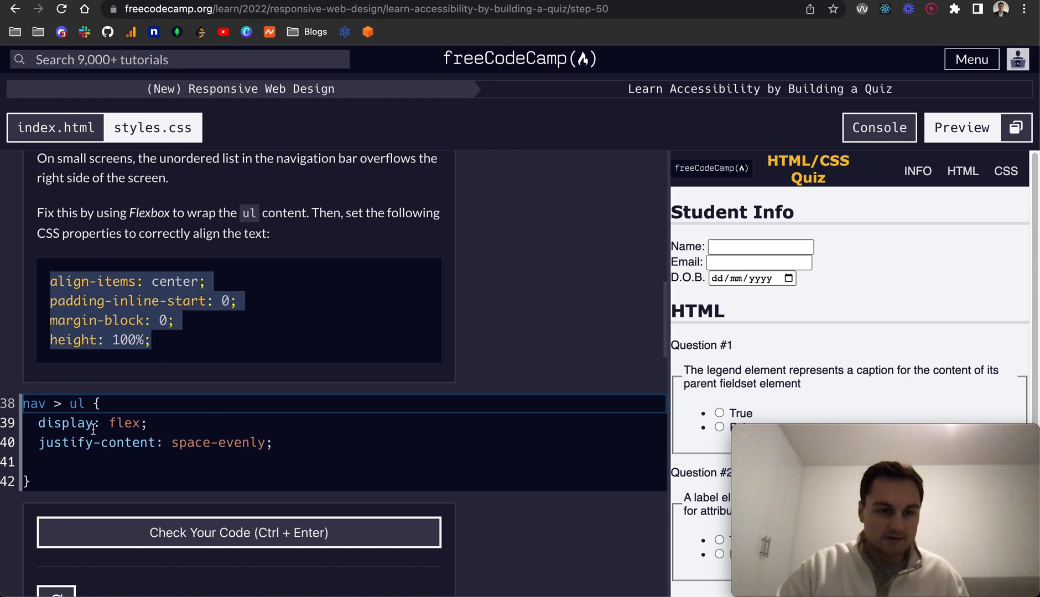
{"action": "mouse_move", "coordinate": [169, 266]}
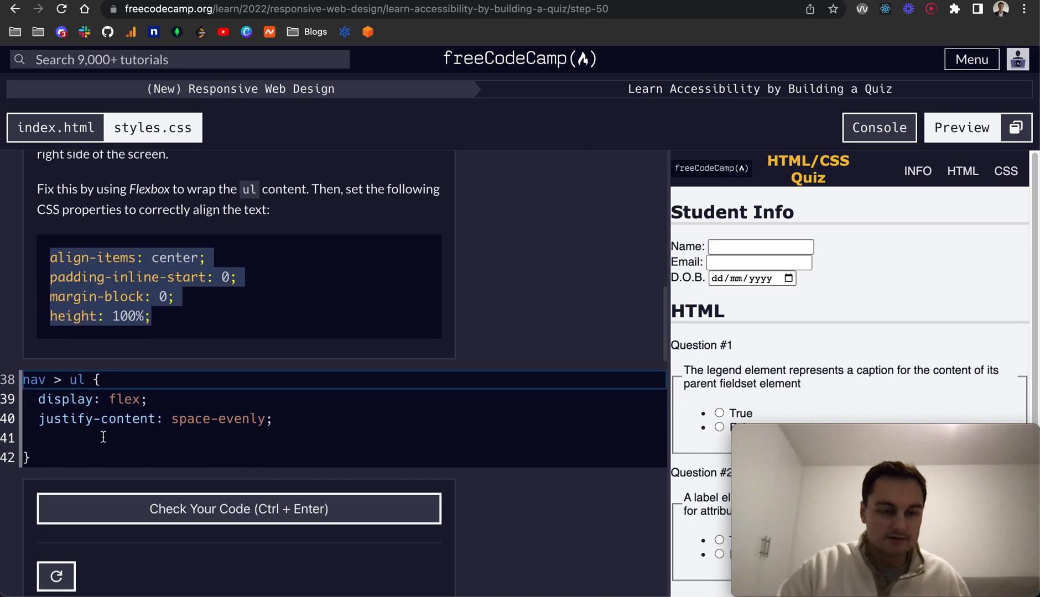
{"action": "left_click", "coordinate": [104, 438]}
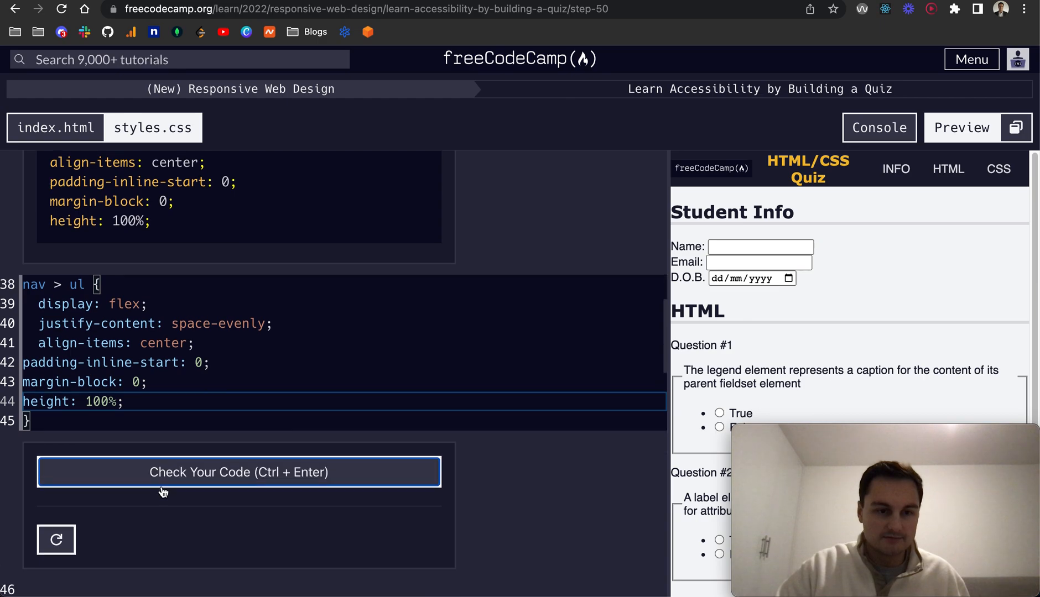
{"action": "left_click", "coordinate": [238, 472]}
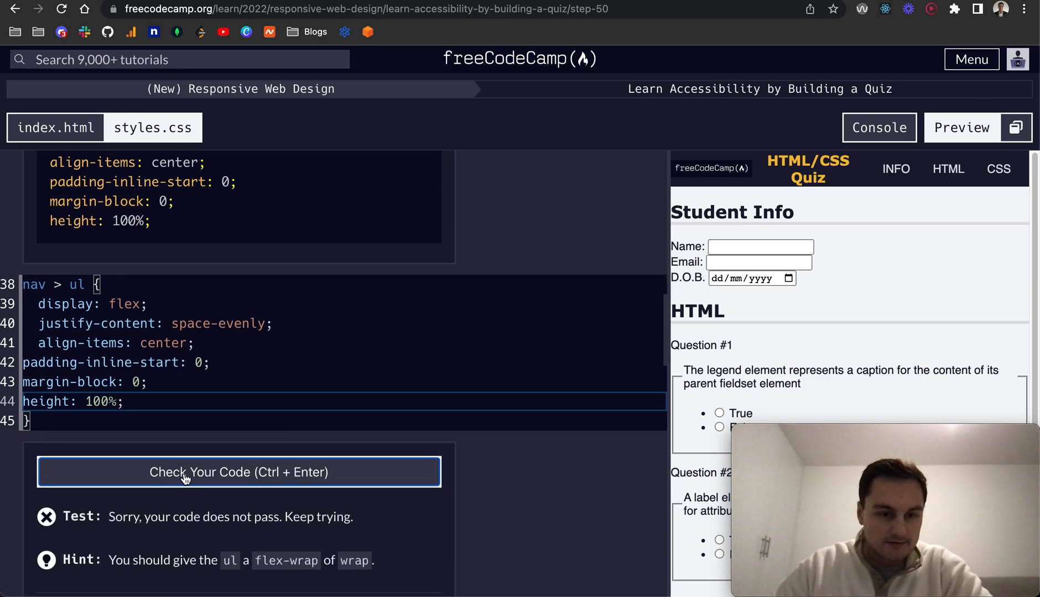
Add flex-wrap: wrap after justify-content in the nav > ul rule.
{"action": "scroll", "scroll_direction": "up", "scroll_amount": 3}
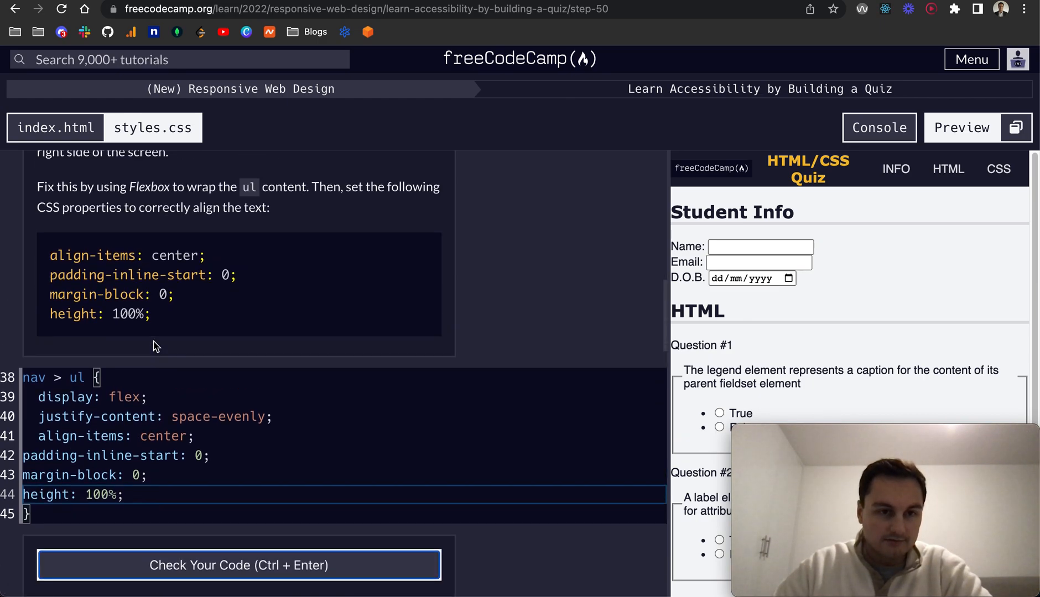
{"action": "left_click", "coordinate": [238, 565]}
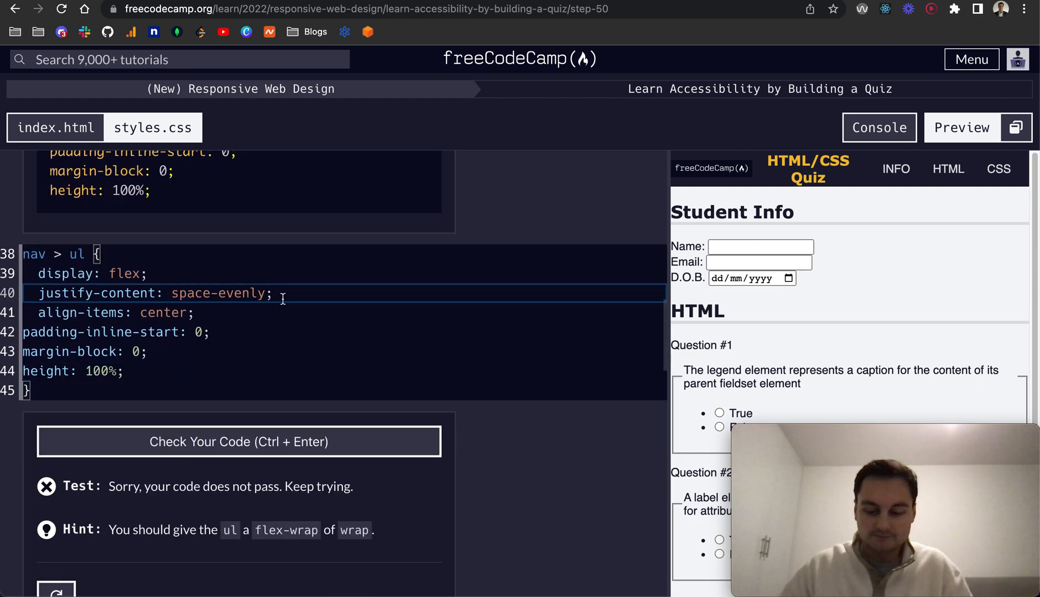
{"action": "type", "text": "flex-wrap:"}
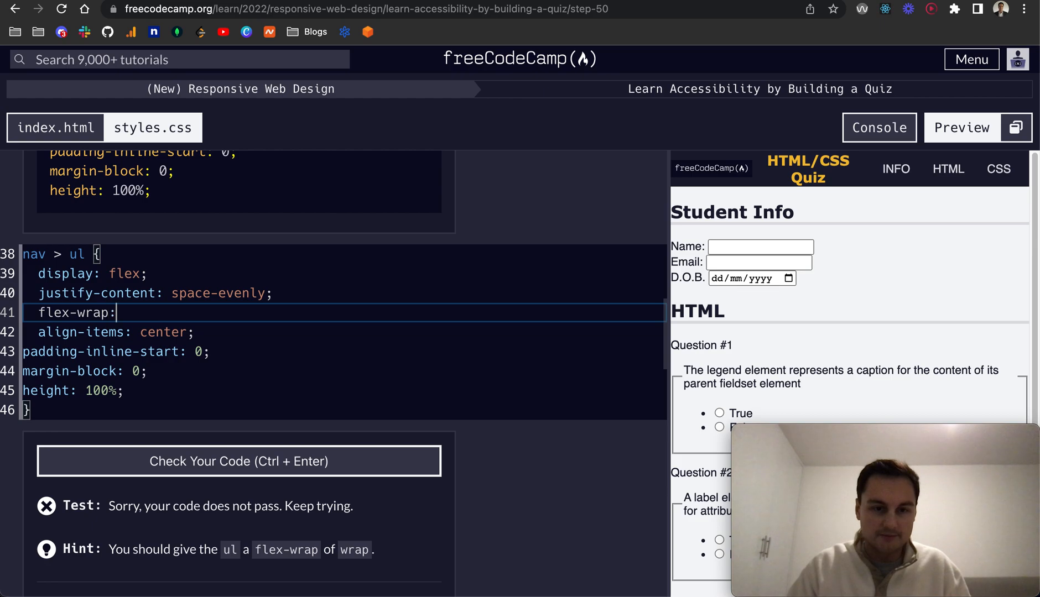
{"action": "type", "text": "wrap;"}
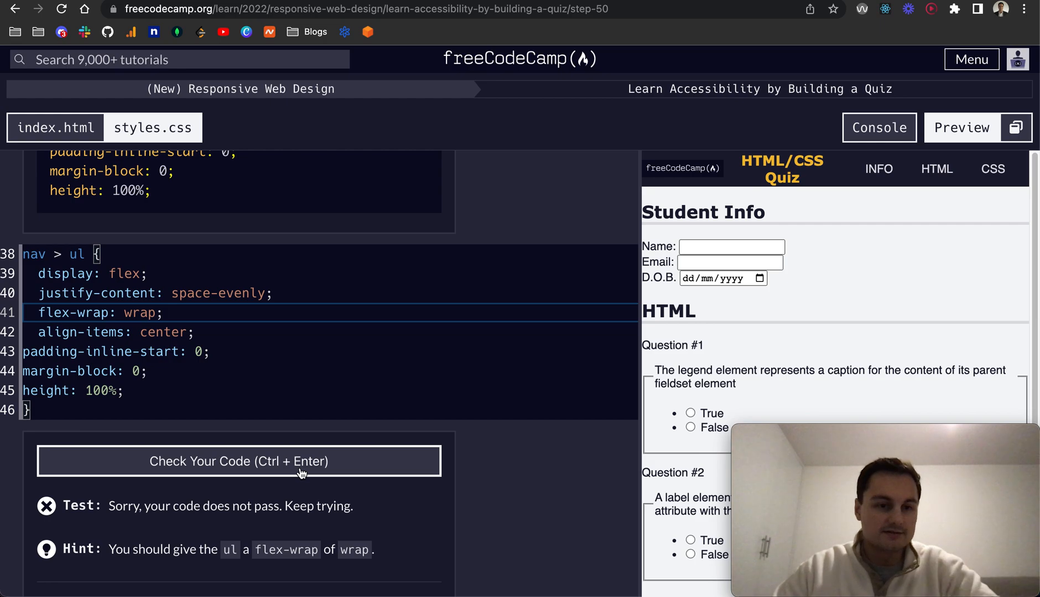
{"action": "mouse_move", "coordinate": [214, 423]}
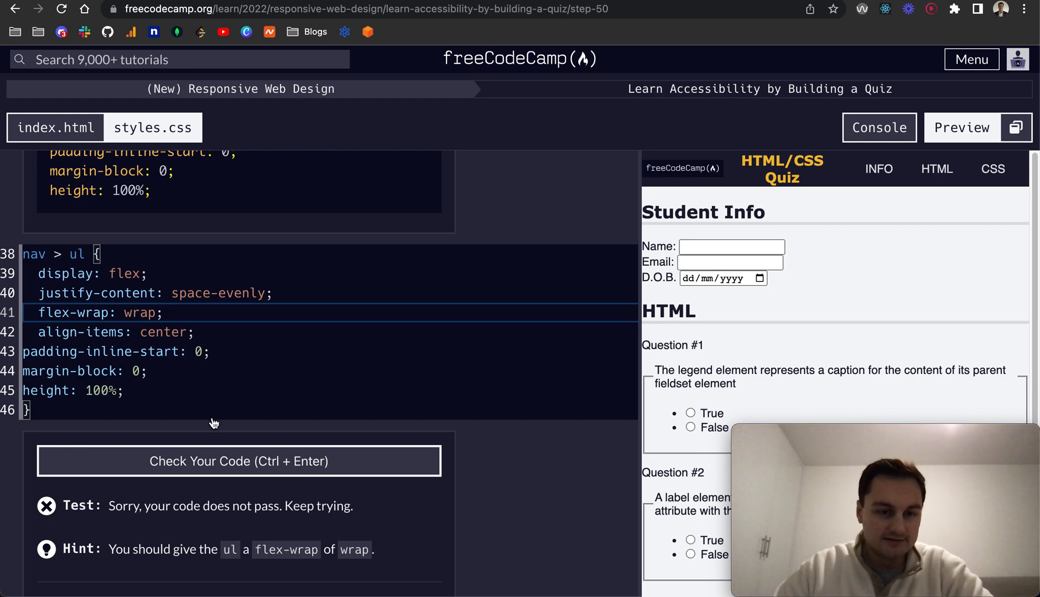
{"action": "mouse_move", "coordinate": [284, 457]}
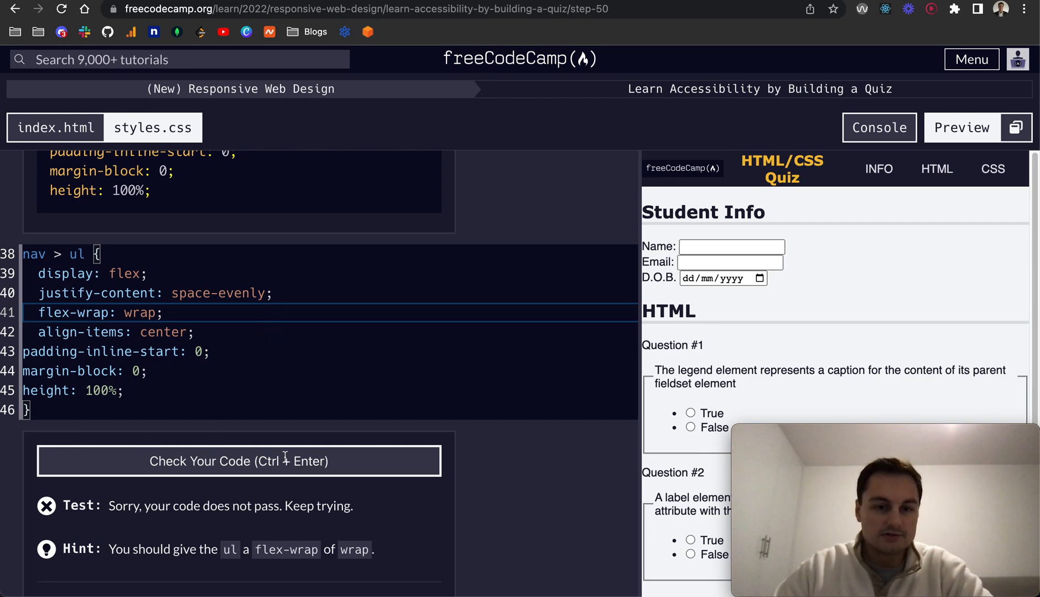
{"action": "scroll", "scroll_direction": "down", "scroll_amount": 3}
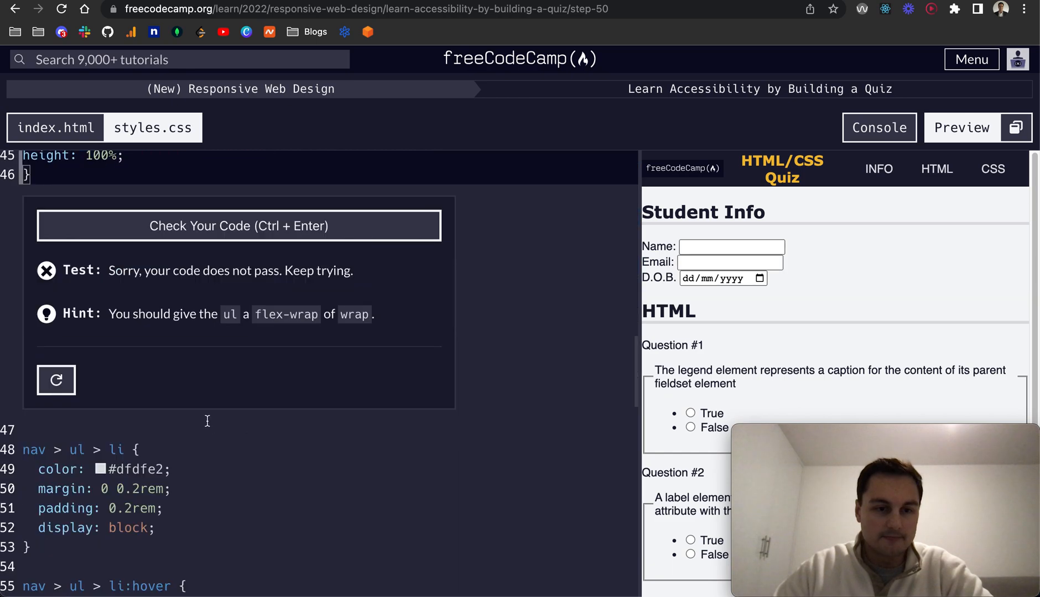
Rerun the check so step 50 passes and submit it to reach step 51.
{"action": "left_click", "coordinate": [238, 226]}
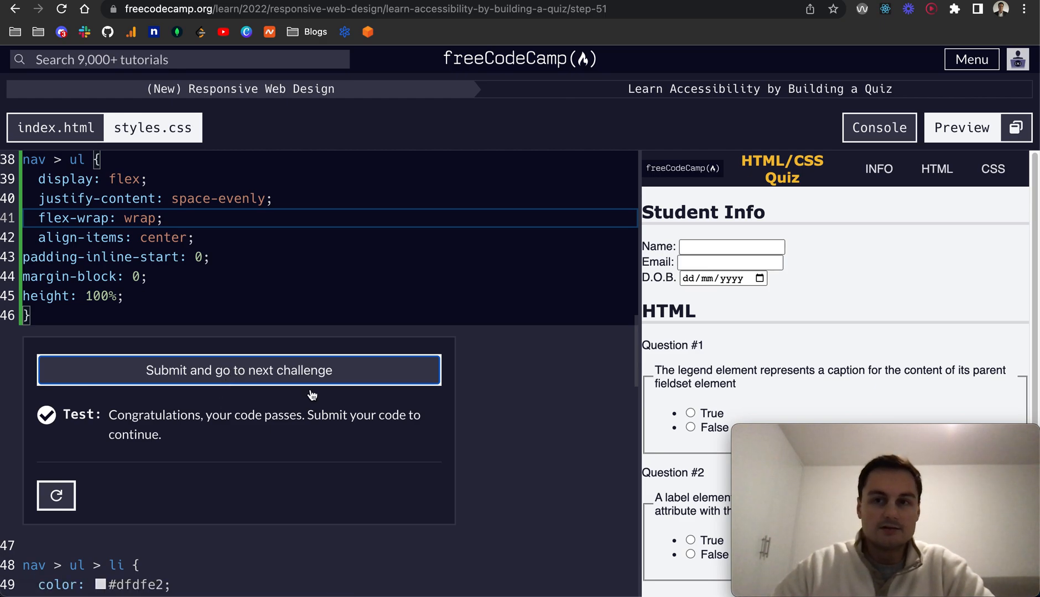
{"action": "left_click", "coordinate": [238, 370]}
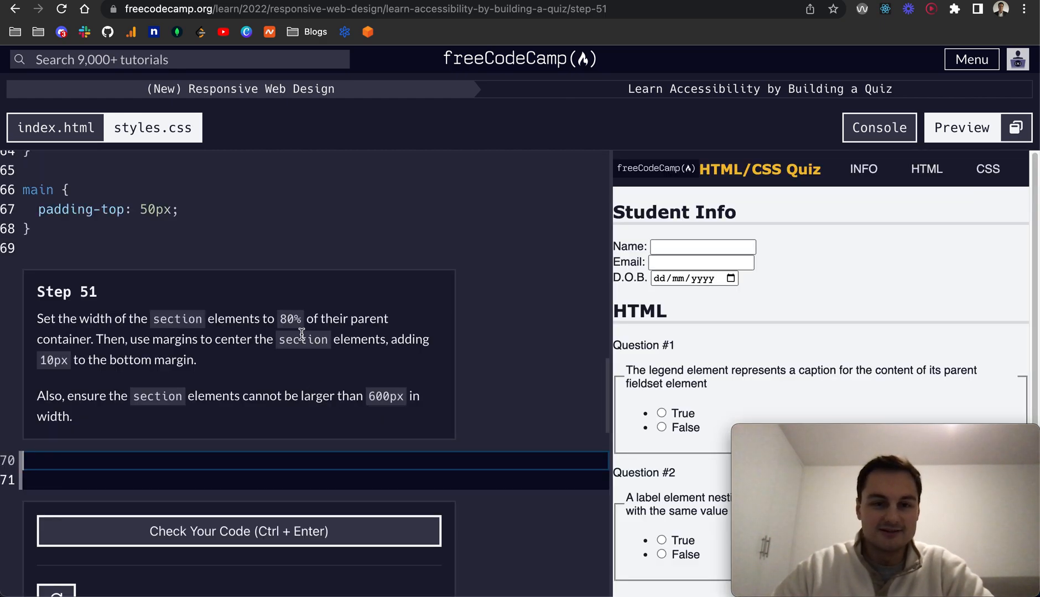
{"action": "mouse_move", "coordinate": [43, 336]}
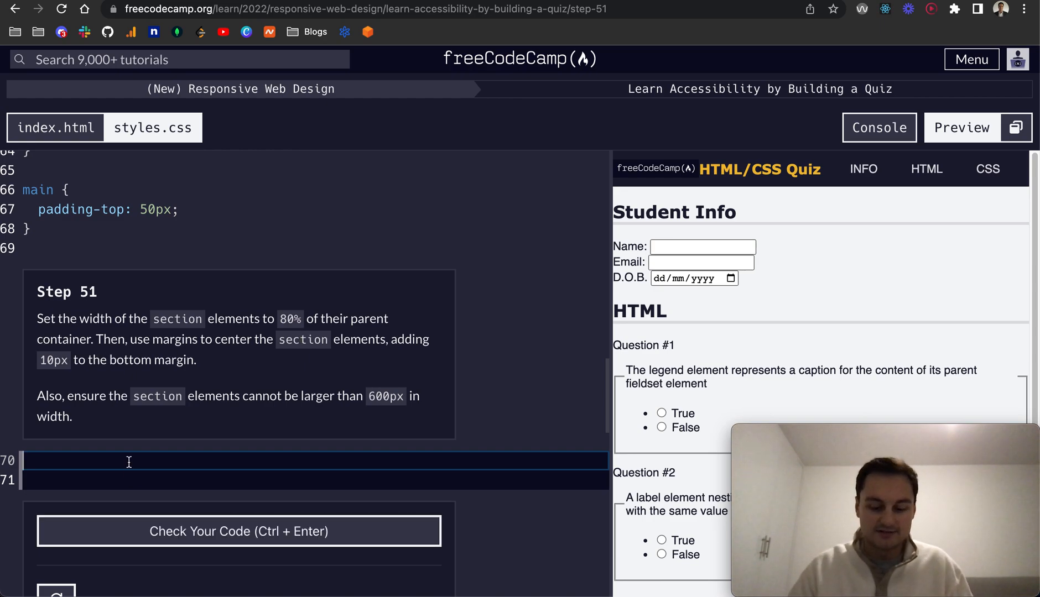
Create a section rule with width 80% and margin 0 auto.
{"action": "type", "text": "section {"}
{"action": "left_click", "coordinate": [317, 480]}
{"action": "type", "text": "width:"}
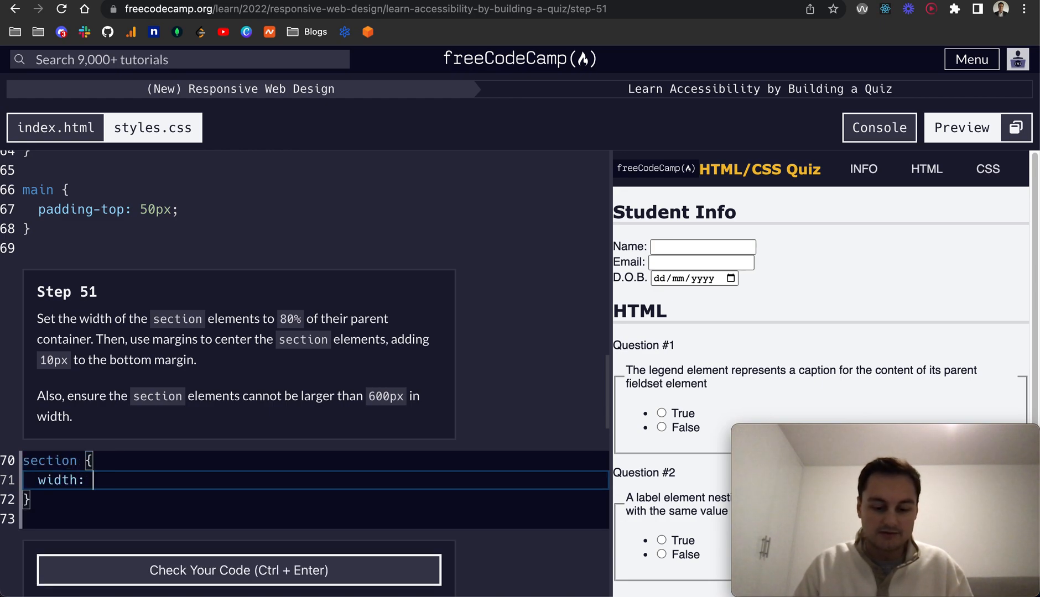
{"action": "type", "text": "80%;"}
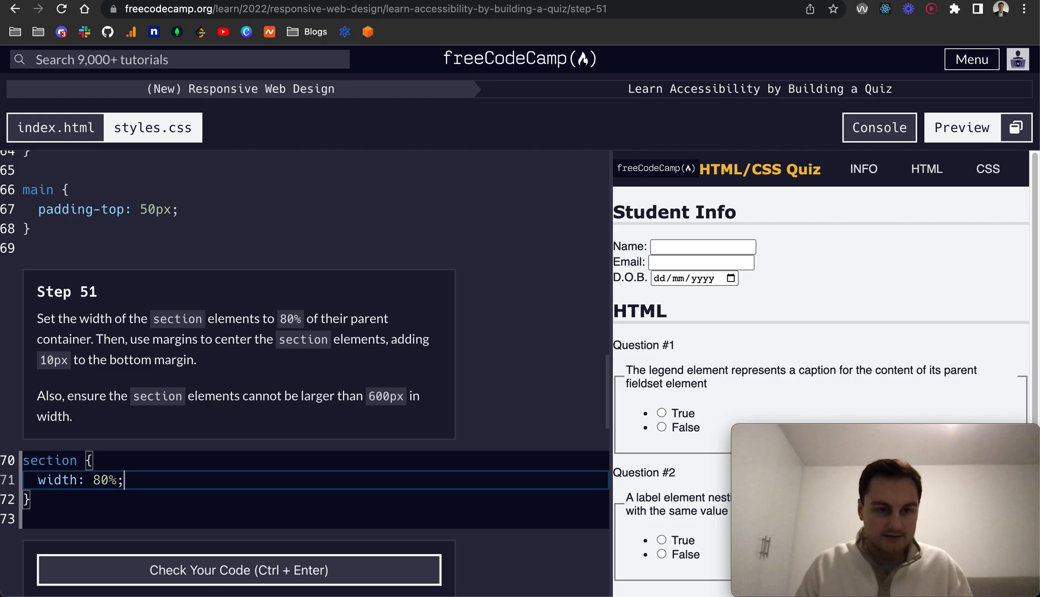
{"action": "key", "text": "Return"}
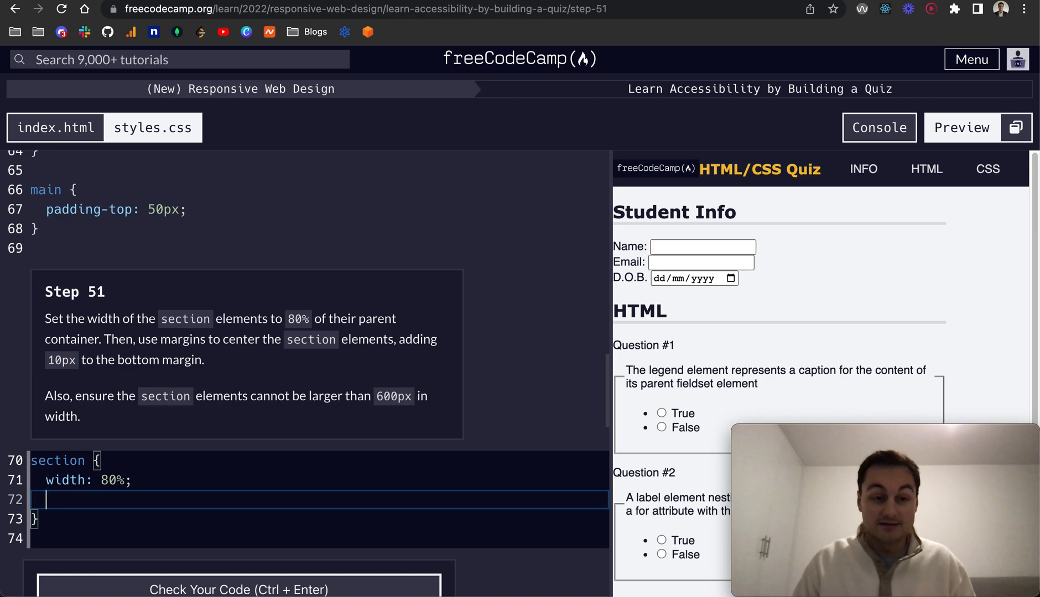
{"action": "type", "text": "mar"}
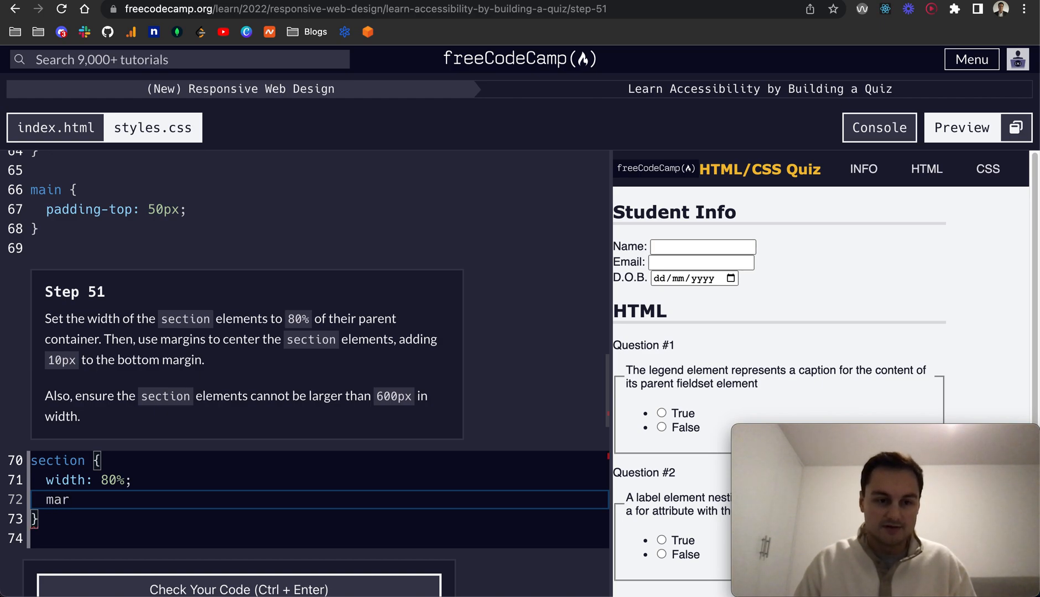
{"action": "type", "text": "gin:"}
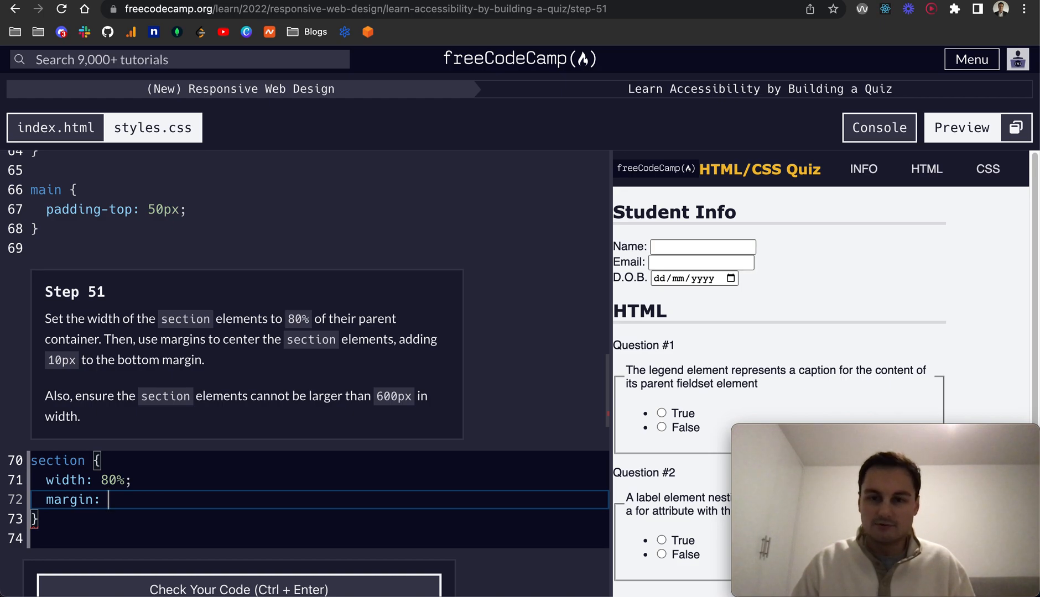
{"action": "type", "text": "0 auto"}
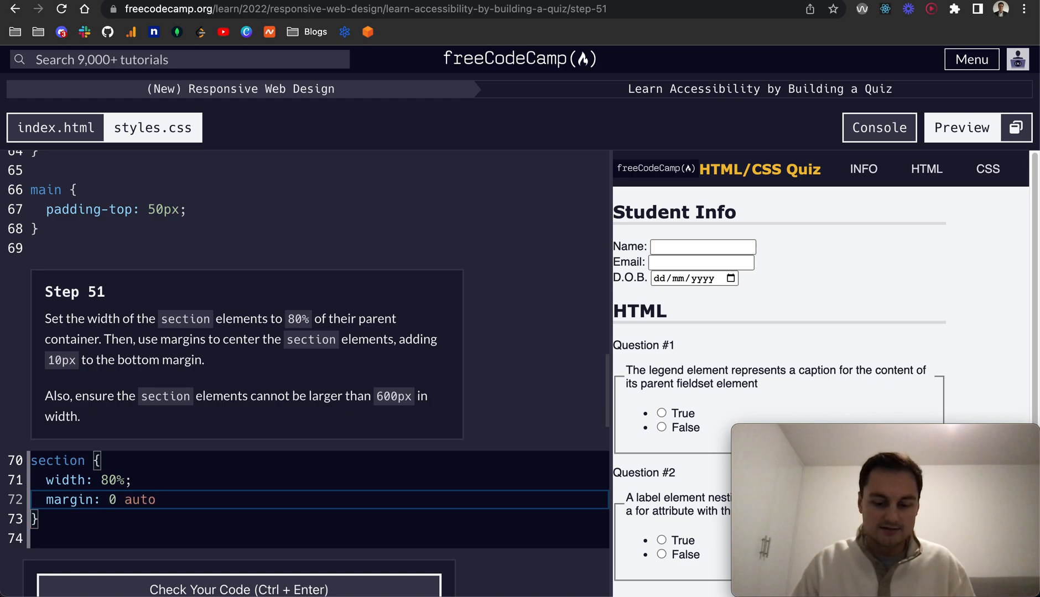
{"action": "type", "text": ";"}
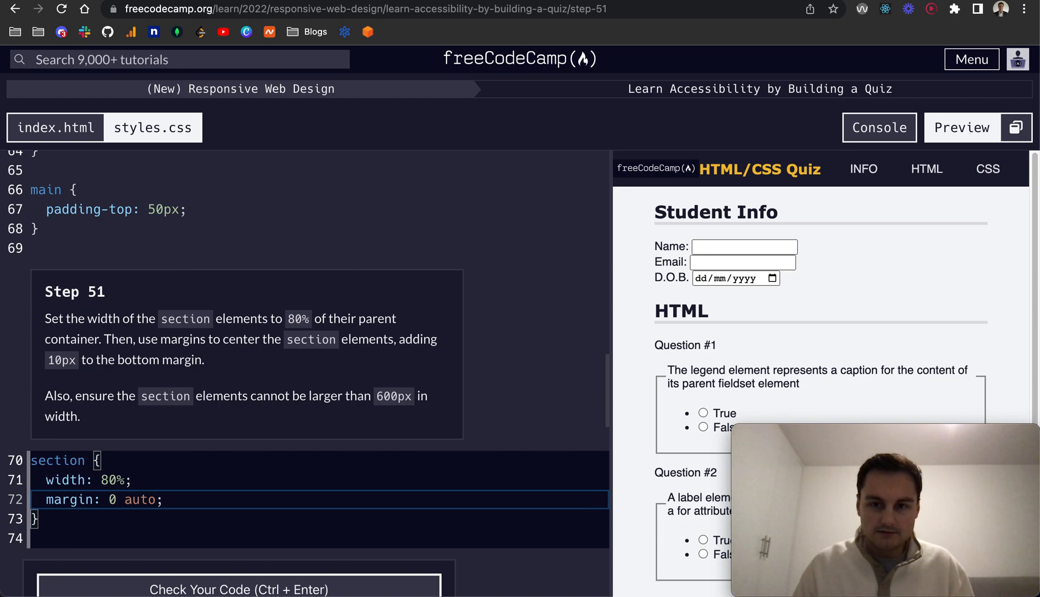
Add max-width 600px and a four-value margin-bottom with 10px to the section rule.
{"action": "type", "text": "max-"}
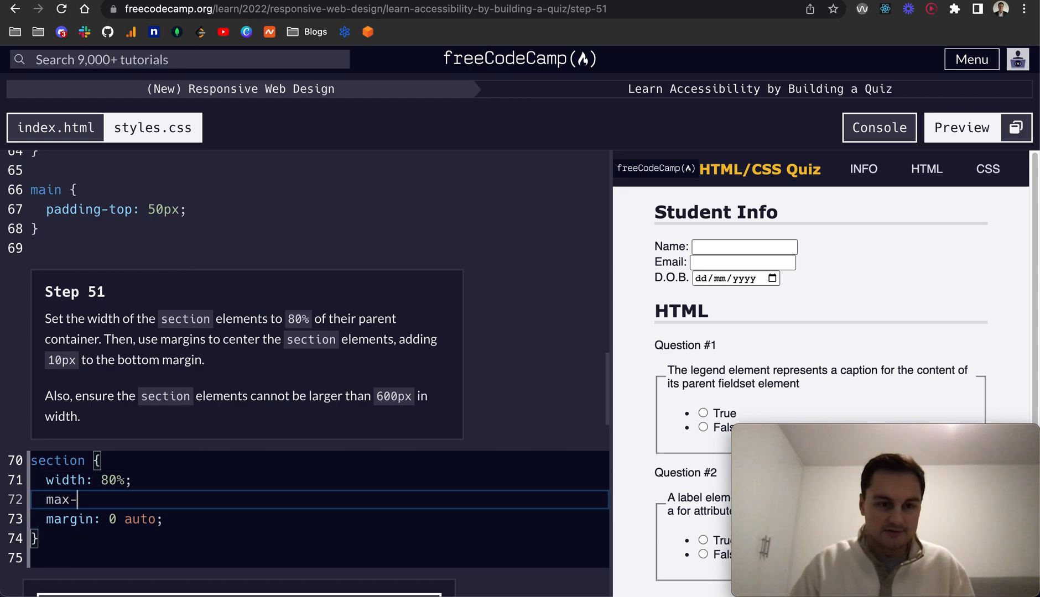
{"action": "type", "text": "width:"}
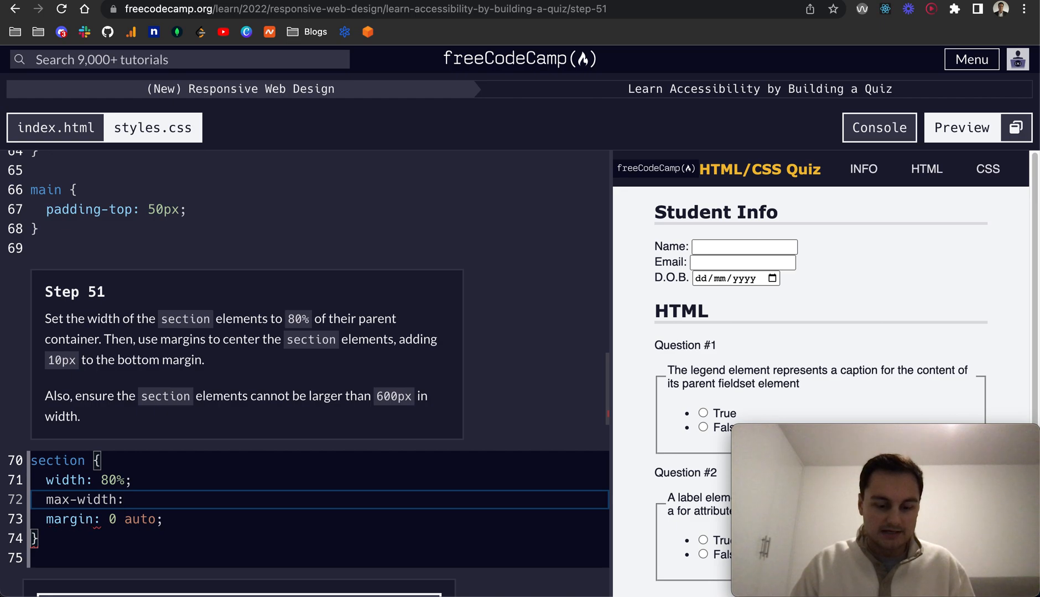
{"action": "type", "text": "600px;"}
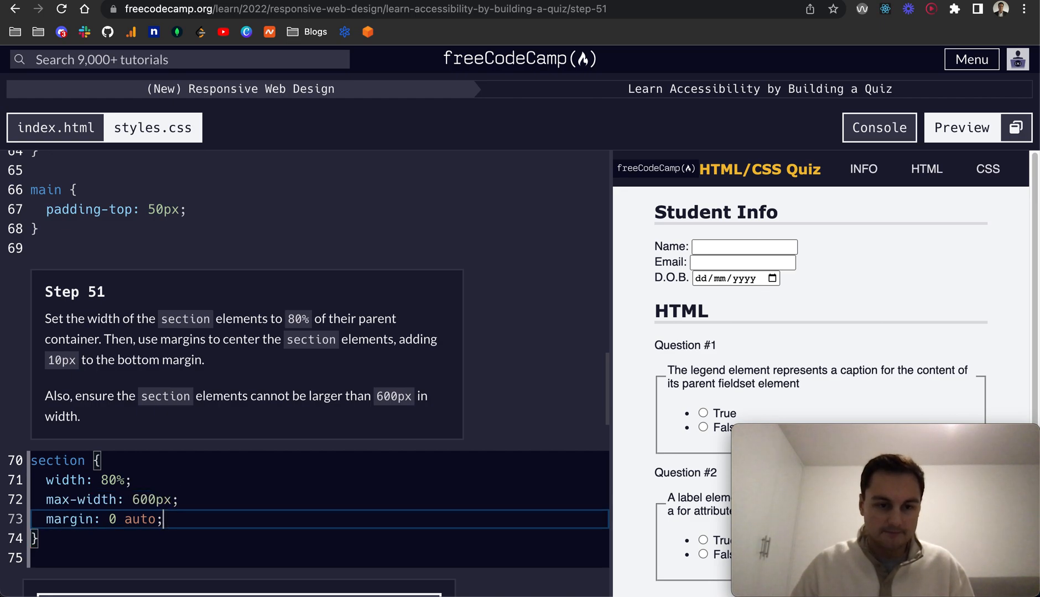
{"action": "type", "text": "margin-t"}
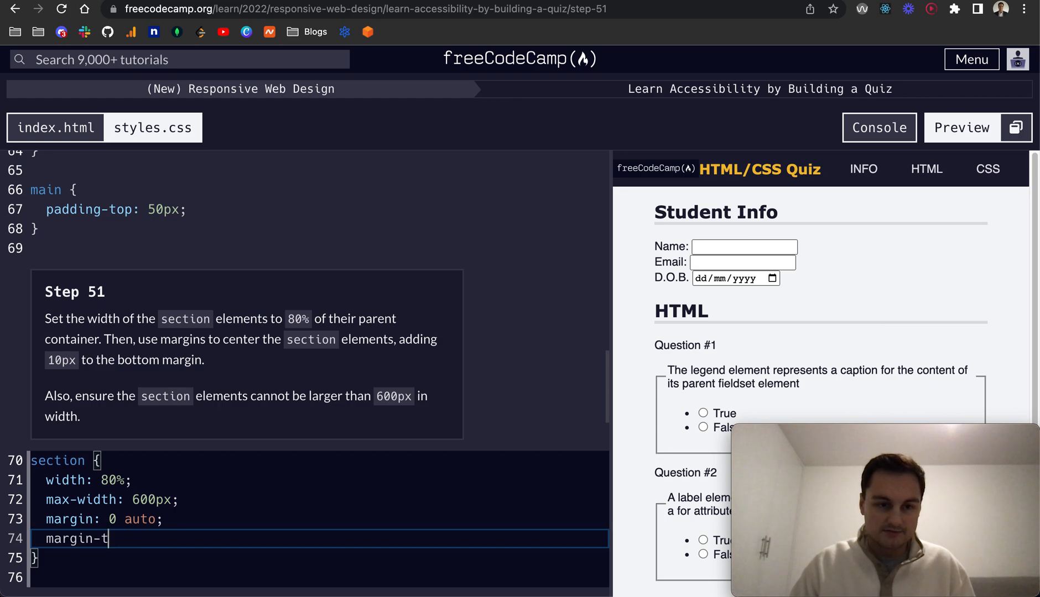
{"action": "type", "text": "ottom:"}
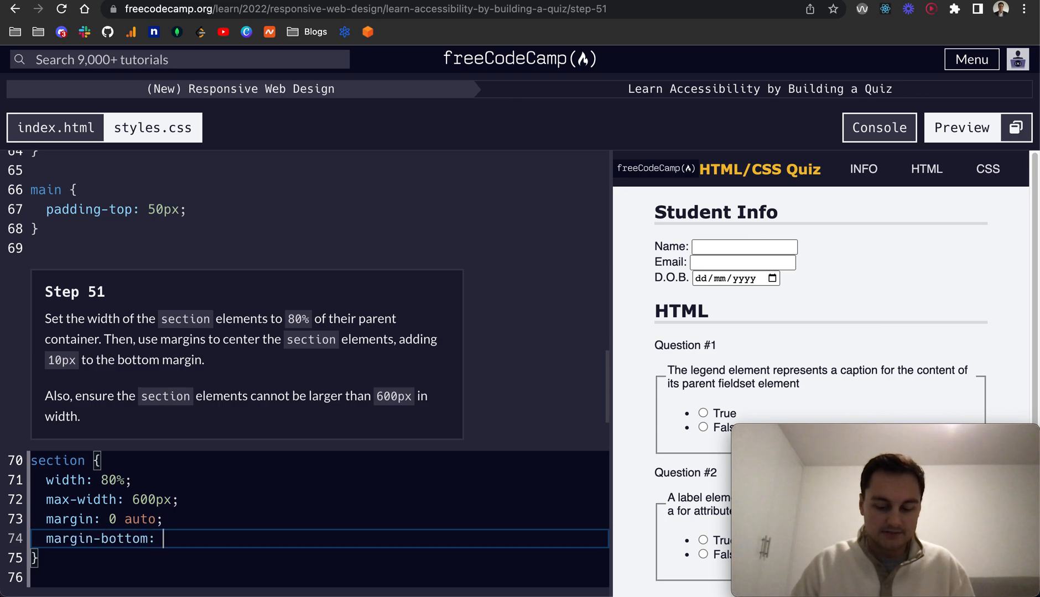
{"action": "type", "text": "0"}
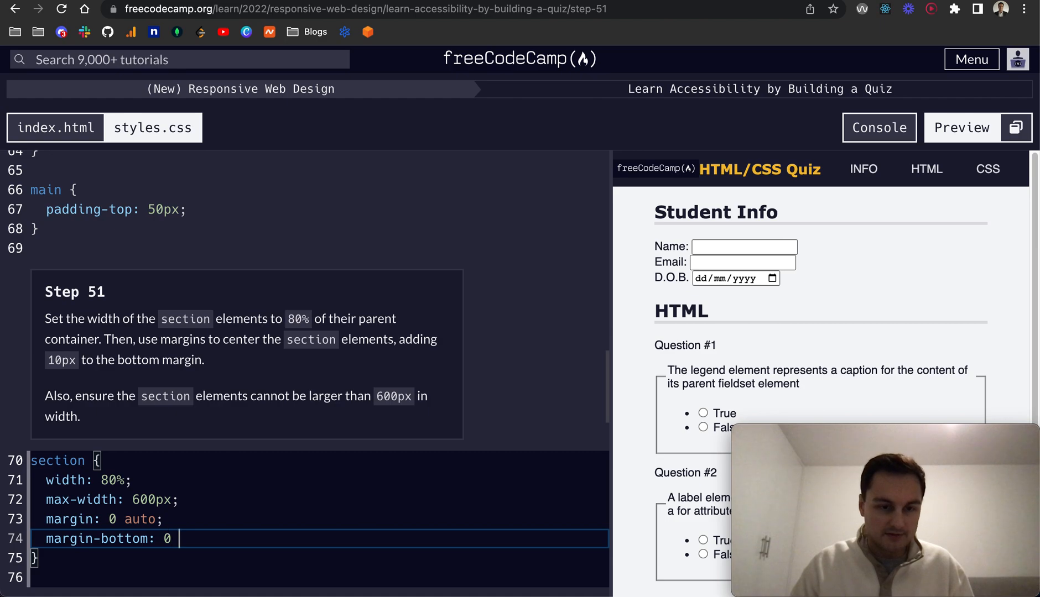
{"action": "type", "text": "10px 0 0"}
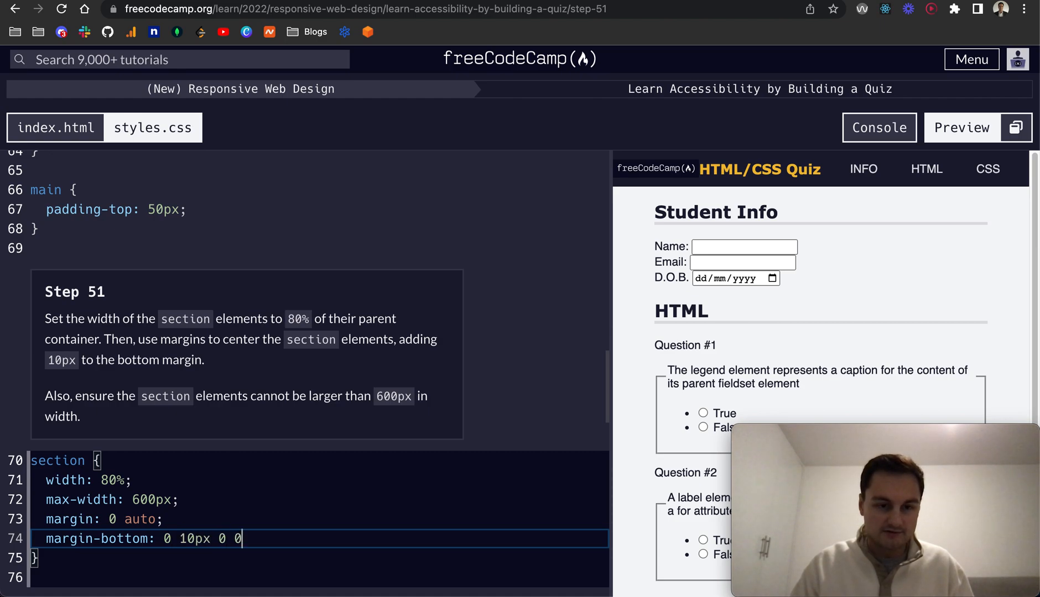
{"action": "type", "text": ";"}
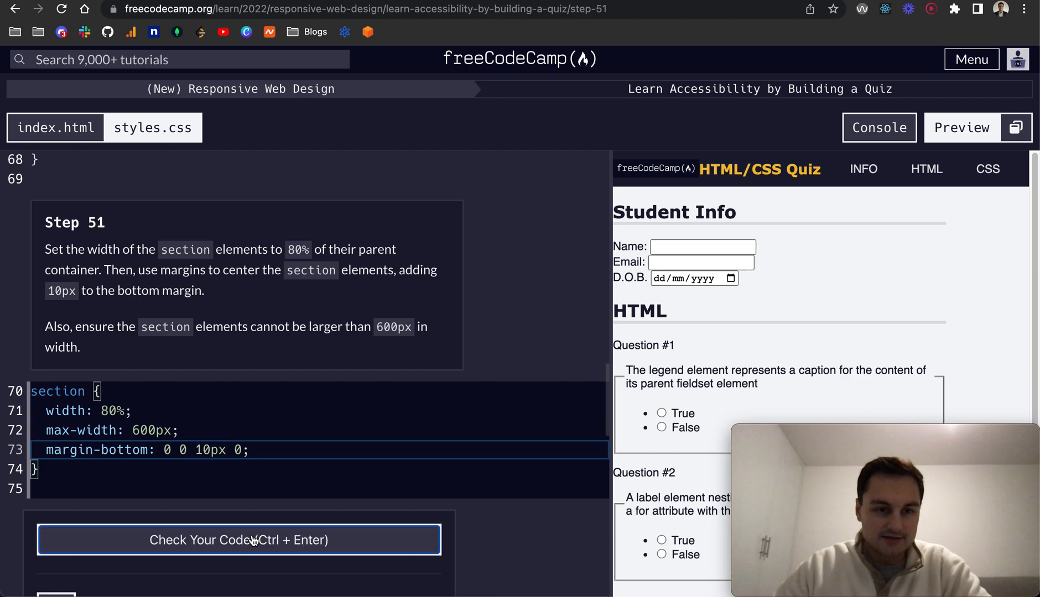
Run the check, then rewrite the section margins as margin-top 0 and margin-bottom 10px.
{"action": "left_click", "coordinate": [239, 538]}
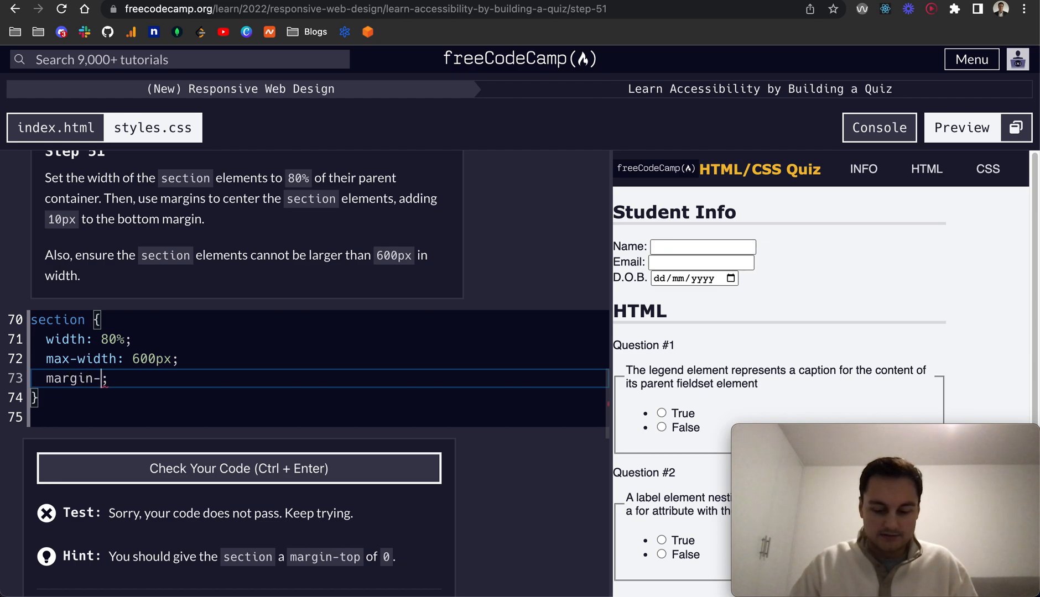
{"action": "type", "text": "top: 0;"}
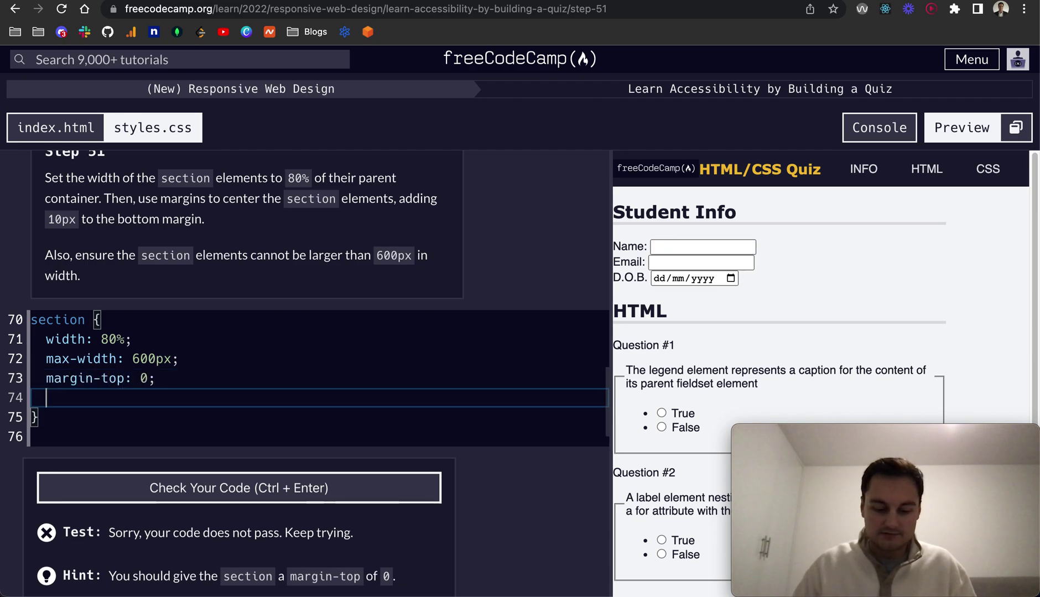
{"action": "type", "text": "margin"}
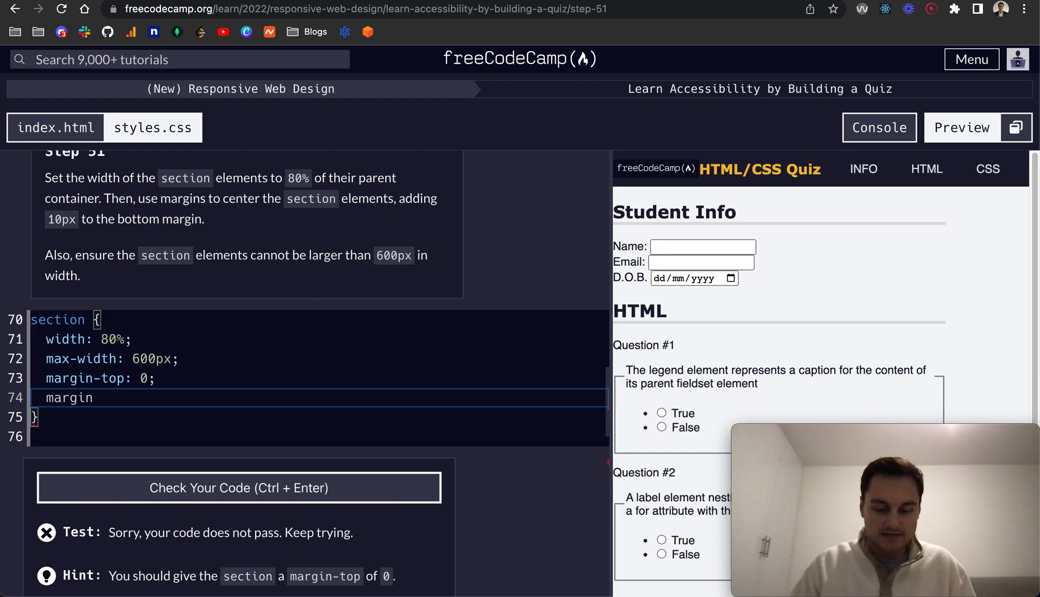
{"action": "type", "text": "-bottom"}
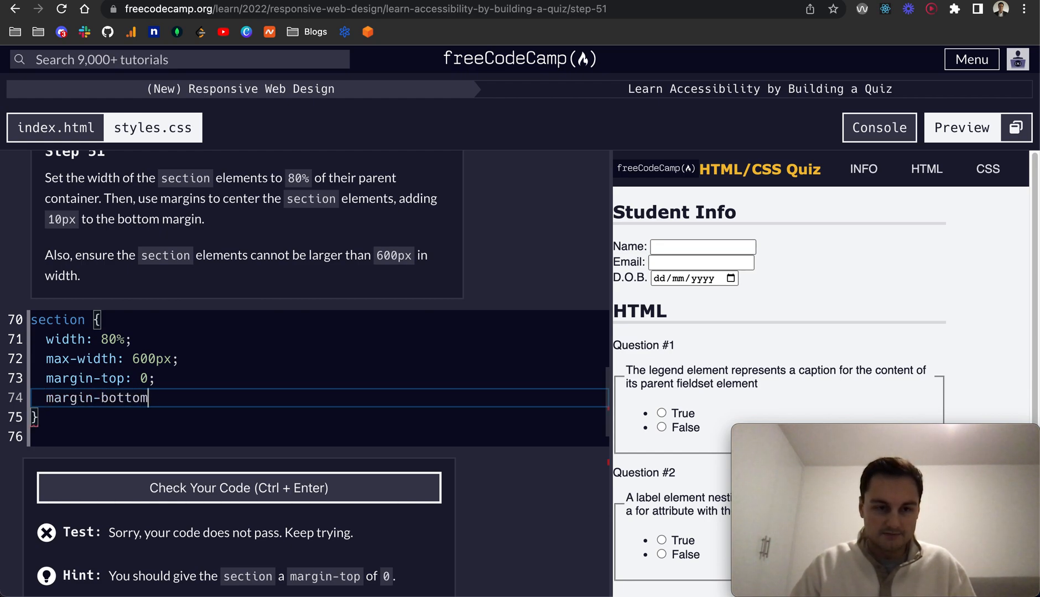
{"action": "type", "text": ": 10px;"}
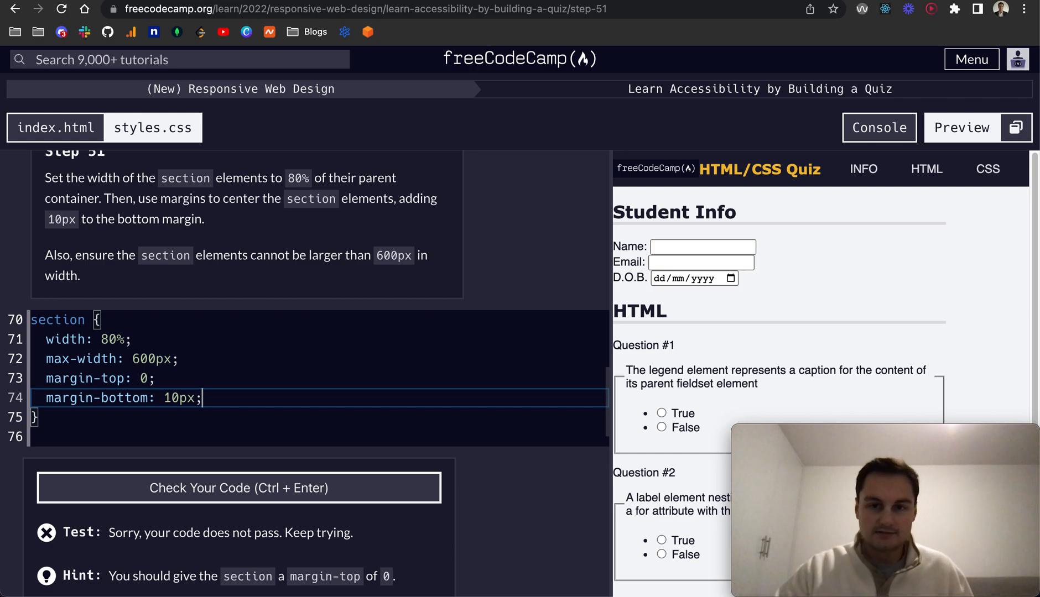
Add margin-right auto and margin-left auto to centre the section elements.
{"action": "scroll", "scroll_direction": "down", "scroll_amount": 3}
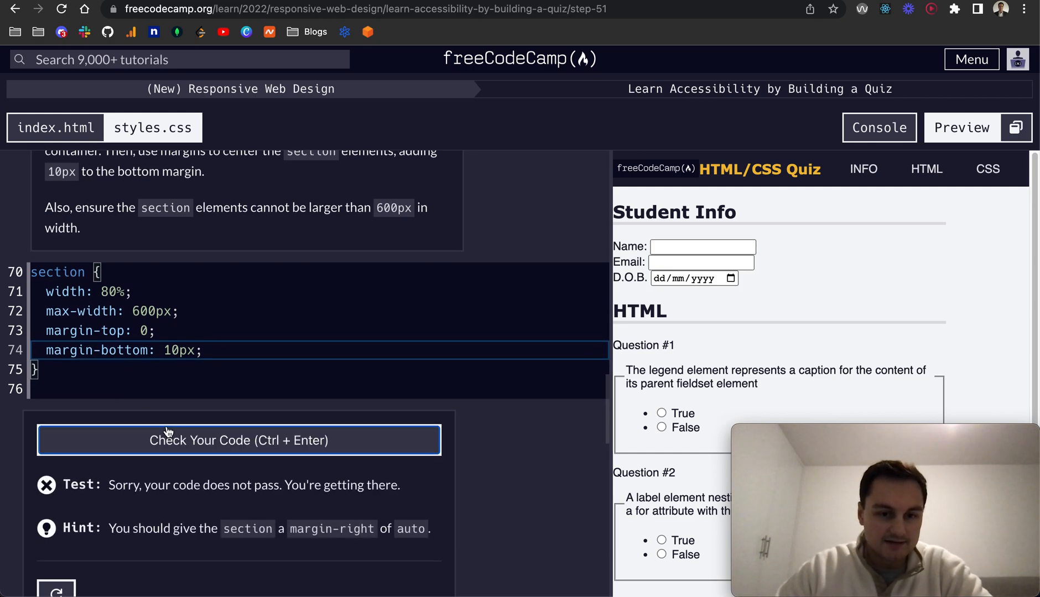
{"action": "type", "text": "mar"}
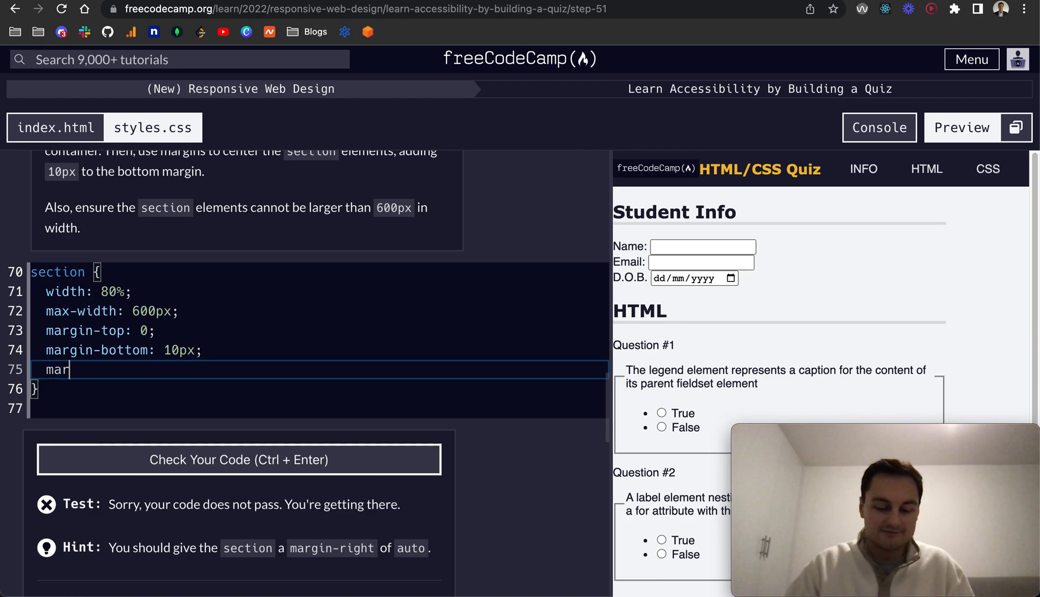
{"action": "type", "text": "gin-right"}
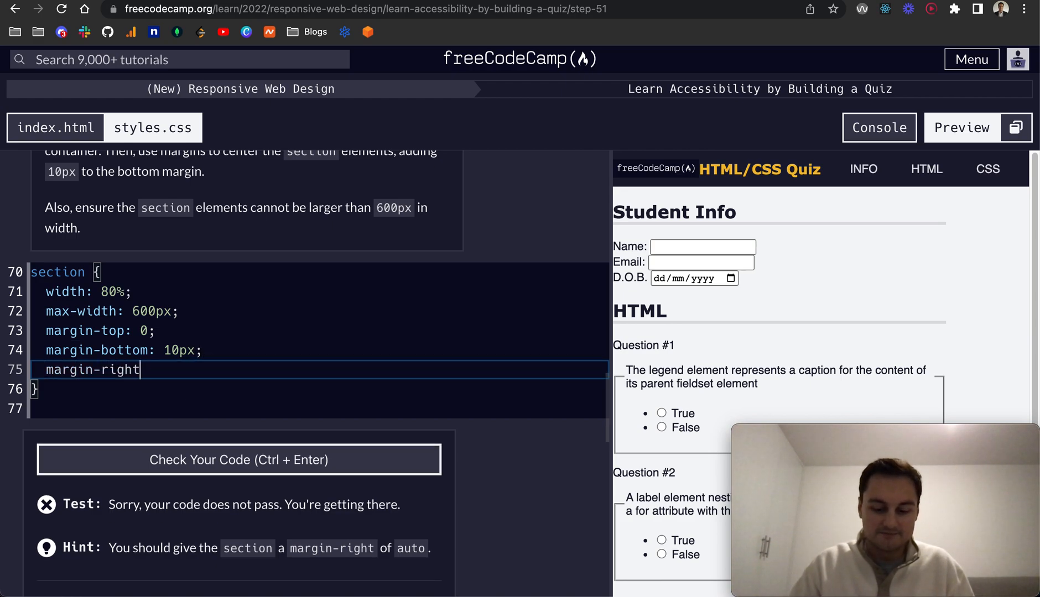
{"action": "type", "text": ": auto;"}
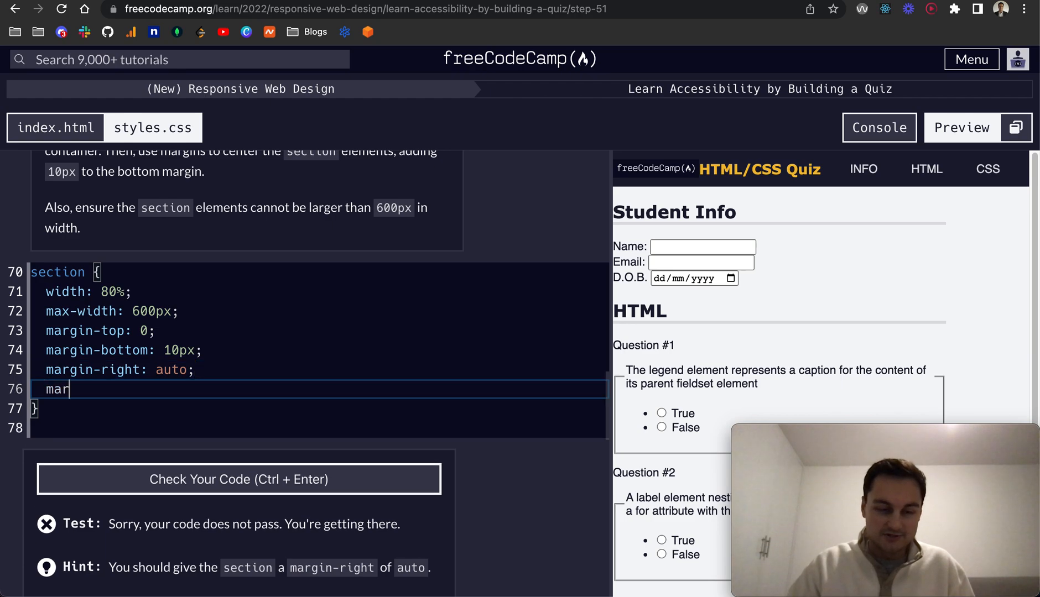
{"action": "type", "text": "gin-lef"}
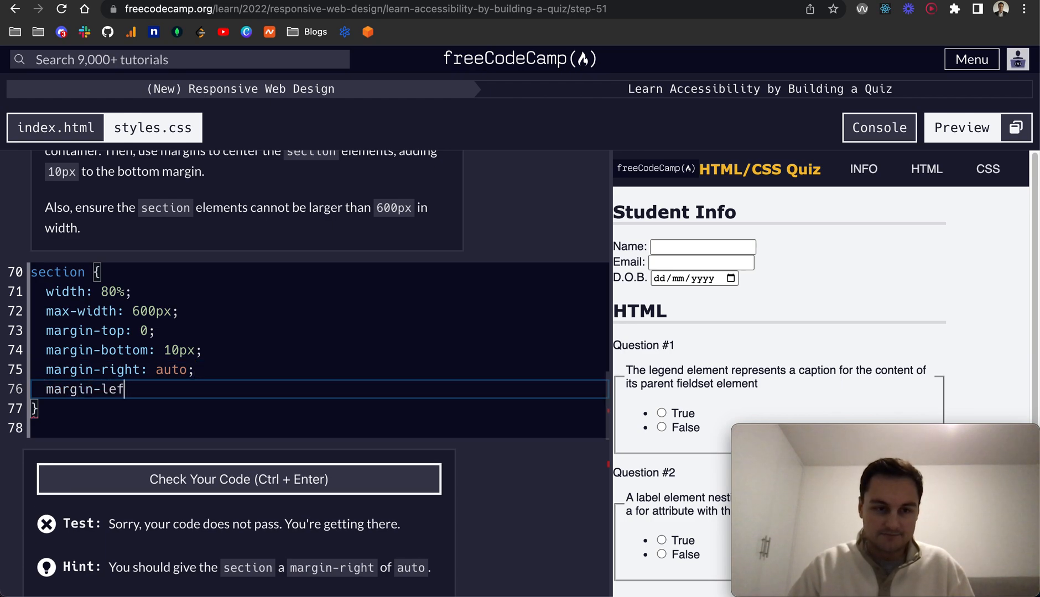
{"action": "type", "text": "t: auto;"}
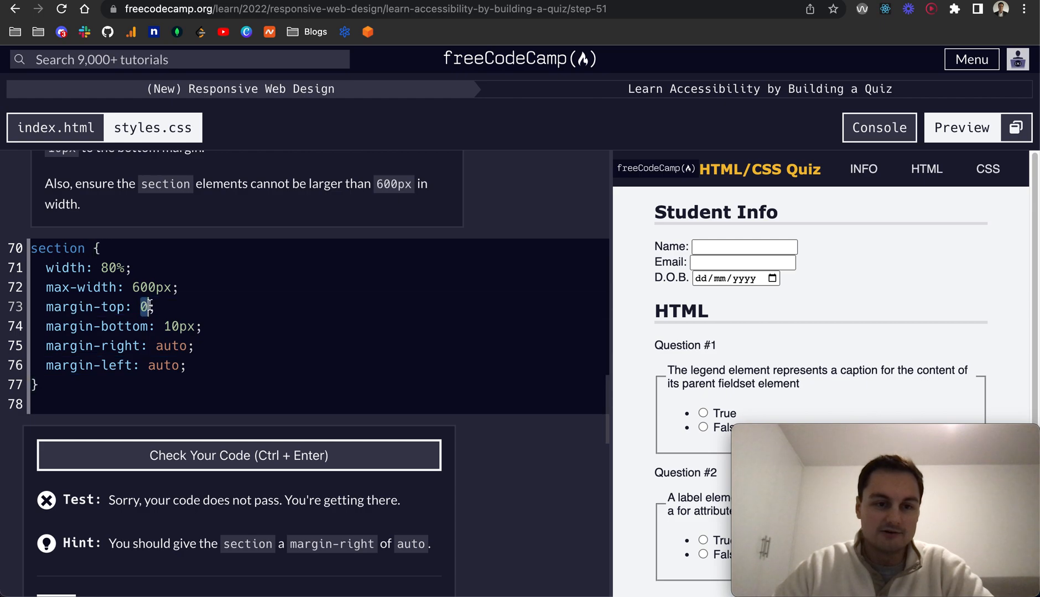
Check the section rule so step 51 passes and submit it.
{"action": "left_click", "coordinate": [123, 326]}
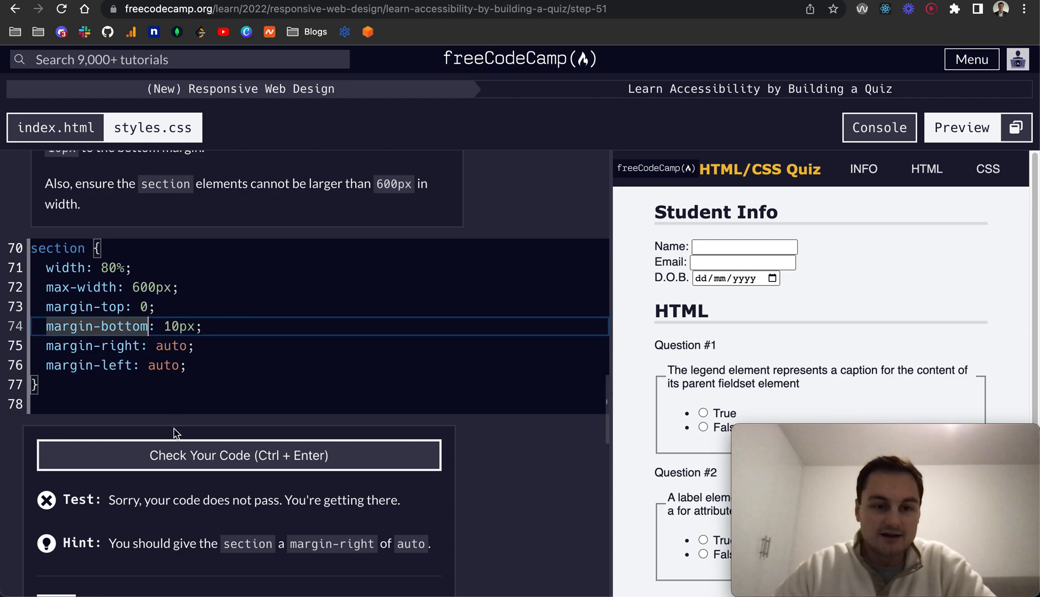
{"action": "scroll", "scroll_direction": "down", "scroll_amount": 3}
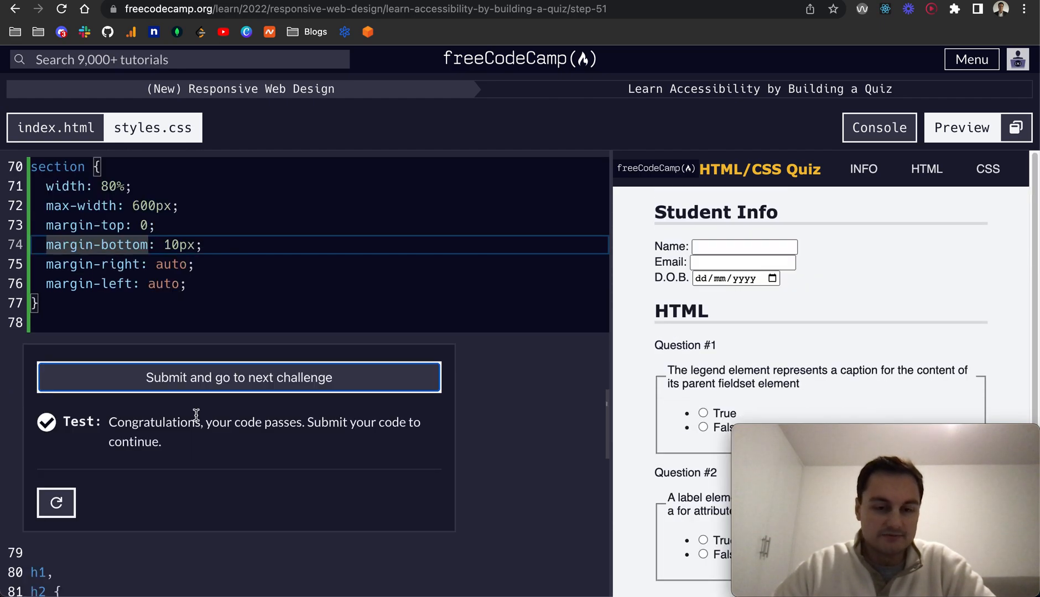
{"action": "left_click", "coordinate": [238, 378]}
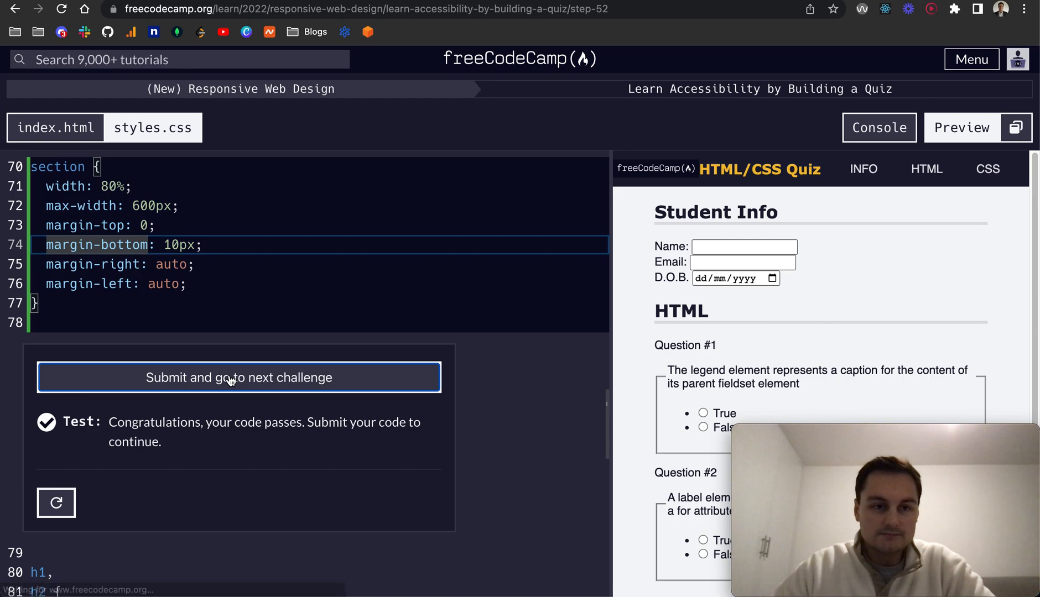
Give the h2 rule padding-top 60px and run the check.
{"action": "left_click", "coordinate": [239, 378]}
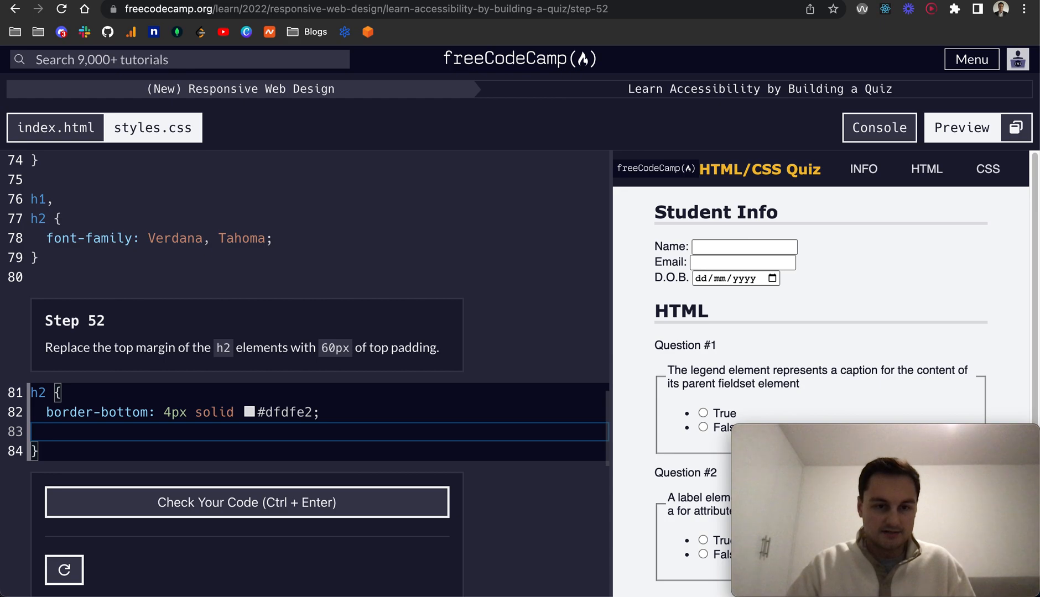
{"action": "type", "text": "paa"}
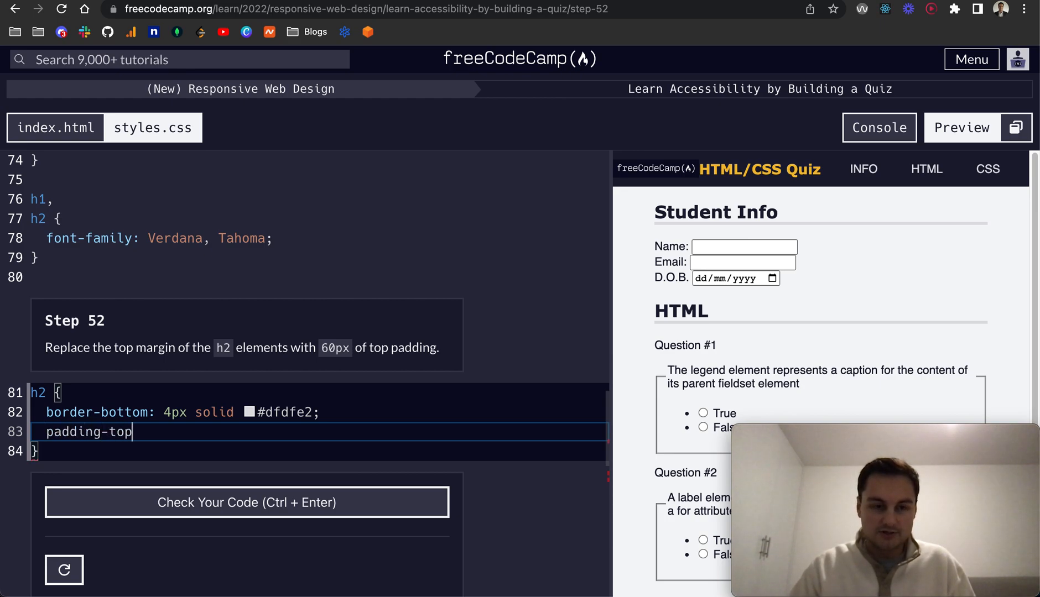
{"action": "type", "text": ": 60px;"}
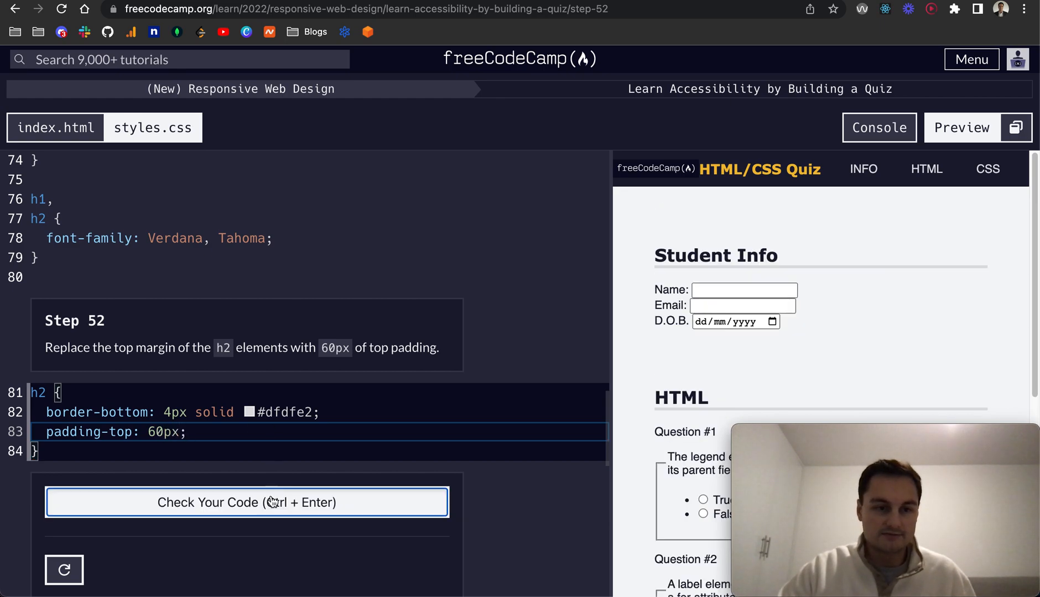
{"action": "left_click", "coordinate": [247, 502]}
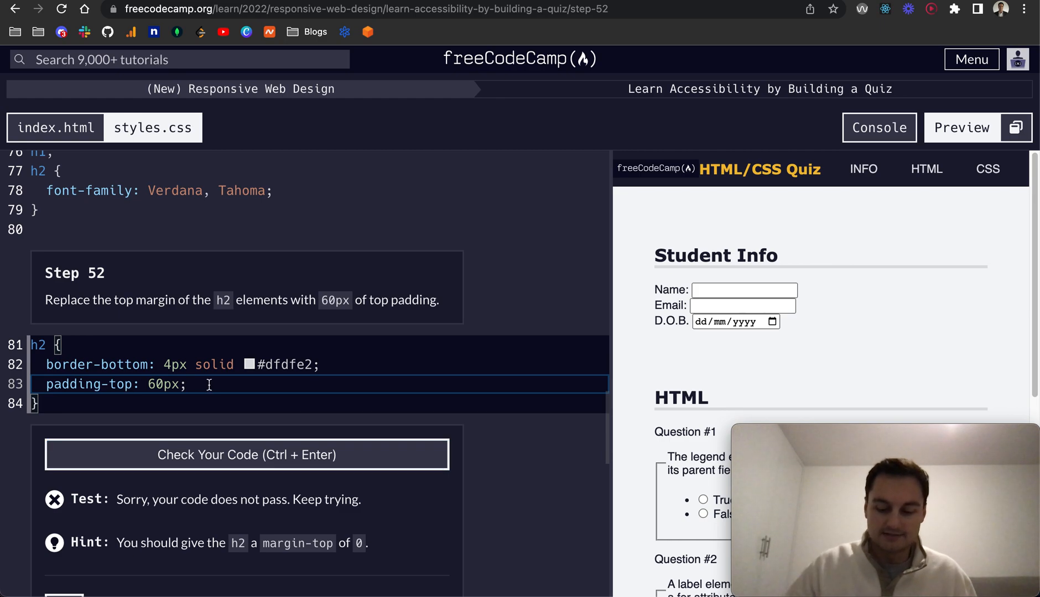
Add margin-top 0 to h2 so step 52 passes, then submit it.
{"action": "type", "text": "margin-top:"}
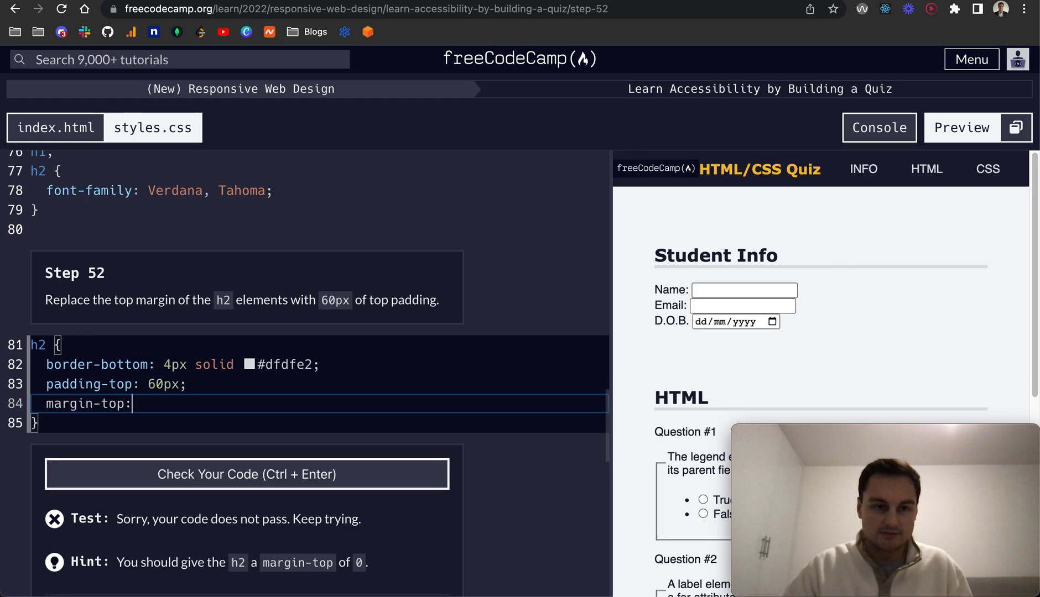
{"action": "type", "text": "0;"}
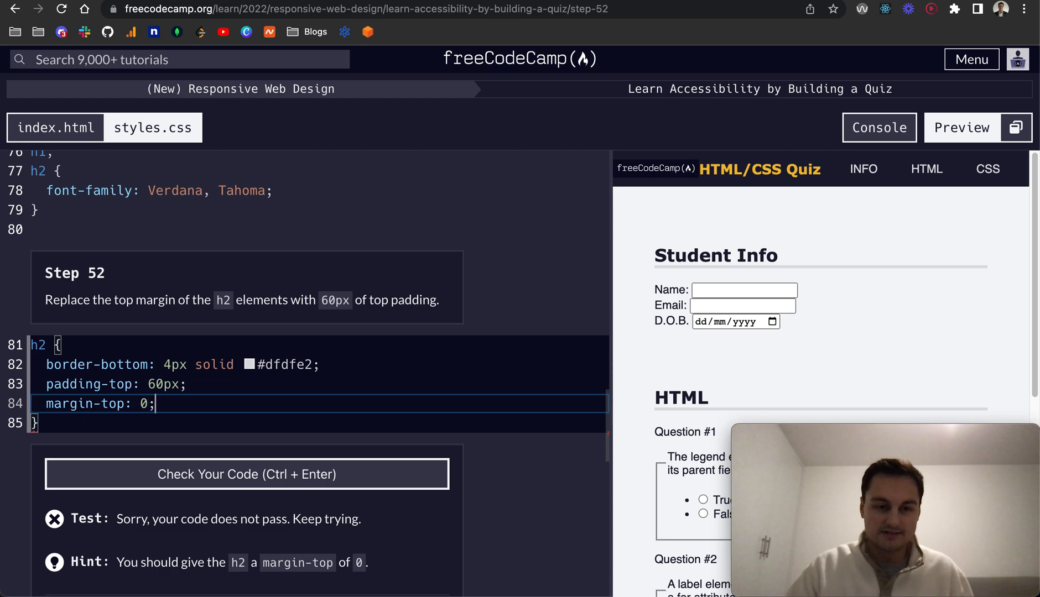
{"action": "left_click", "coordinate": [246, 475]}
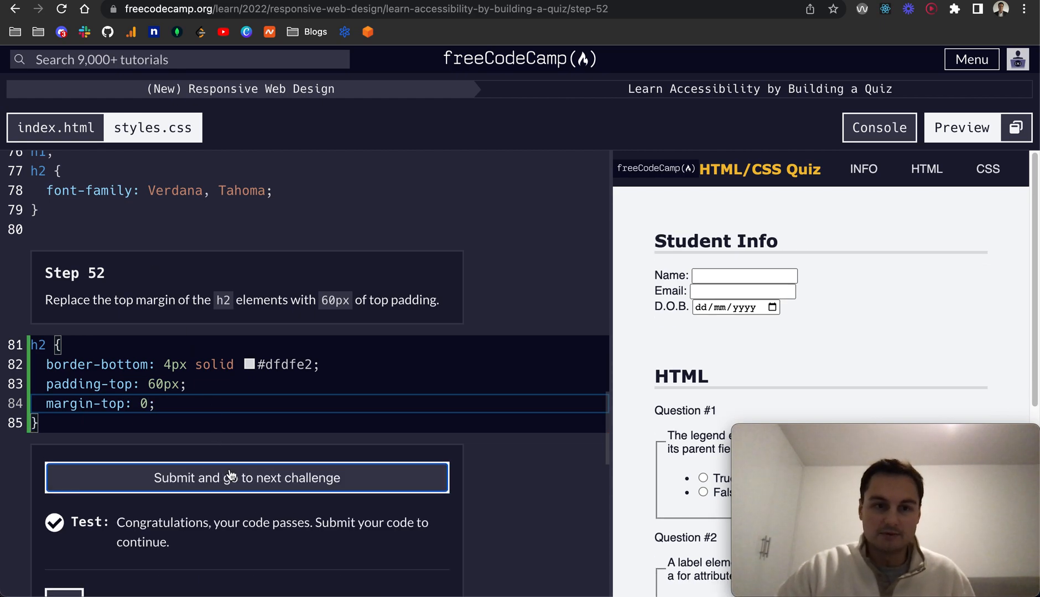
{"action": "left_click", "coordinate": [247, 478]}
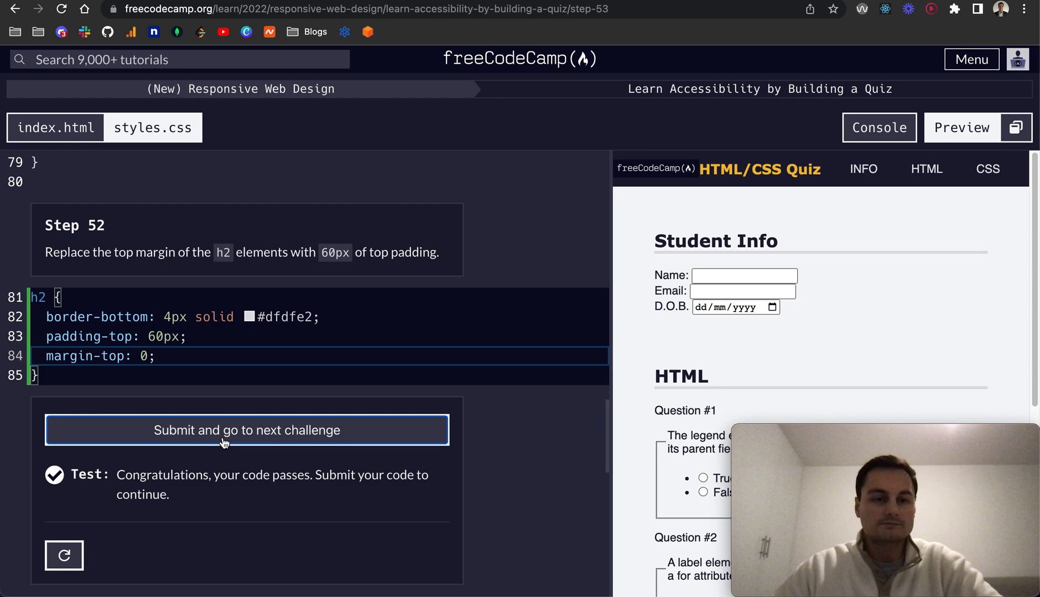
Dismiss the donation prompt and write a .info rule with padding: 10px 0.
{"action": "left_click", "coordinate": [246, 429]}
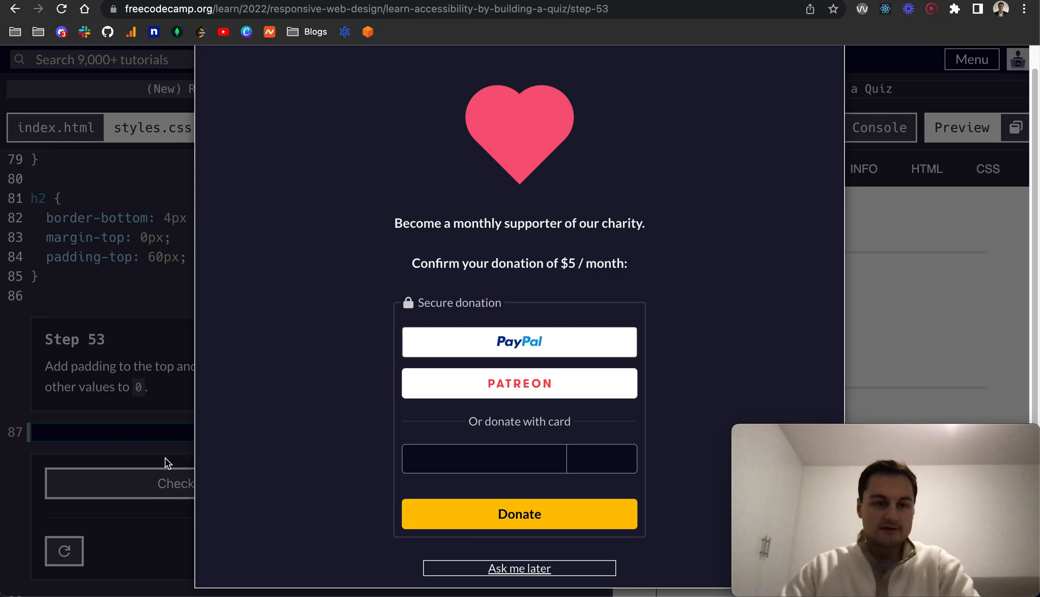
{"action": "left_click", "coordinate": [519, 569]}
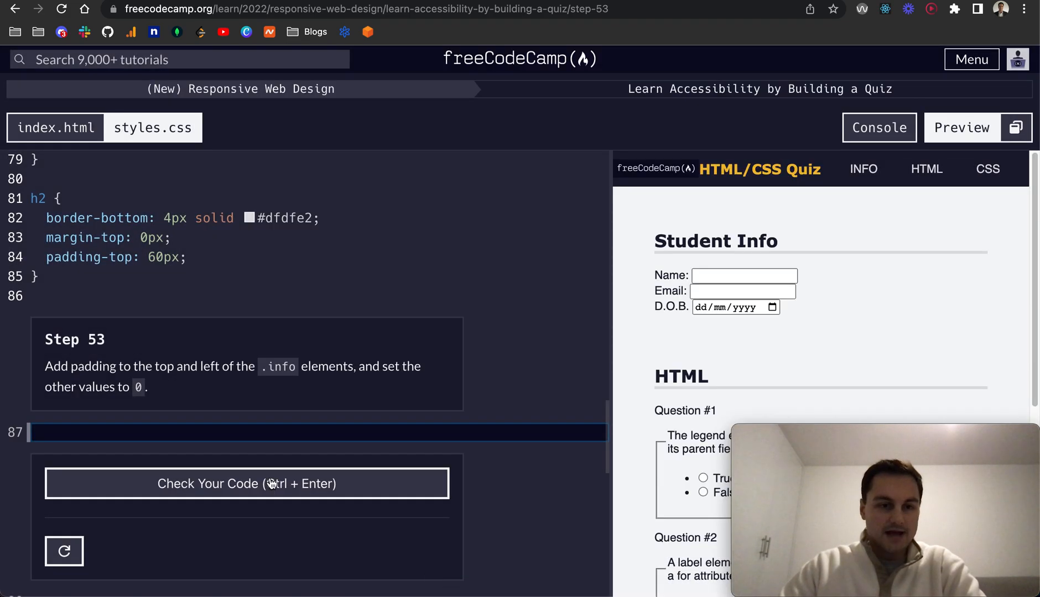
{"action": "mouse_move", "coordinate": [168, 437]}
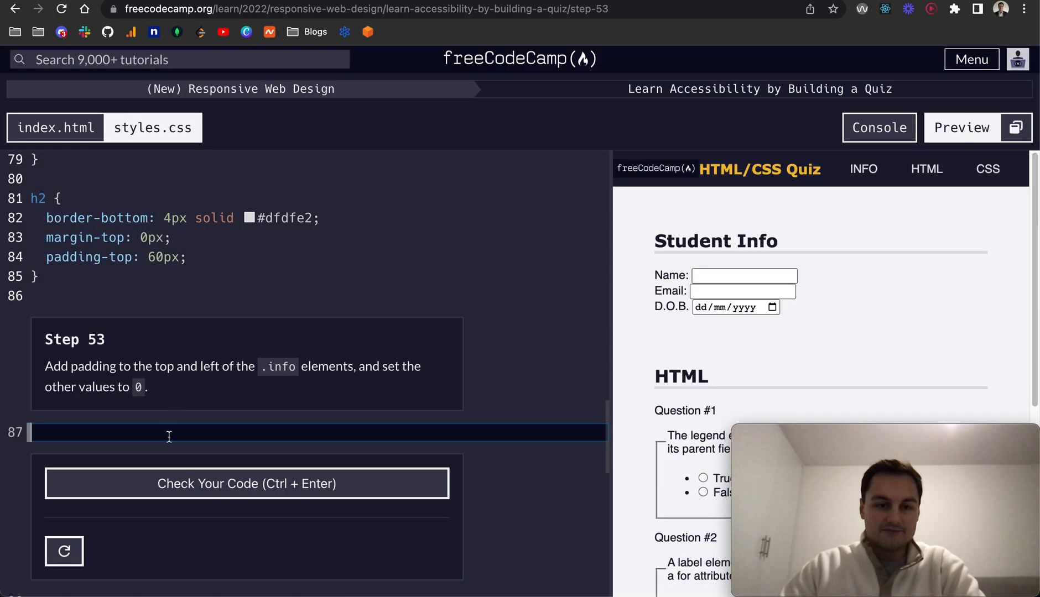
{"action": "type", "text": ".info {"}
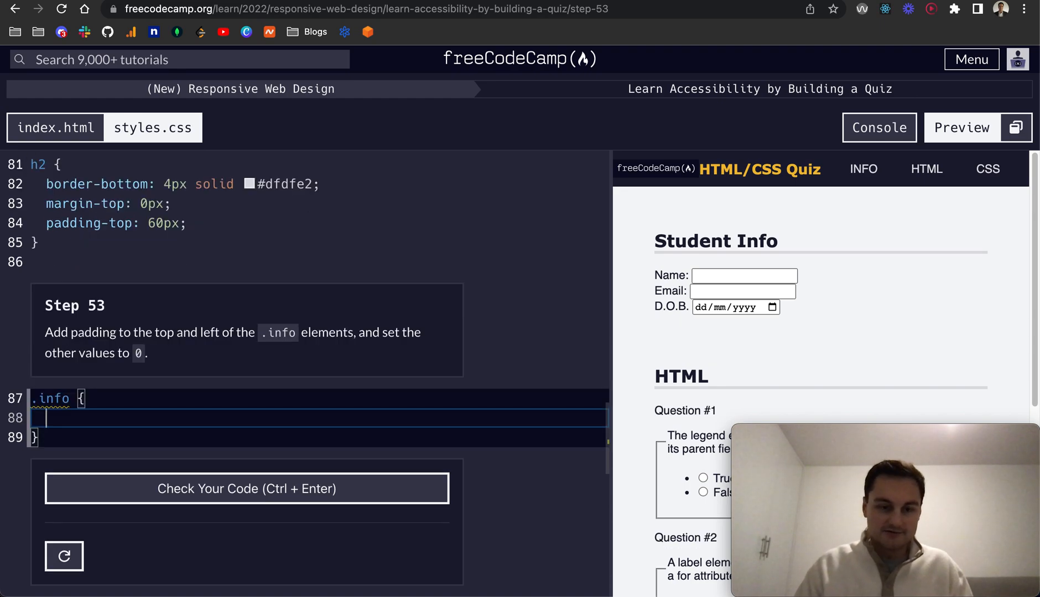
{"action": "type", "text": "padding"}
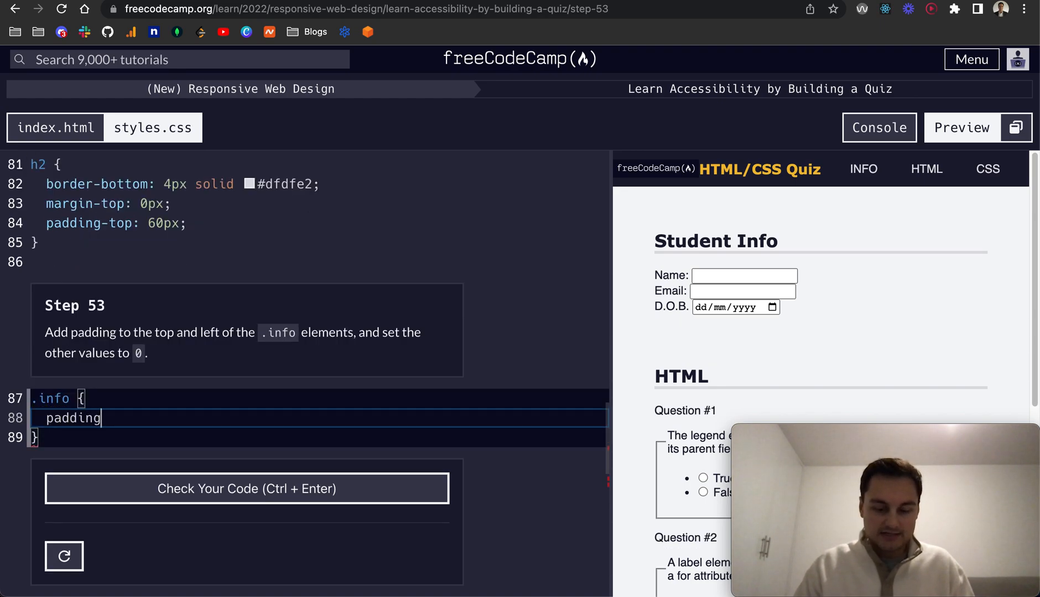
{"action": "type", "text": ":"}
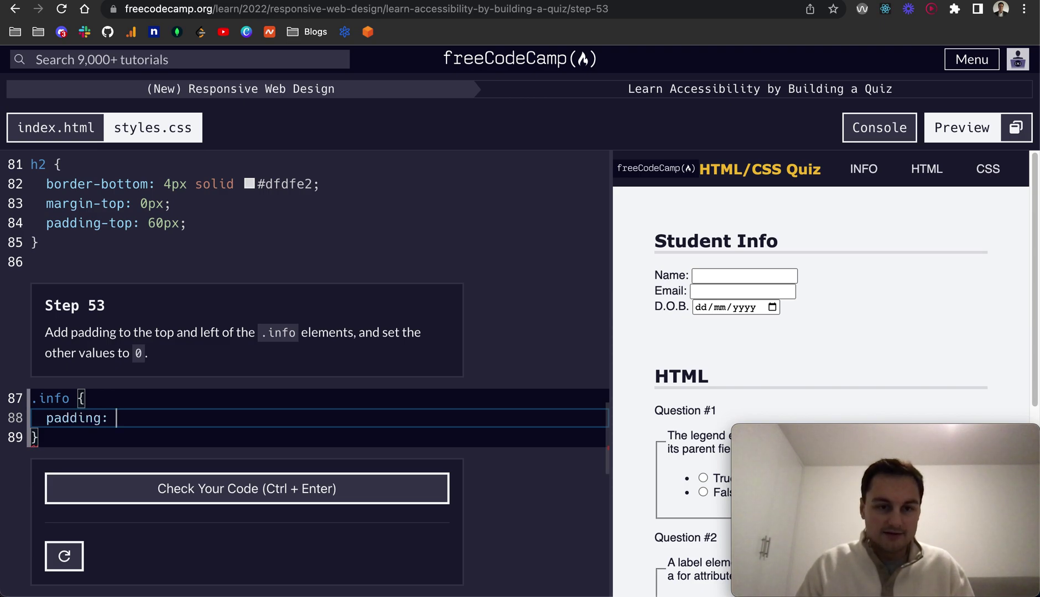
{"action": "type", "text": "10px"}
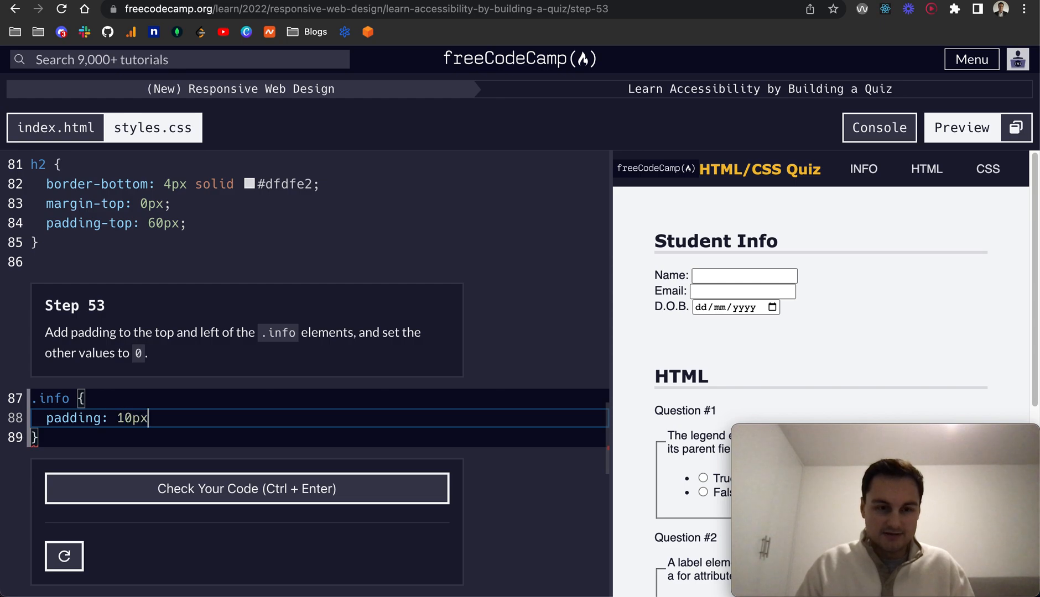
{"action": "type", "text": "0;"}
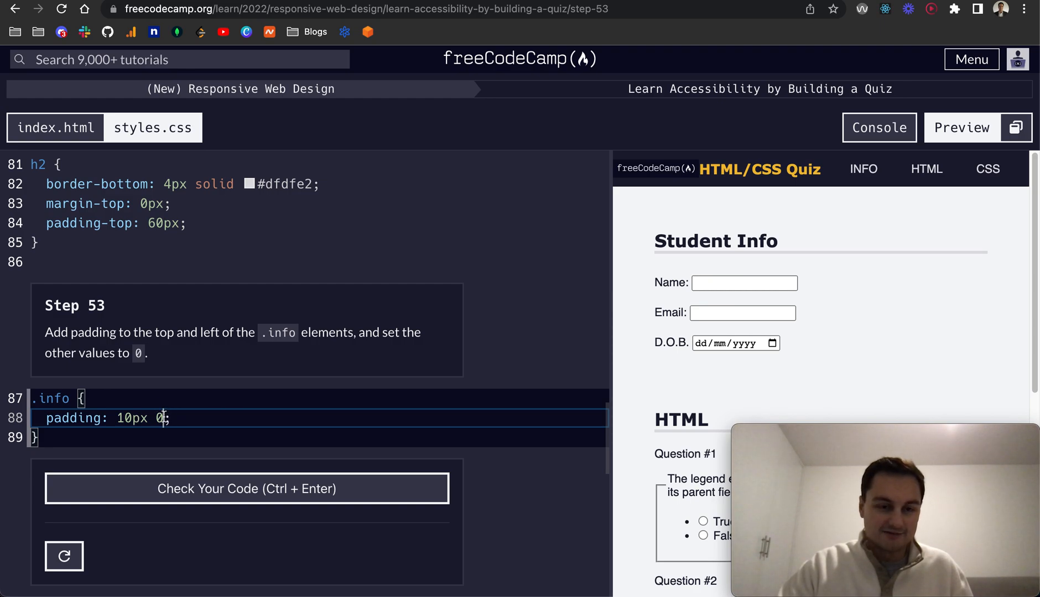
Replace the .info padding shorthand with padding-top 5px and padding-left 5px.
{"action": "double_click", "coordinate": [136, 418]}
{"action": "type", "text": "-top"}
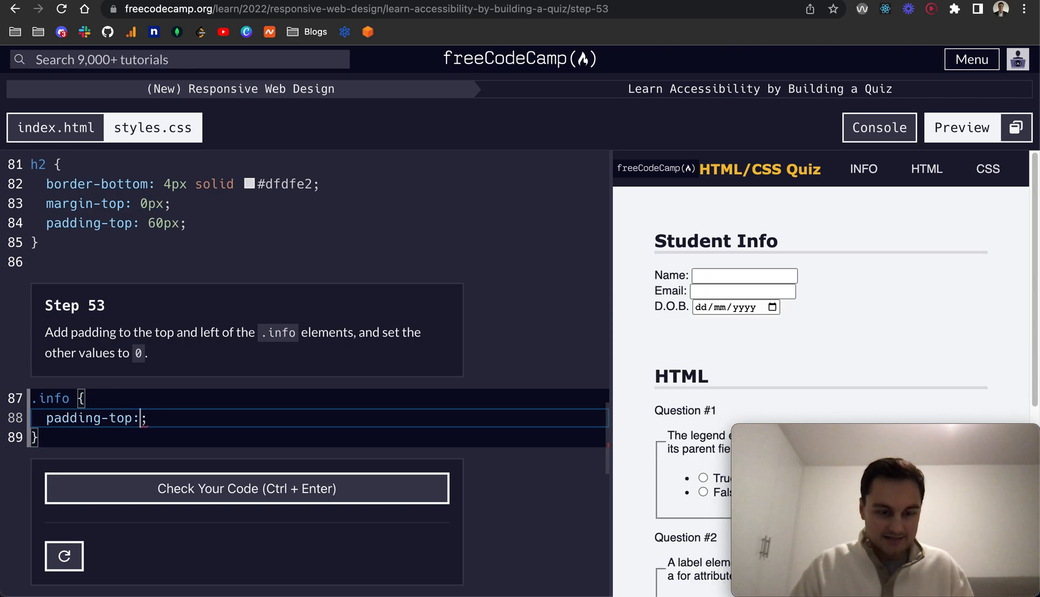
{"action": "type", "text": "5px"}
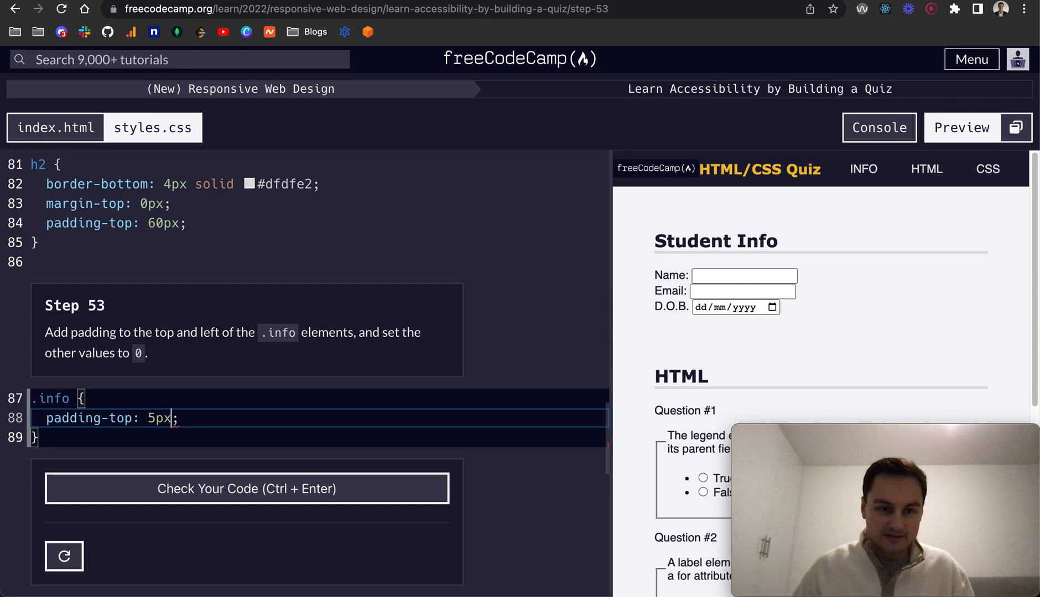
{"action": "type", "text": "padding-"}
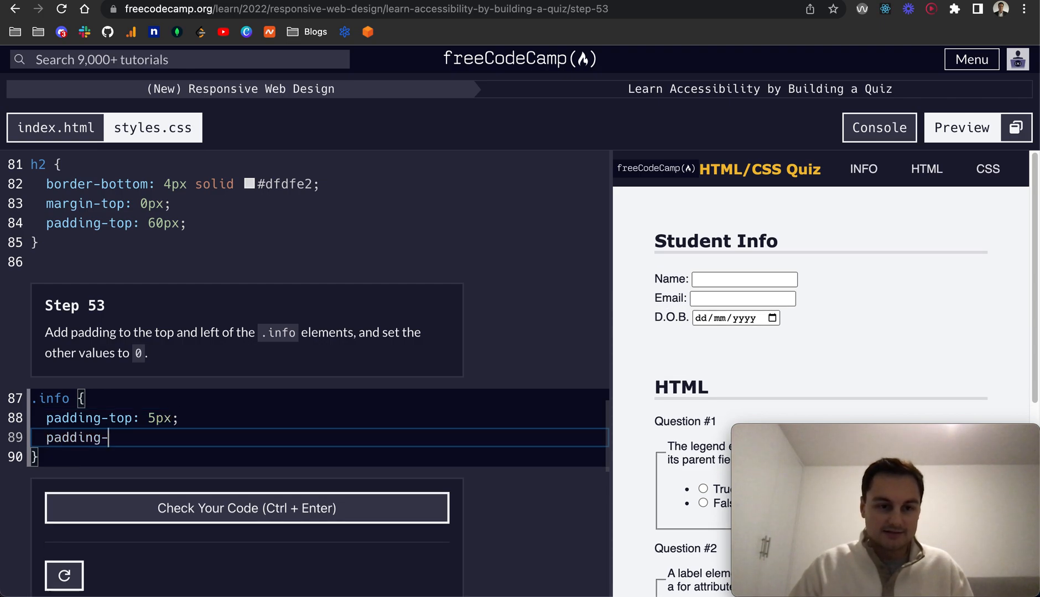
{"action": "type", "text": "left::"}
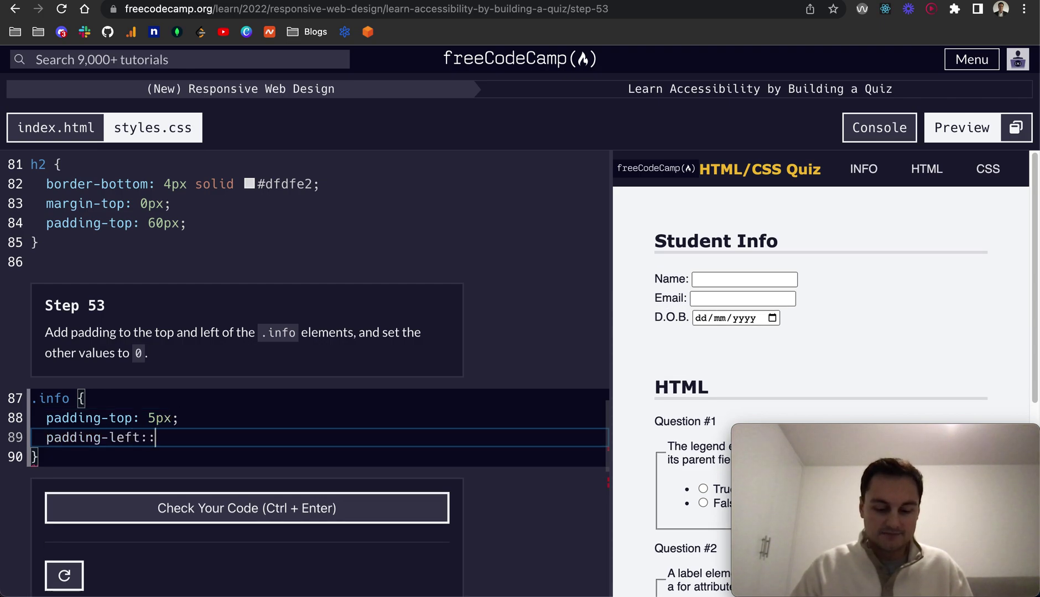
{"action": "type", "text": "5px;"}
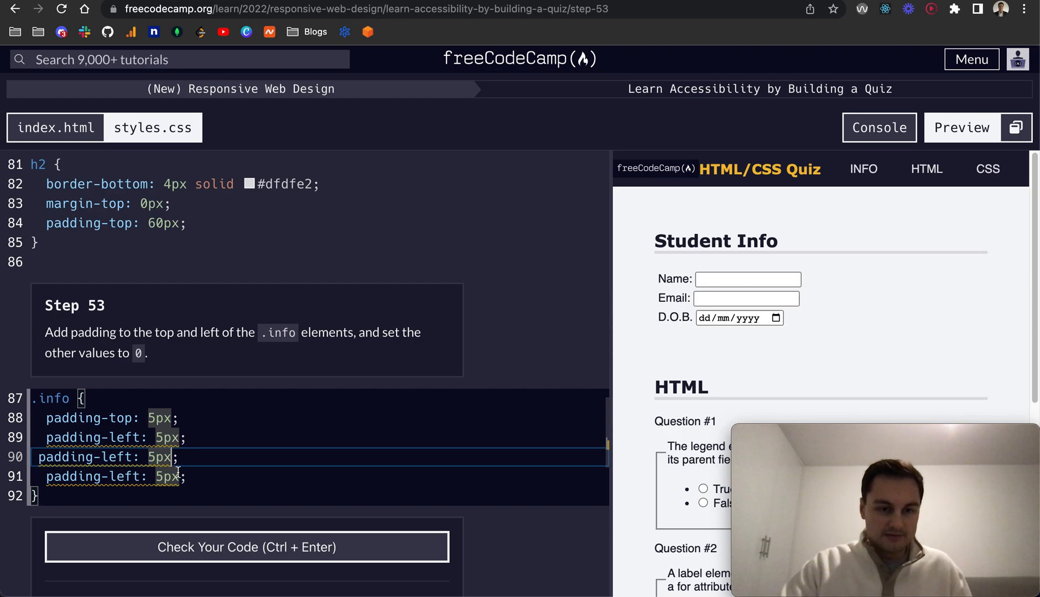
Add padding-bottom 0 and padding-right 0 to .info and submit the passing step 53.
{"action": "type", "text": "0"}
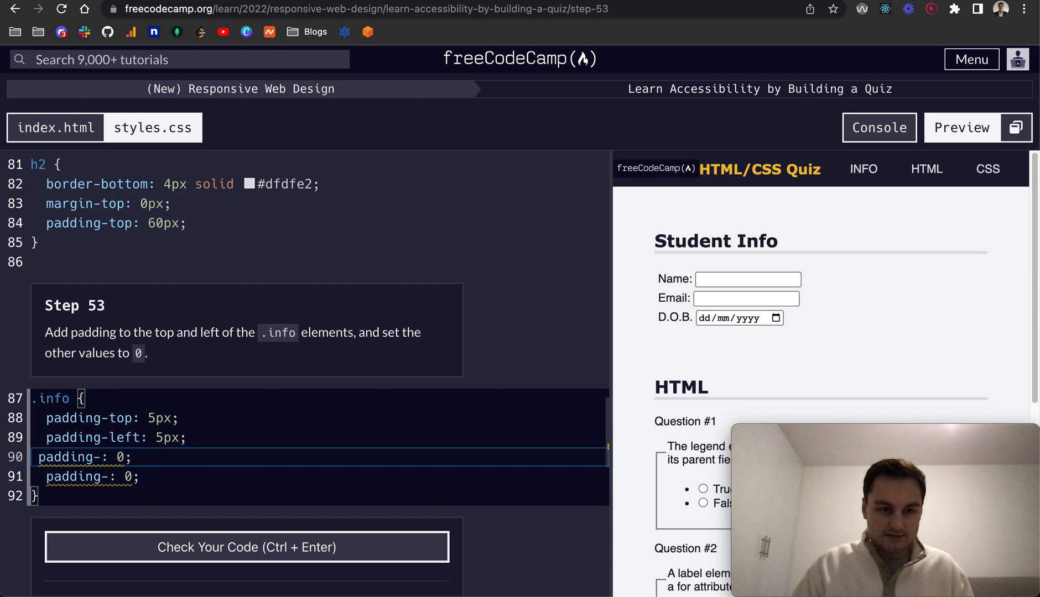
{"action": "type", "text": "bottom"}
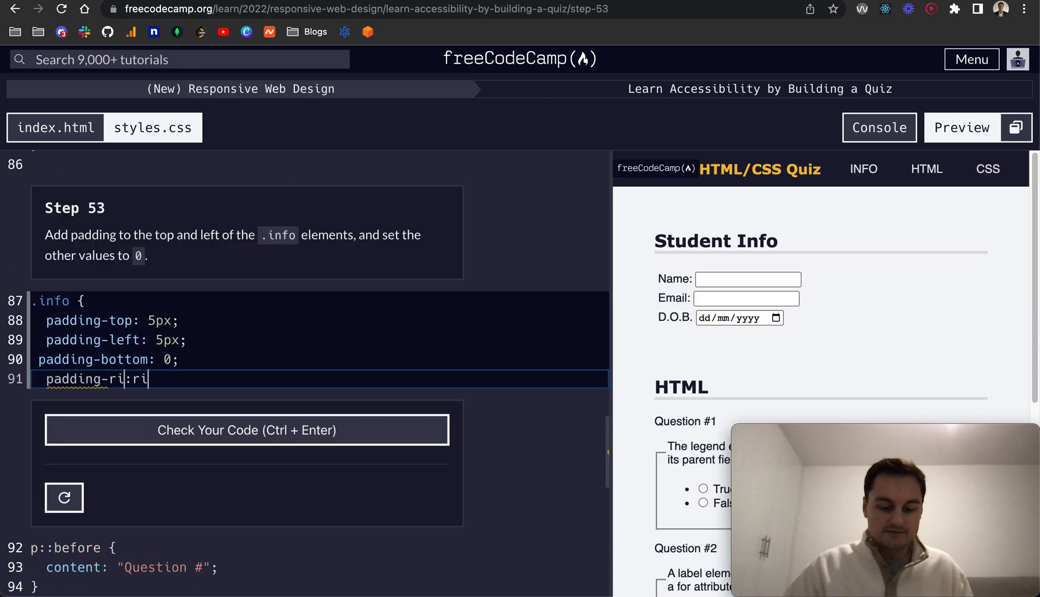
{"action": "type", "text": "ght:right"}
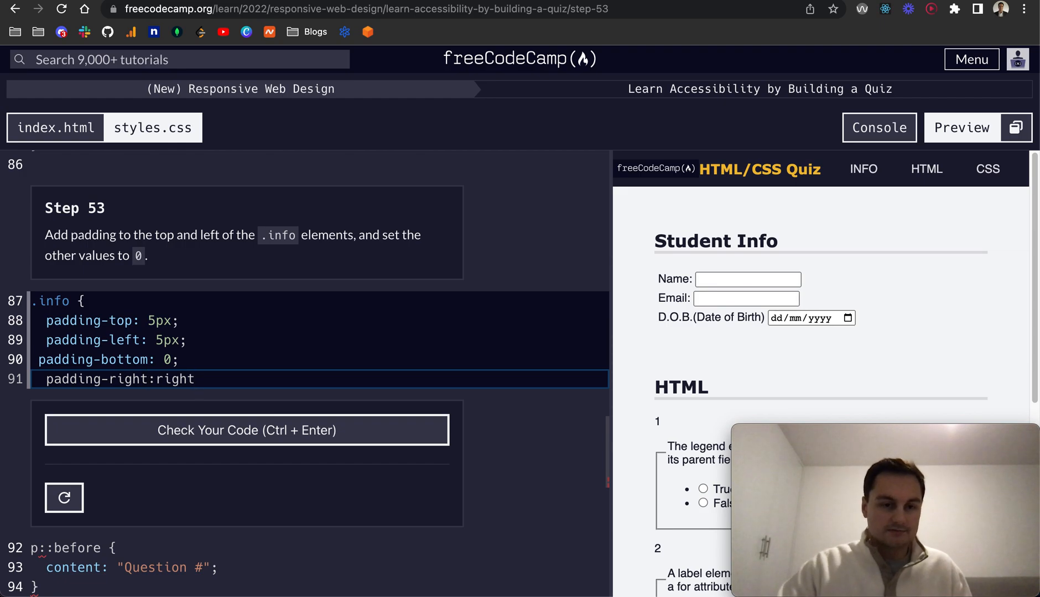
{"action": "double_click", "coordinate": [175, 380]}
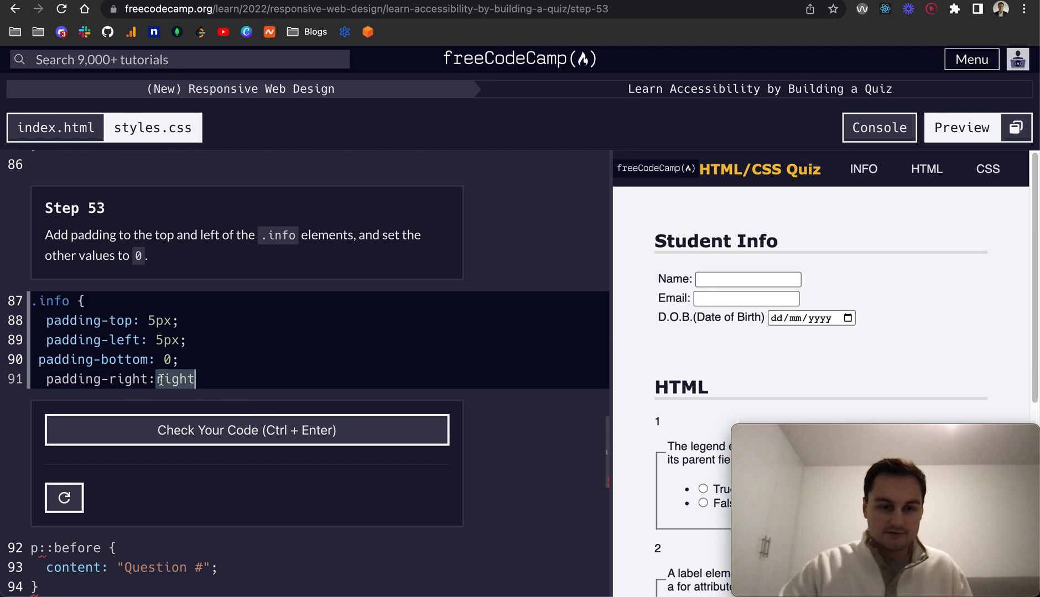
{"action": "type", "text": "0;"}
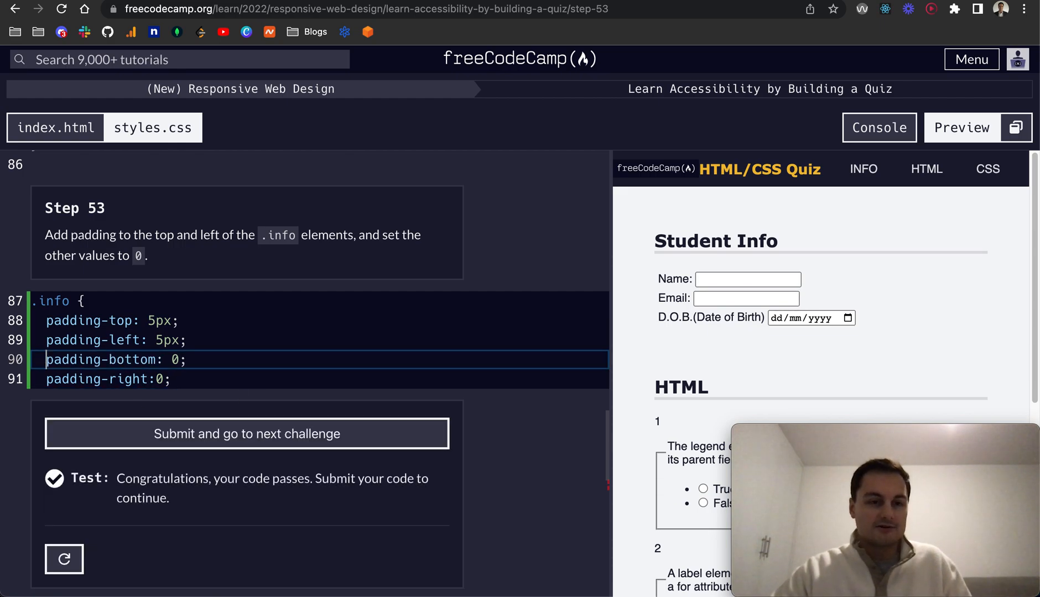
{"action": "mouse_move", "coordinate": [247, 435]}
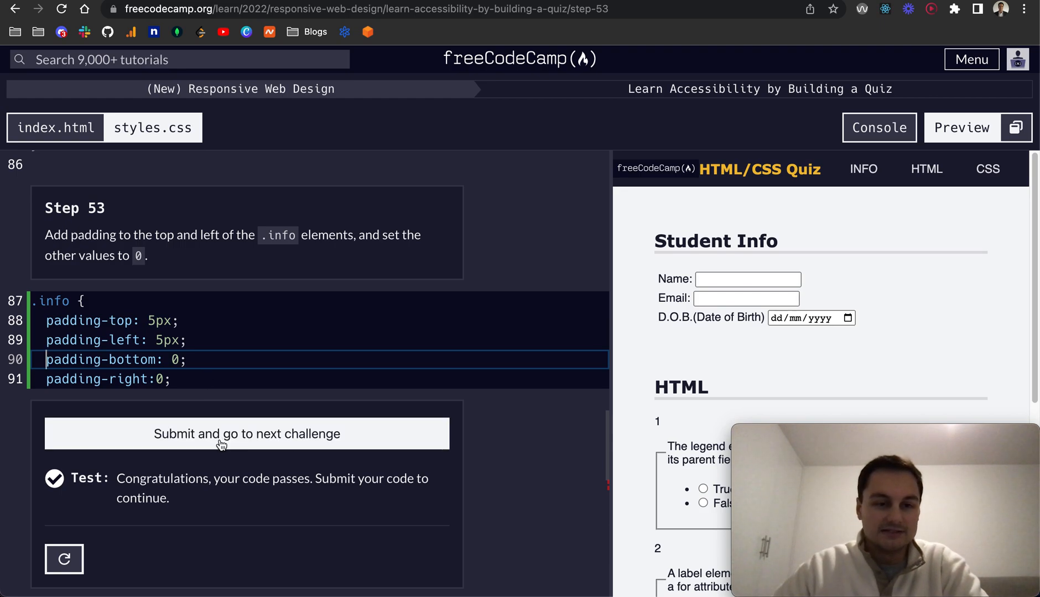
{"action": "left_click", "coordinate": [246, 434]}
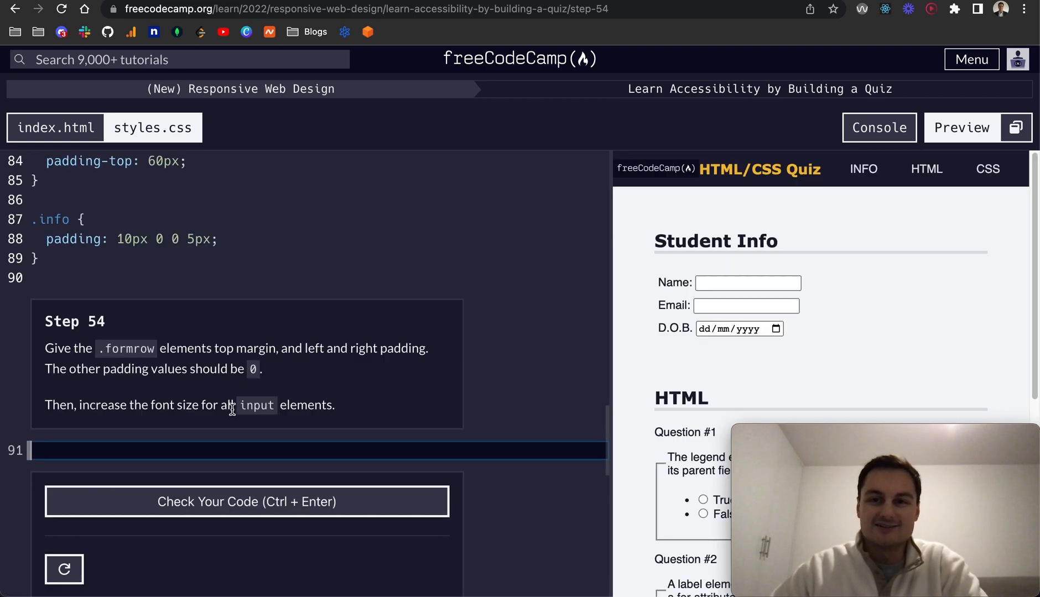
{"action": "mouse_move", "coordinate": [197, 433]}
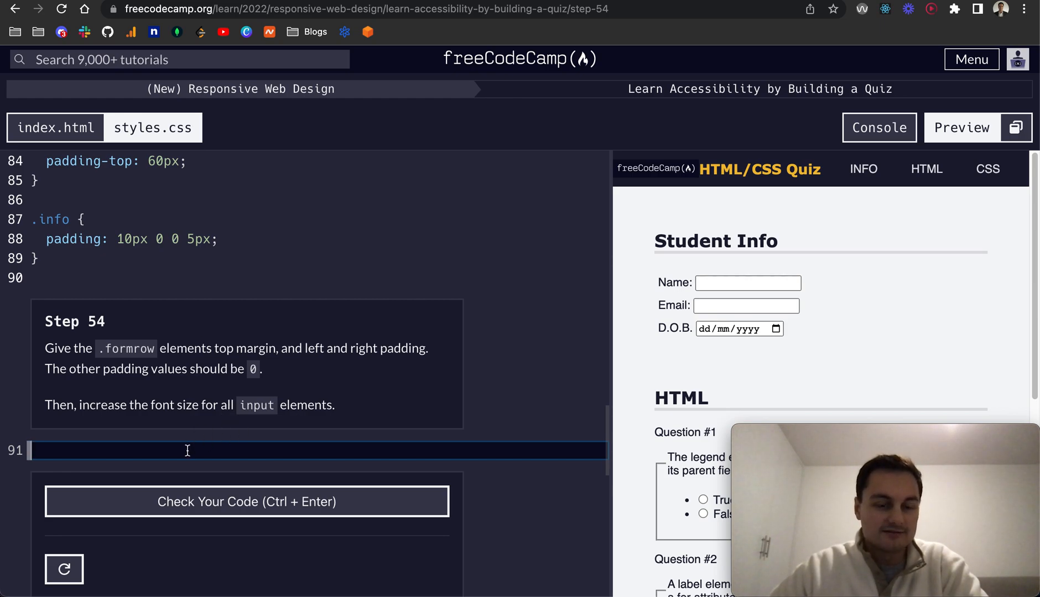
{"action": "mouse_move", "coordinate": [199, 444]}
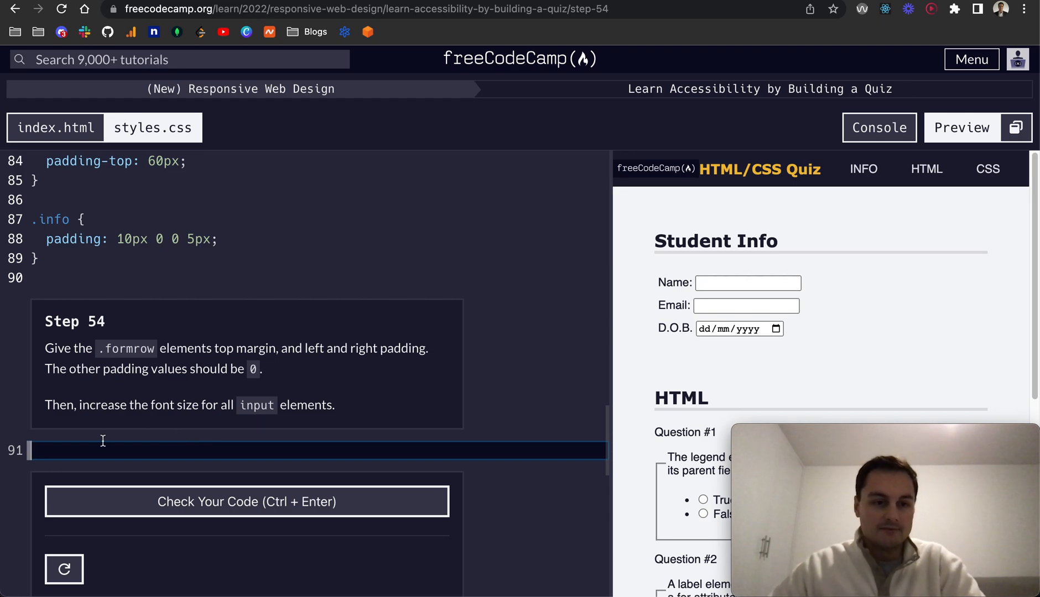
Create a .formrow rule with margin-top 10px and padding 0 10px.
{"action": "type", "text": ".forfor"}
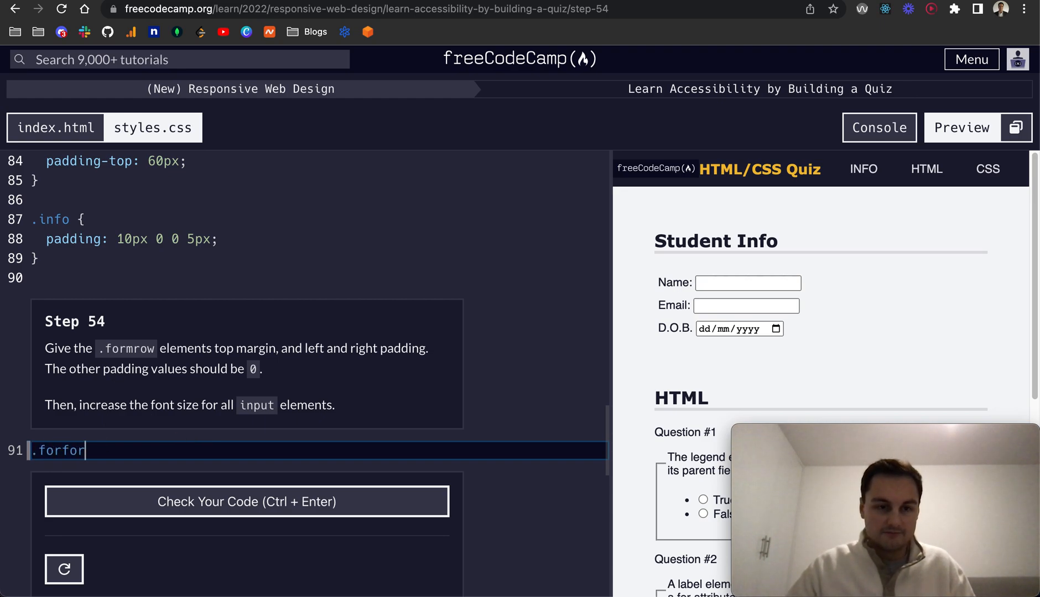
{"action": "key", "text": "Backspace"}
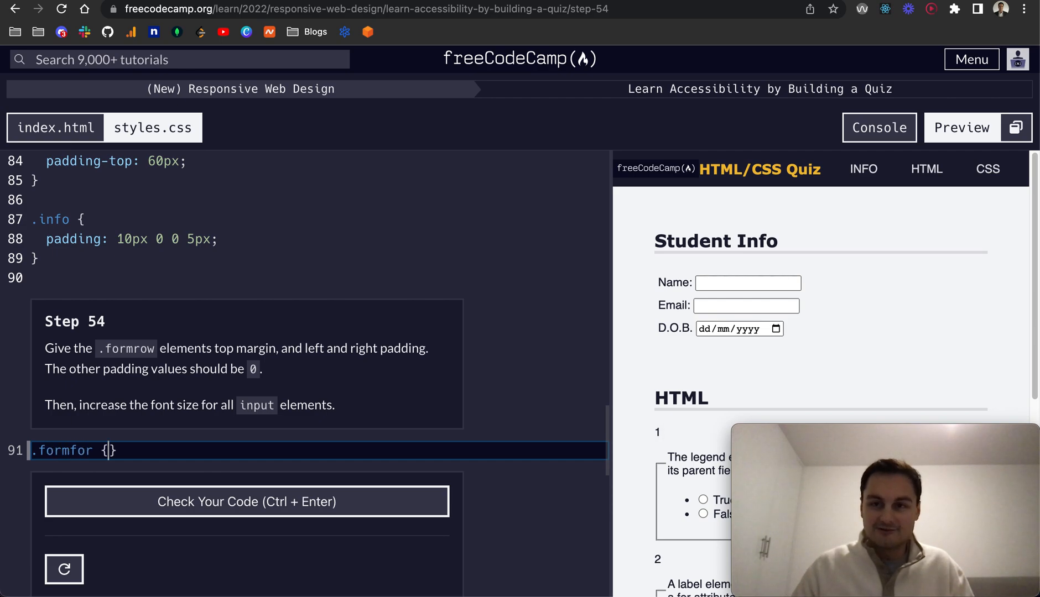
{"action": "key", "text": "Enter"}
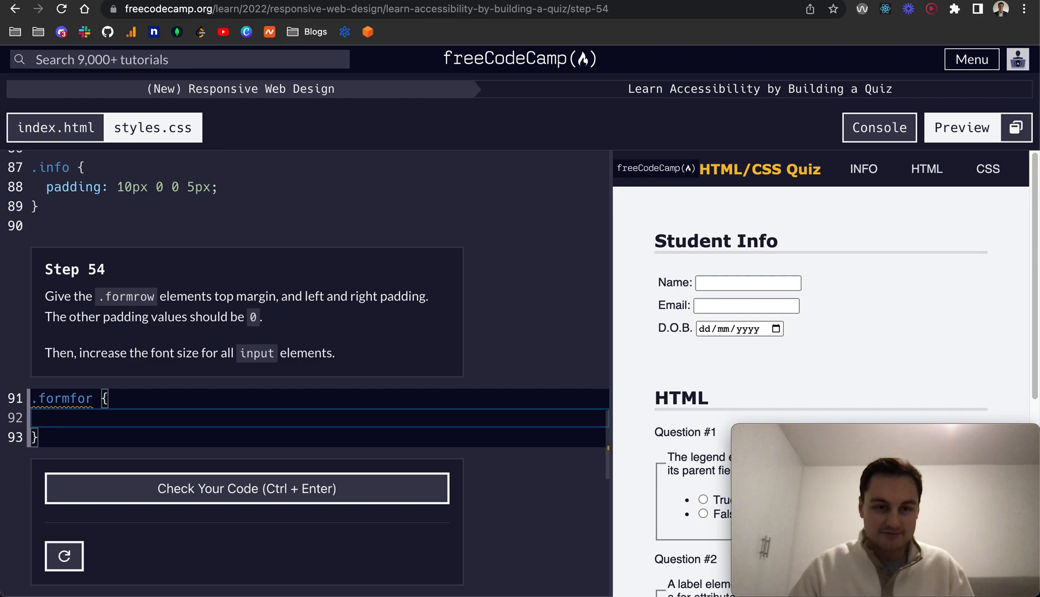
{"action": "type", "text": "margin-"}
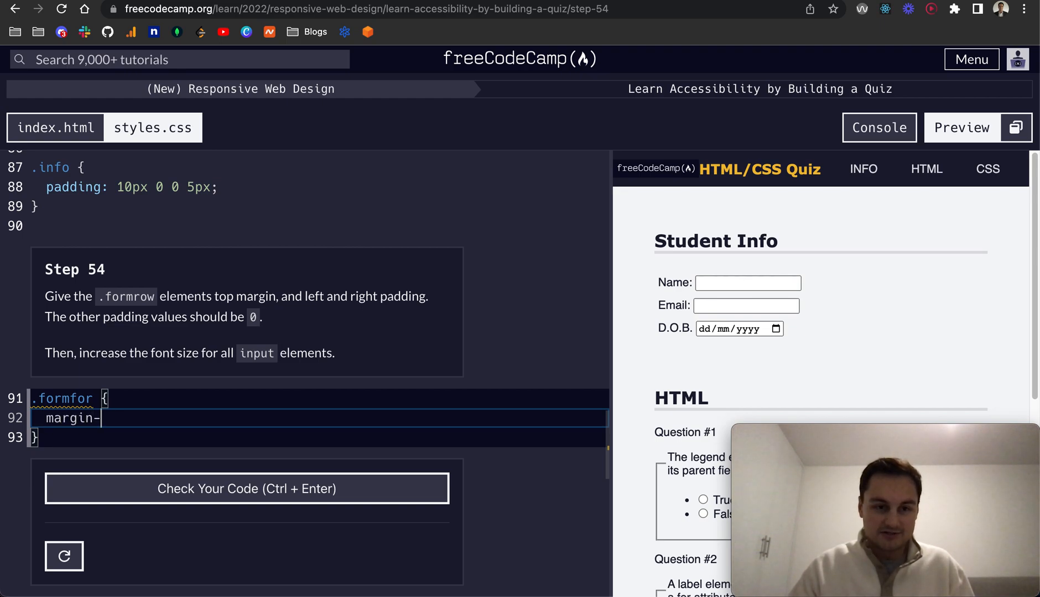
{"action": "type", "text": "top: 10px"}
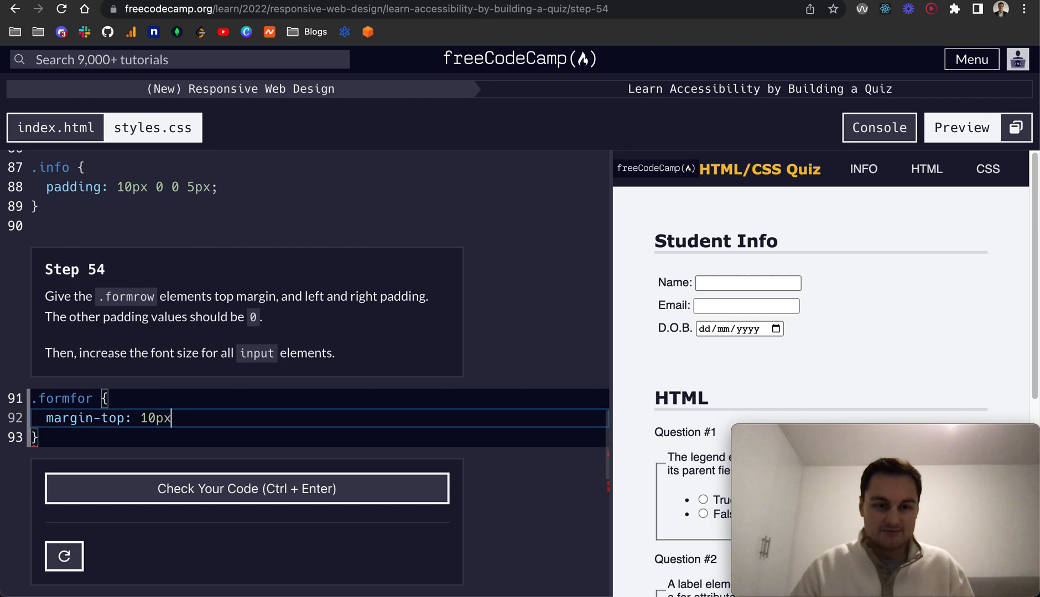
{"action": "type", "text": ";"}
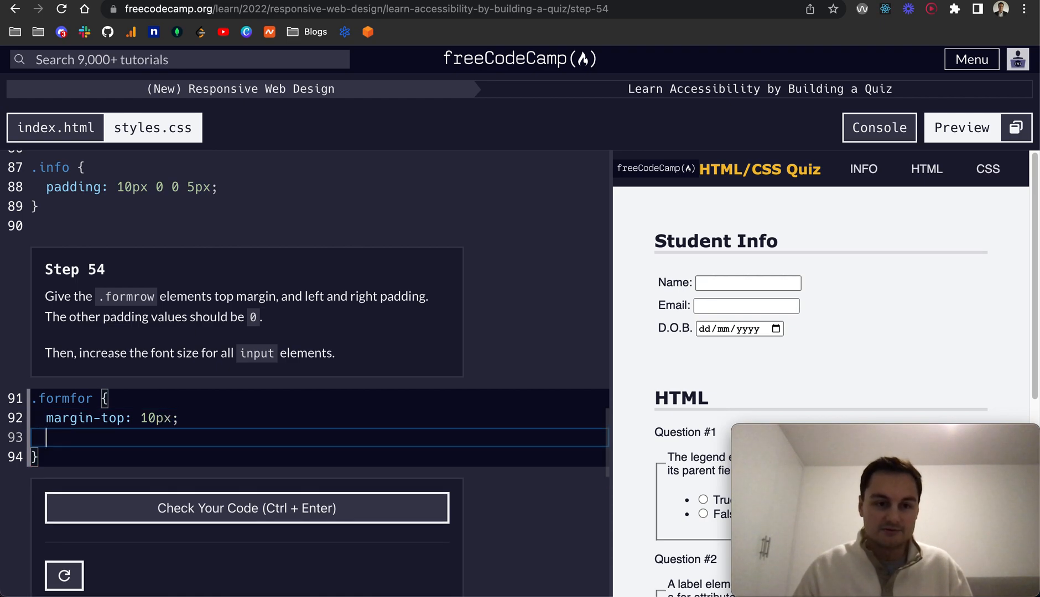
{"action": "type", "text": "paddingL"}
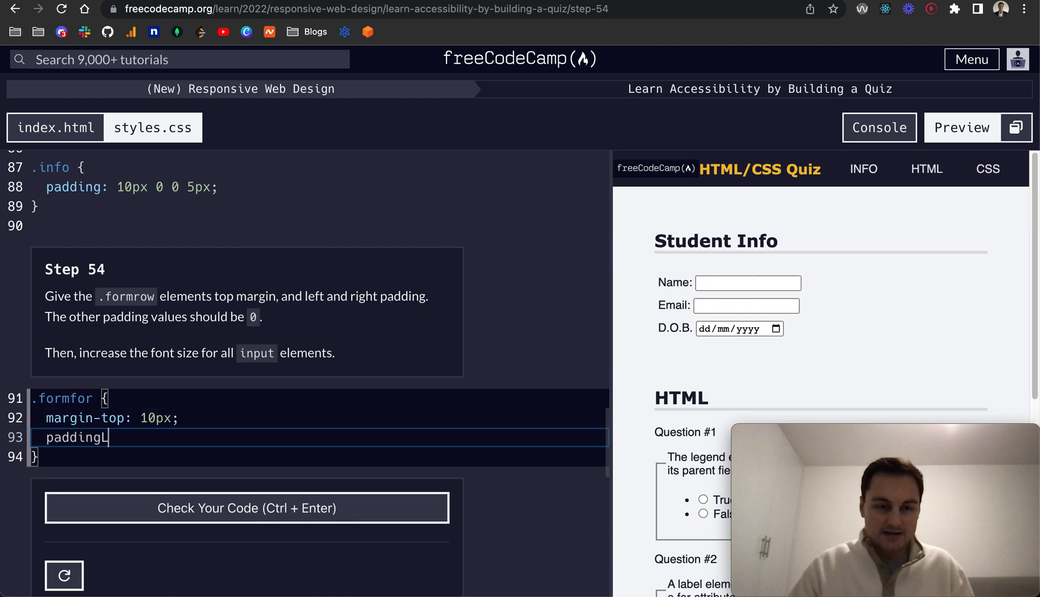
{"action": "type", "text": "padding:"}
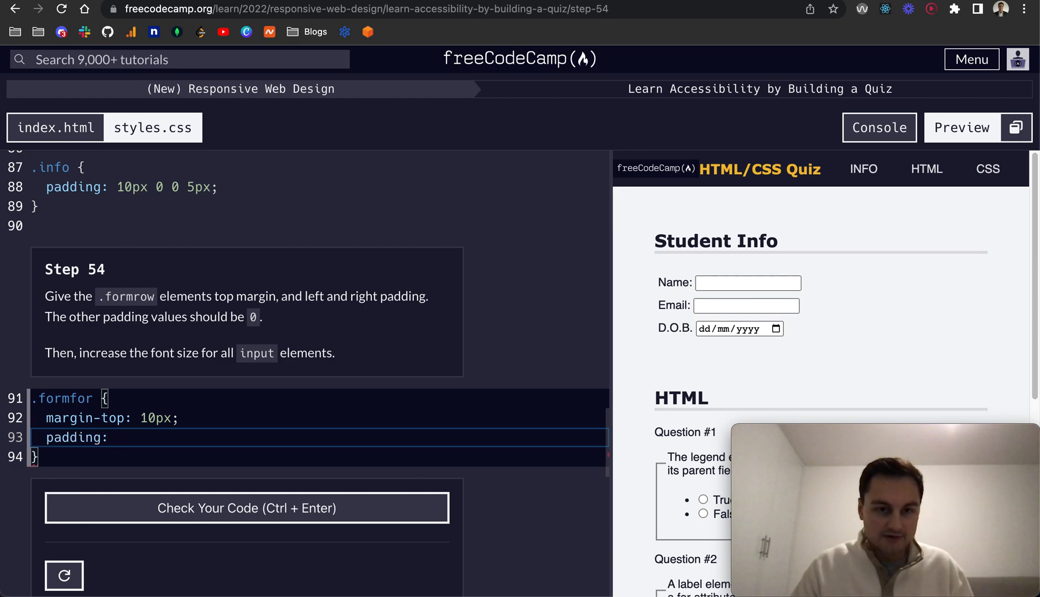
{"action": "type", "text": "0"}
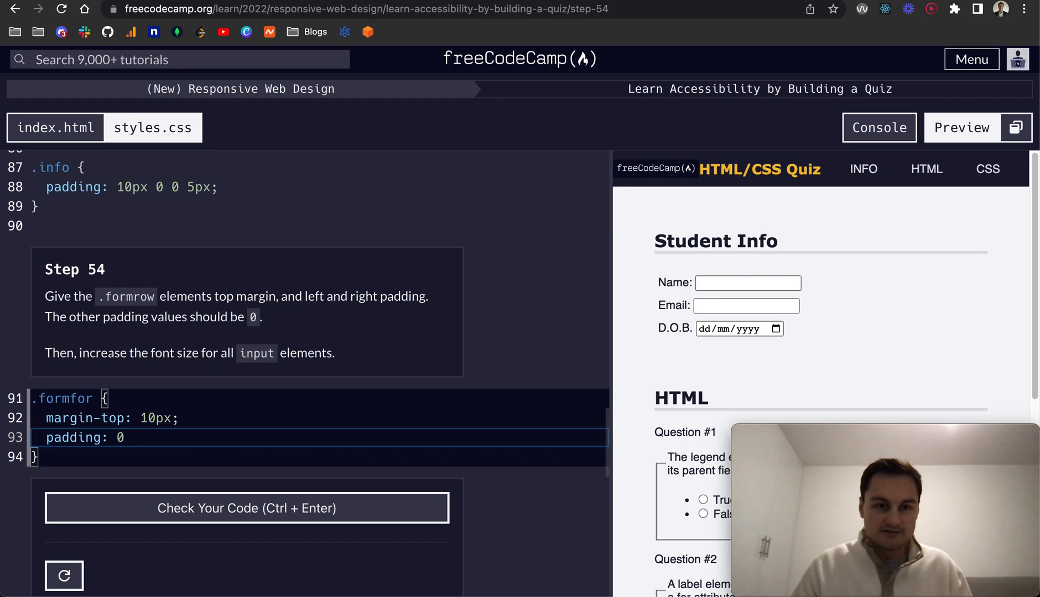
{"action": "type", "text": "10px;"}
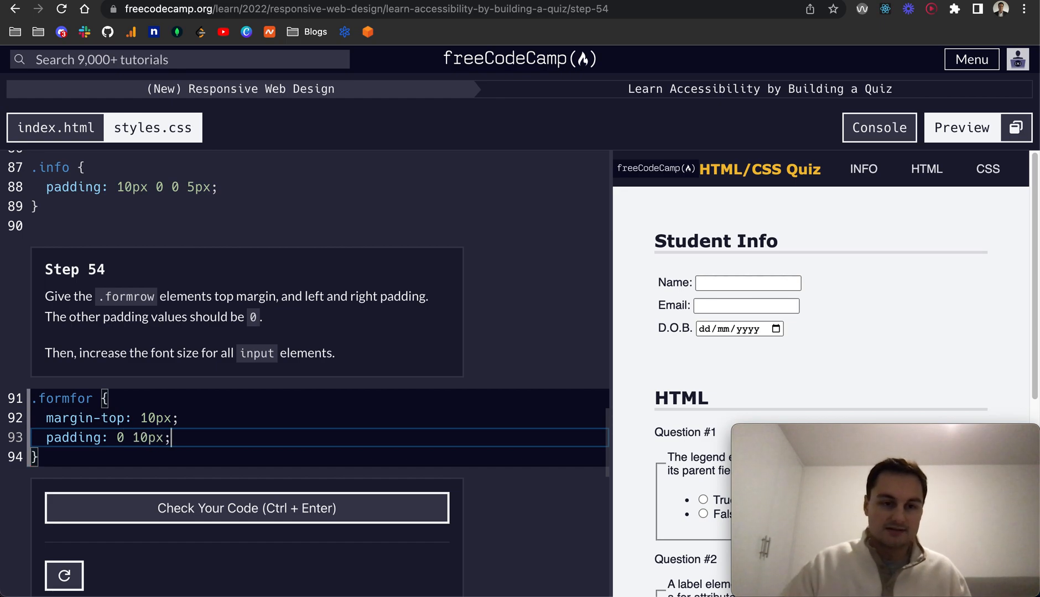
Start an input rule with a font-size declaration, first trying 1.2rem.
{"action": "type", "text": "f"}
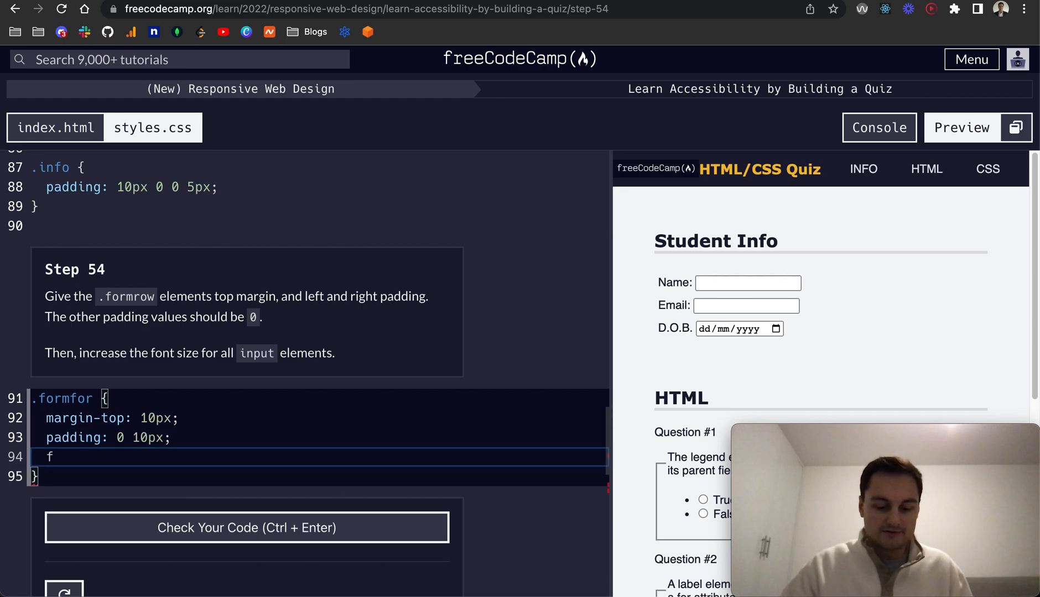
{"action": "type", "text": "ont-size:"}
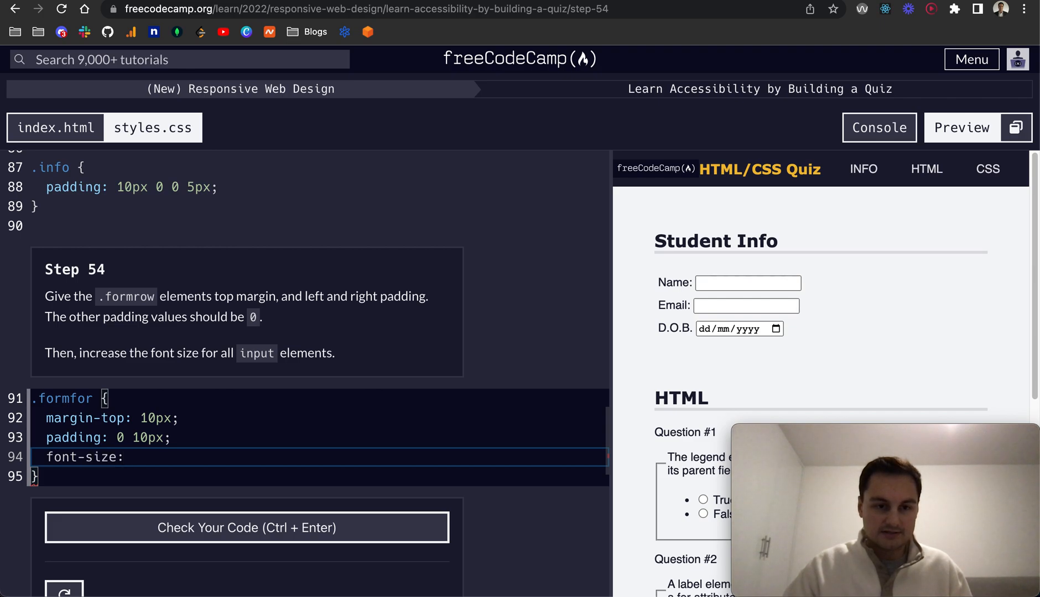
{"action": "key", "text": "Backspace"}
{"action": "type", "text": "row"}
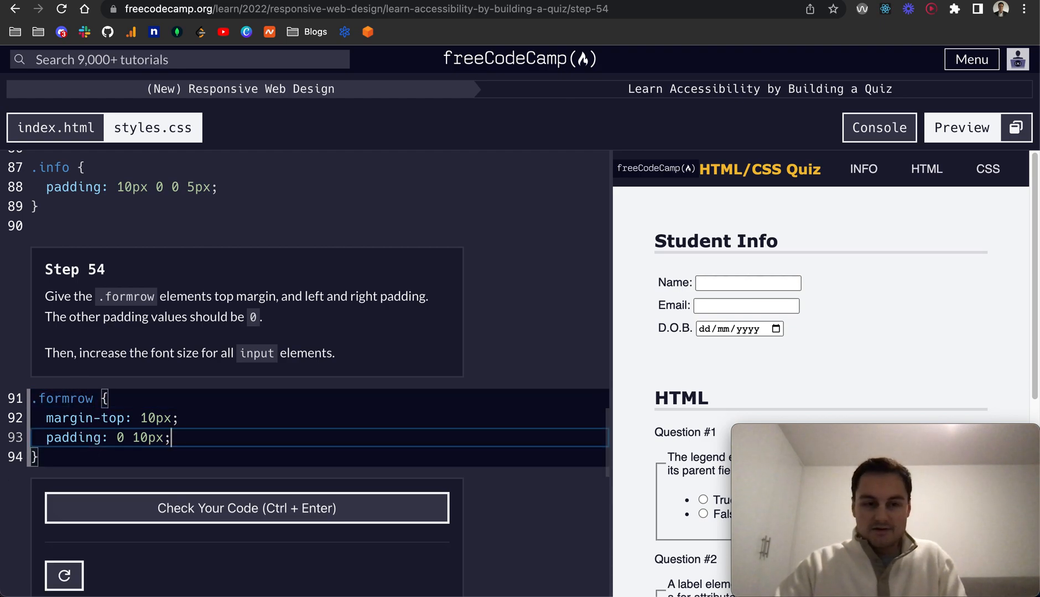
{"action": "type", "text": "in"}
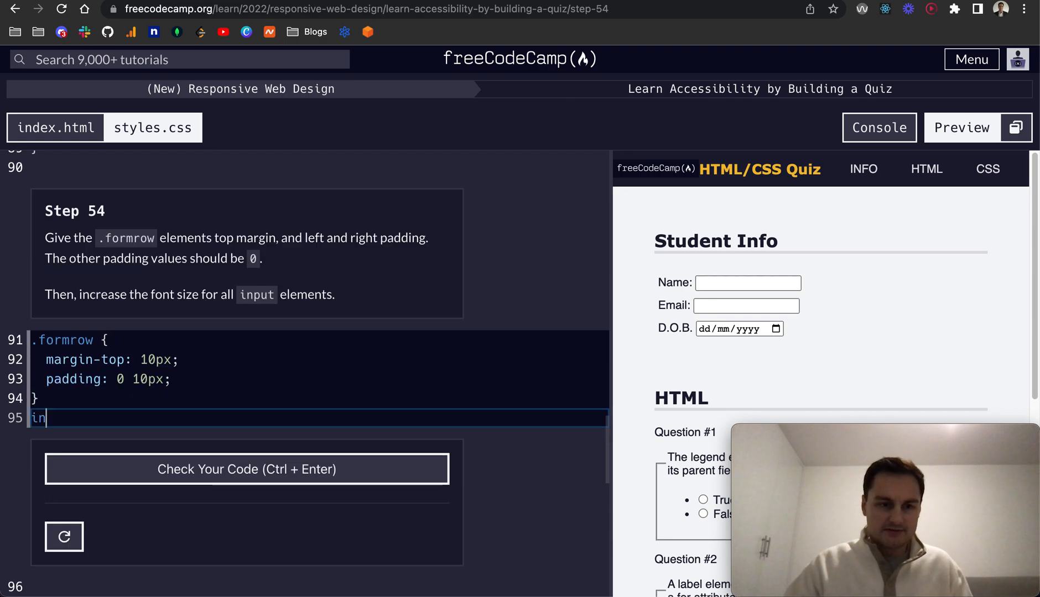
{"action": "type", "text": "oput {"}
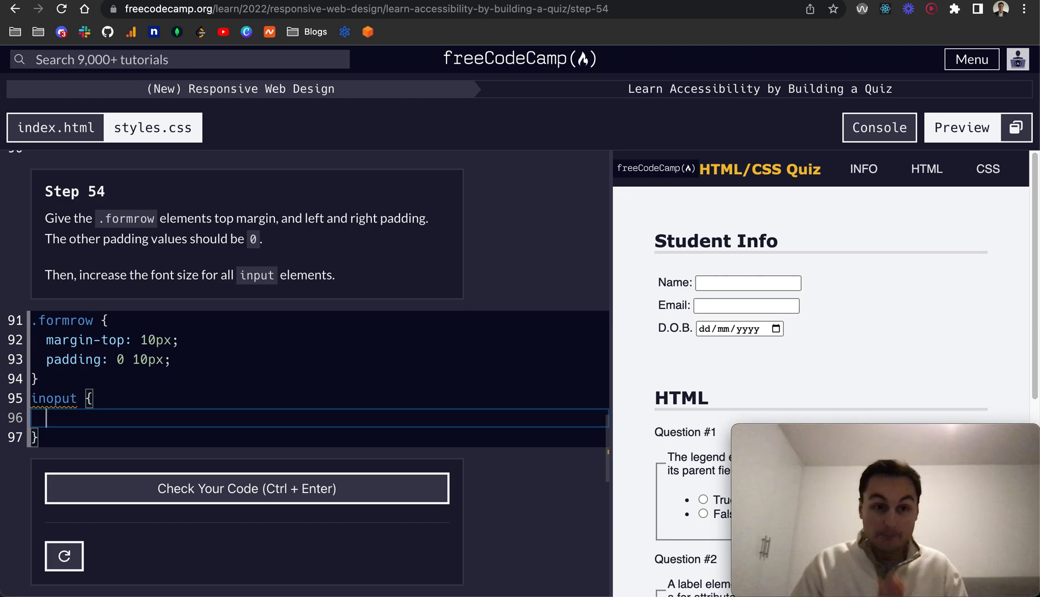
{"action": "type", "text": "font-size:"}
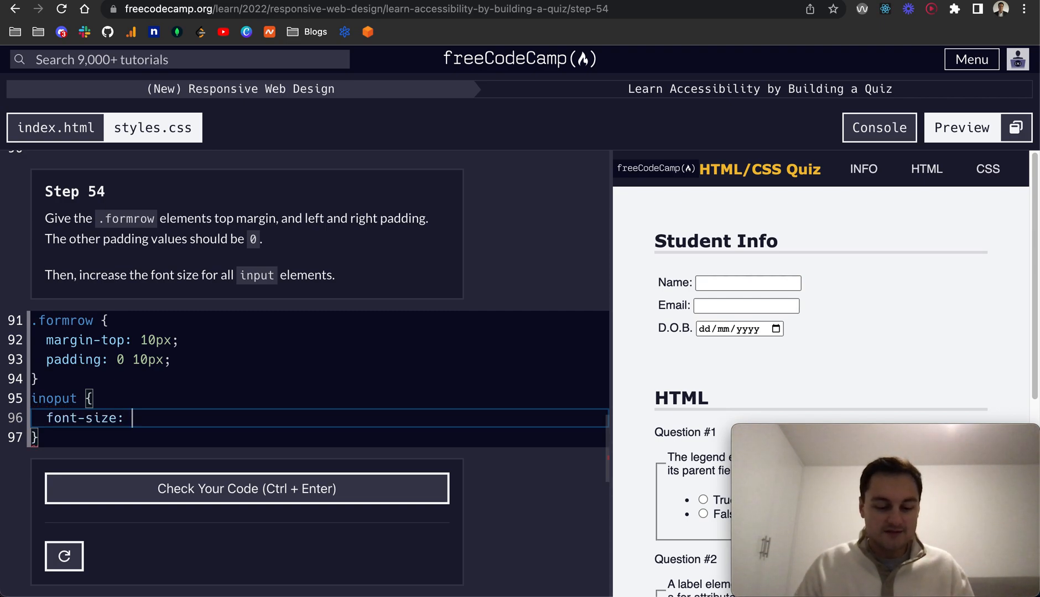
{"action": "type", "text": "1.2re;"}
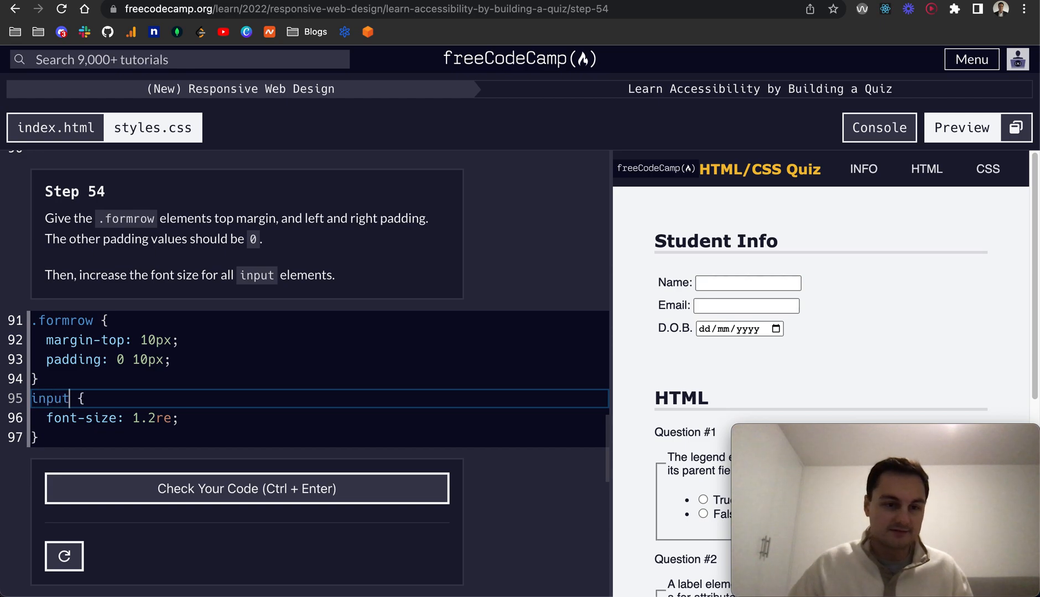
Set the input font-size to 14px so step 54 passes and submit it.
{"action": "left_click", "coordinate": [169, 418]}
{"action": "type", "text": "m"}
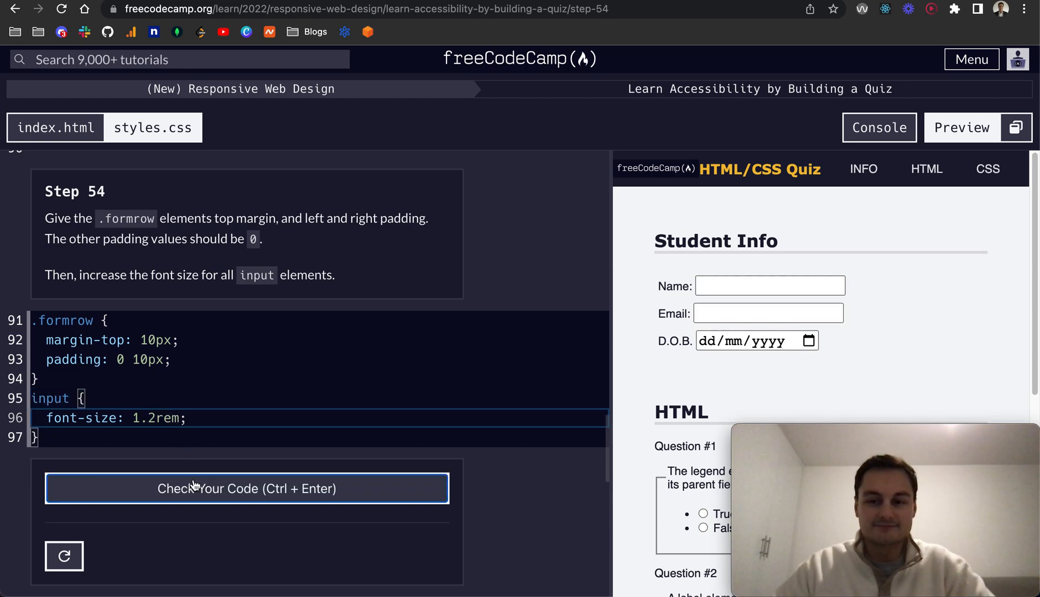
{"action": "left_click", "coordinate": [246, 489]}
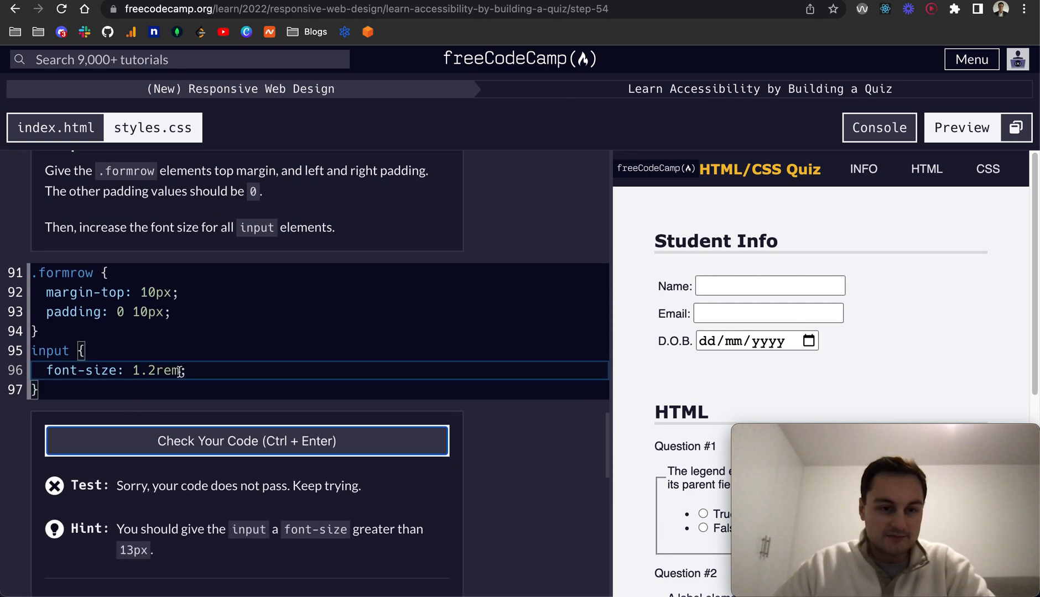
{"action": "type", "text": "14px"}
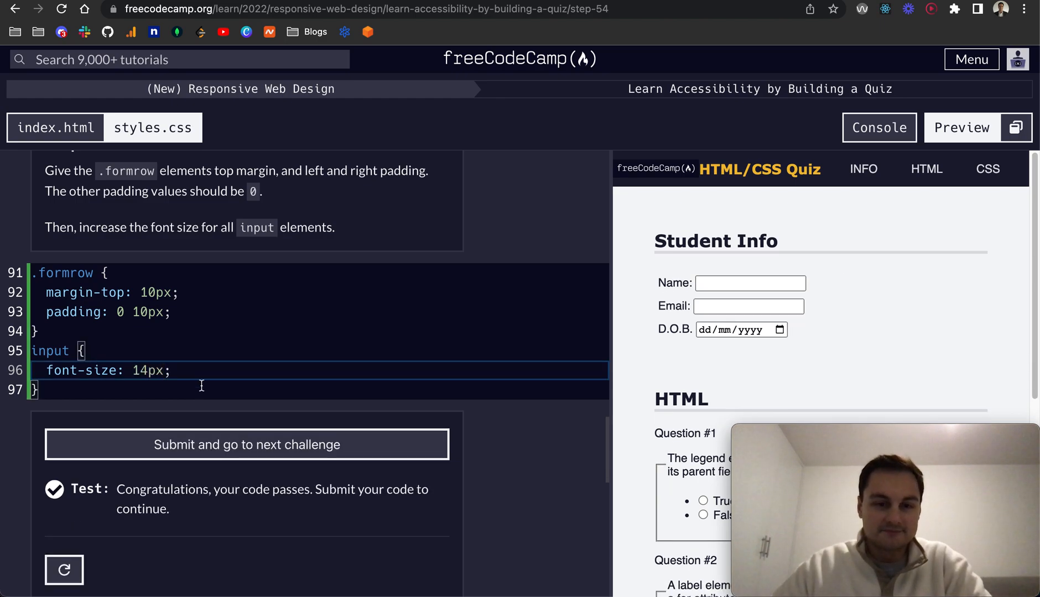
{"action": "left_click", "coordinate": [245, 445]}
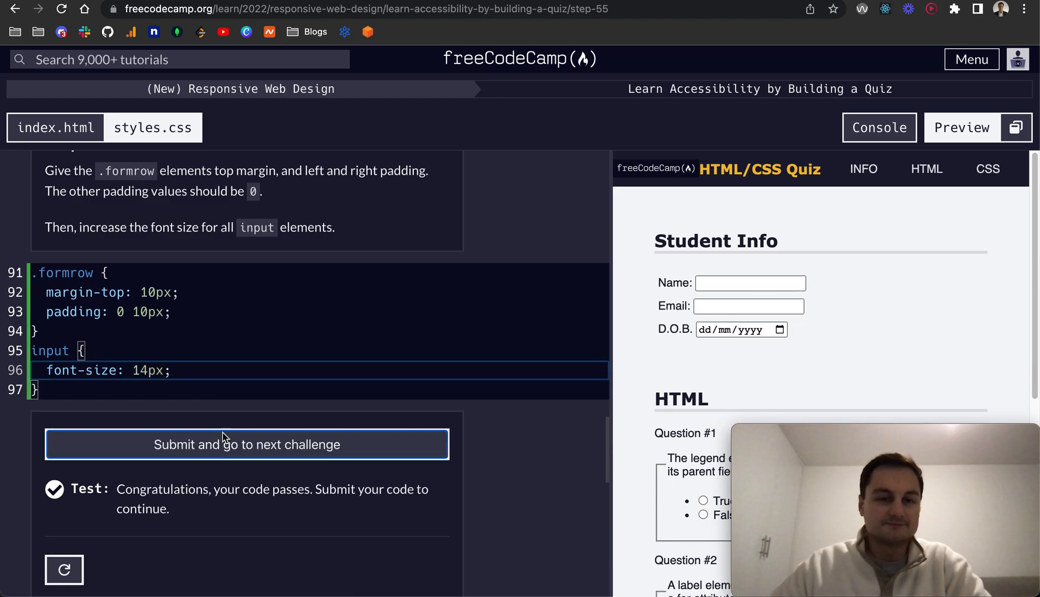
Write .info > input with width 50% and text-align left, pass step 55 and submit.
{"action": "left_click", "coordinate": [246, 445]}
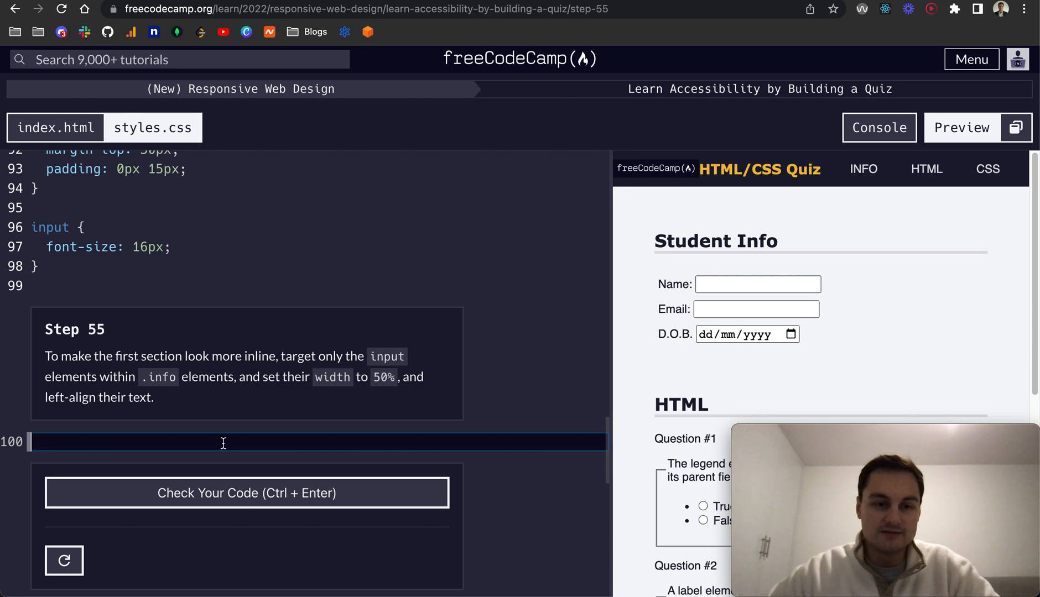
{"action": "type", "text": ".info"}
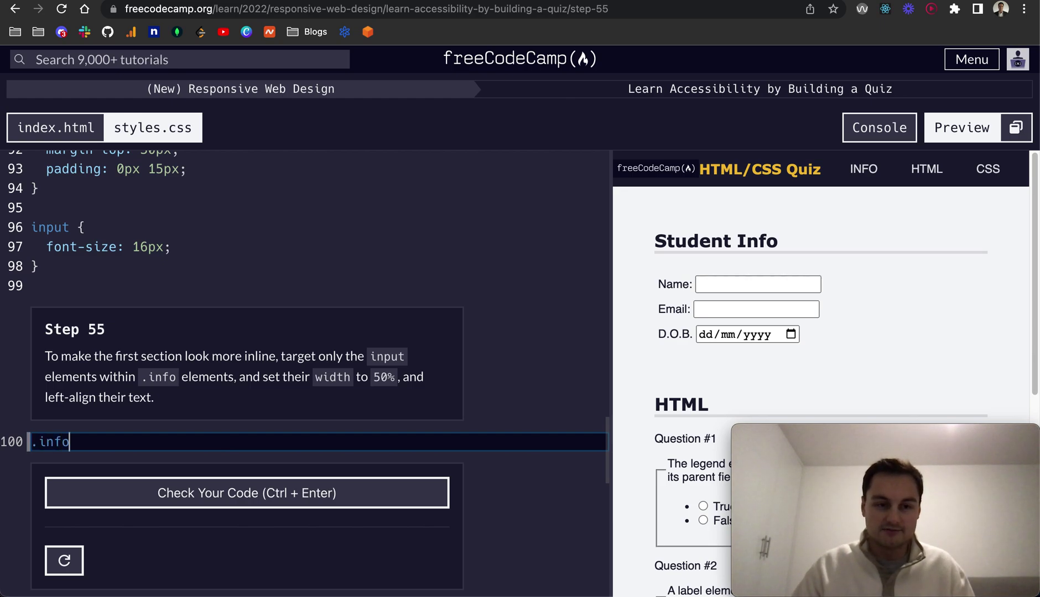
{"action": "type", "text": "> input"}
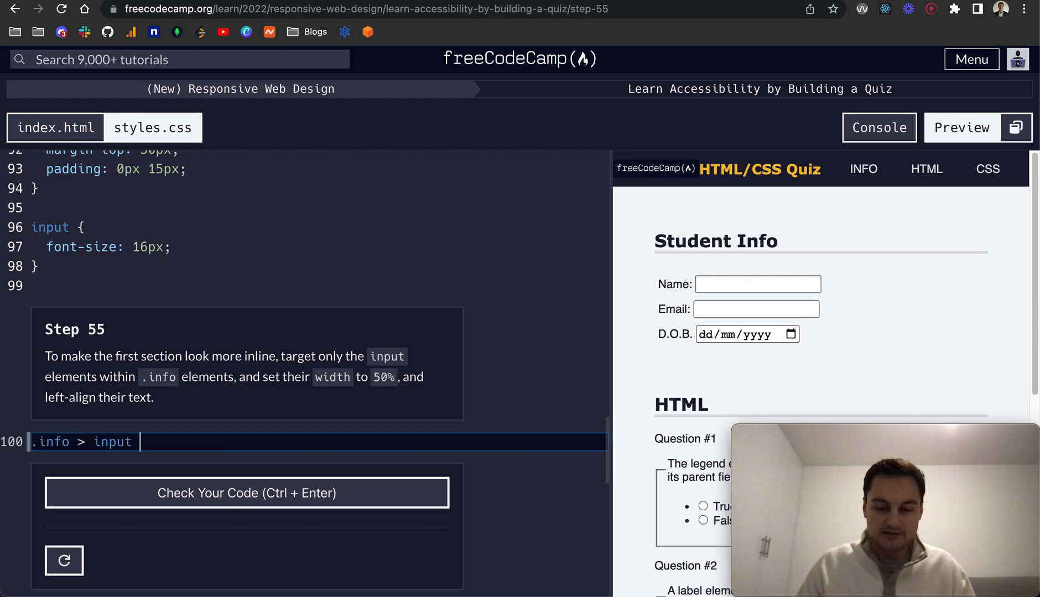
{"action": "type", "text": "{"}
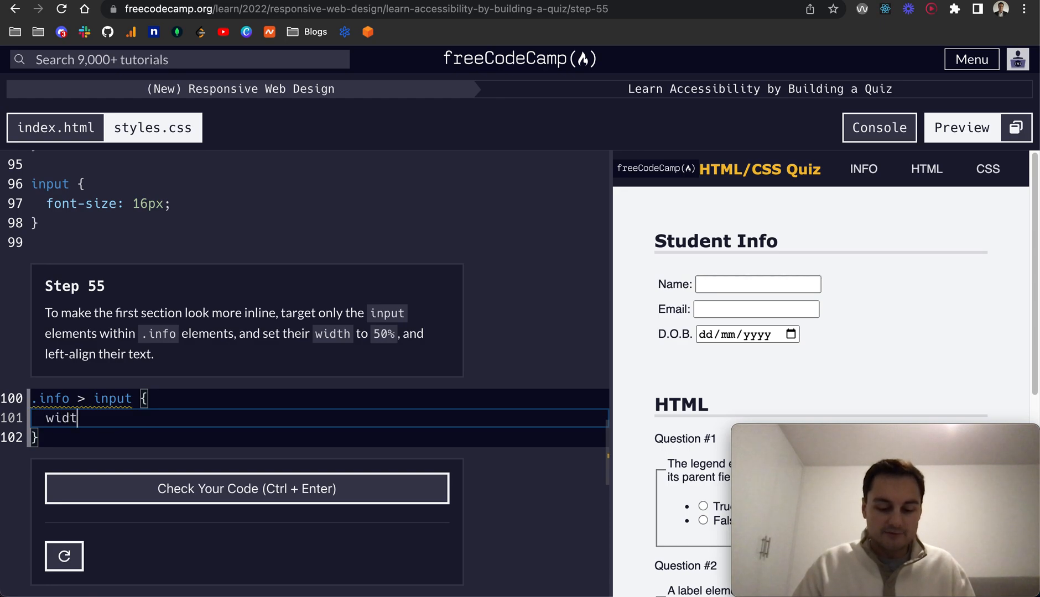
{"action": "type", "text": "h: 50%;"}
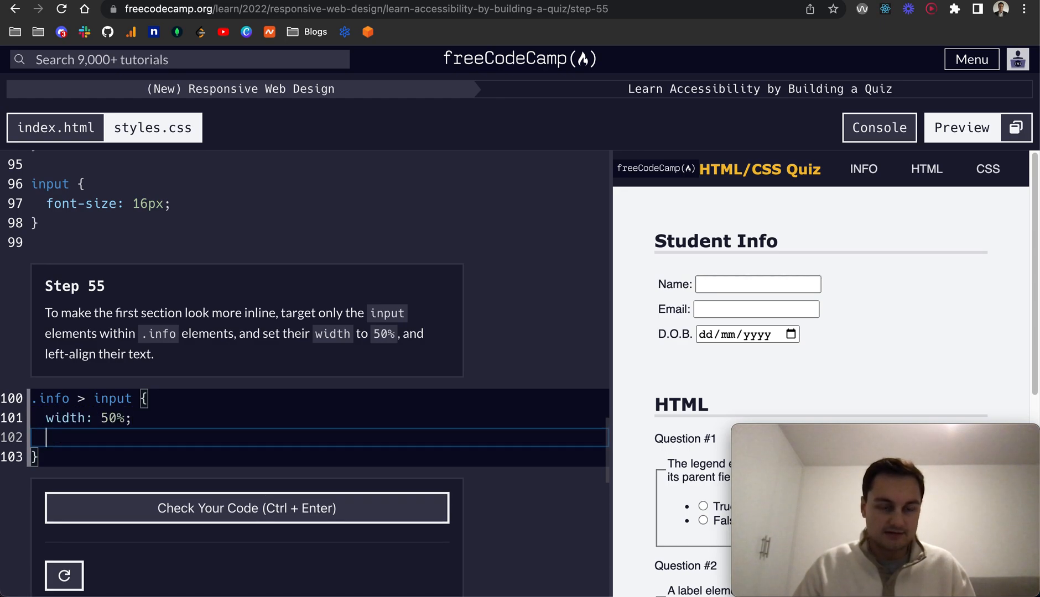
{"action": "type", "text": "texta"}
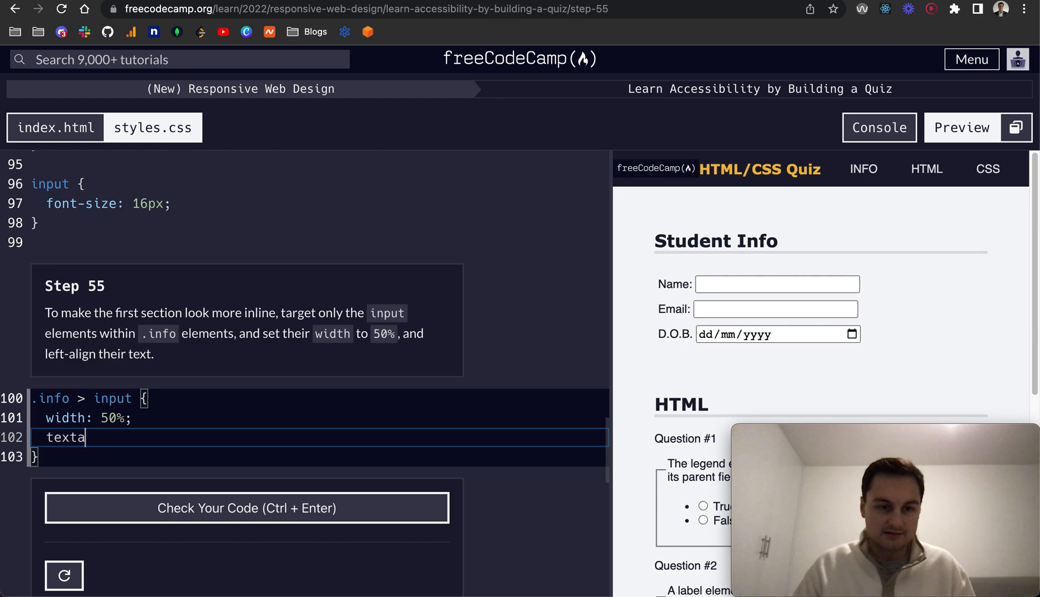
{"action": "type", "text": "ext-align:"}
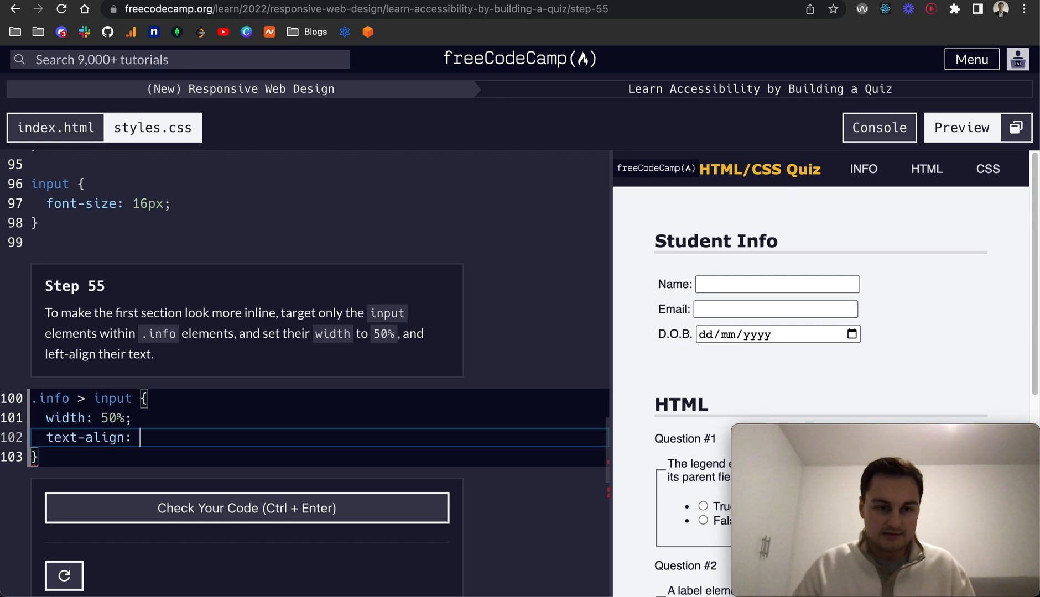
{"action": "type", "text": "left;"}
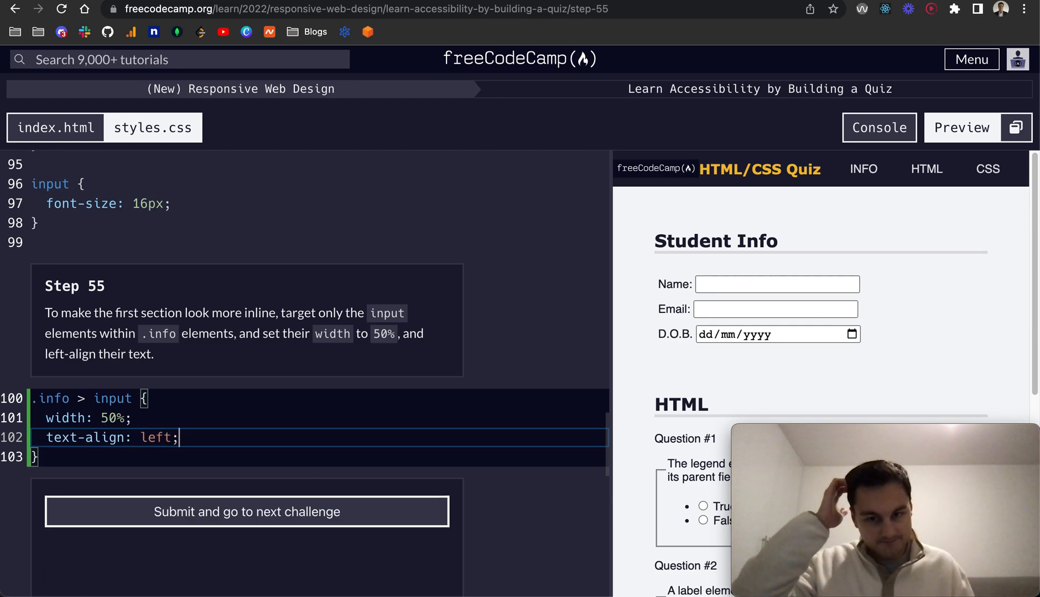
{"action": "left_click", "coordinate": [246, 511]}
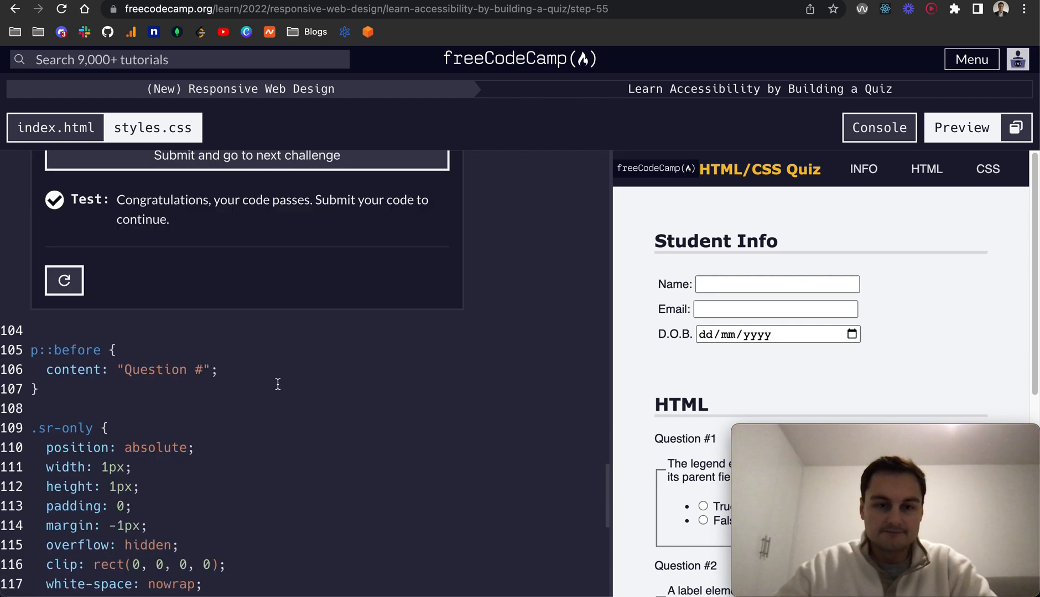
{"action": "scroll", "scroll_direction": "up", "scroll_amount": 3}
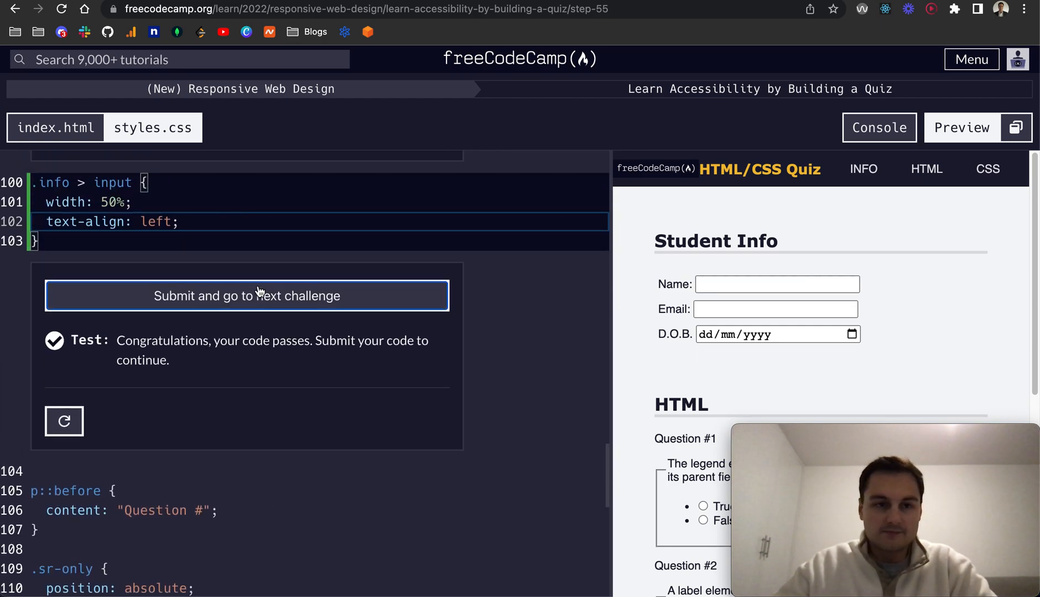
{"action": "left_click", "coordinate": [246, 295]}
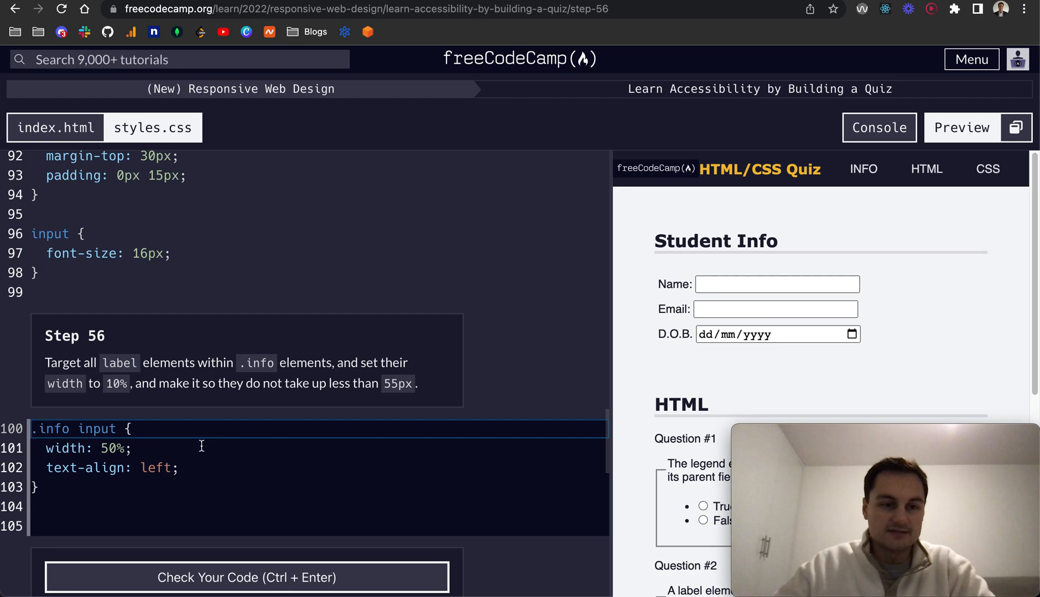
{"action": "mouse_move", "coordinate": [211, 483]}
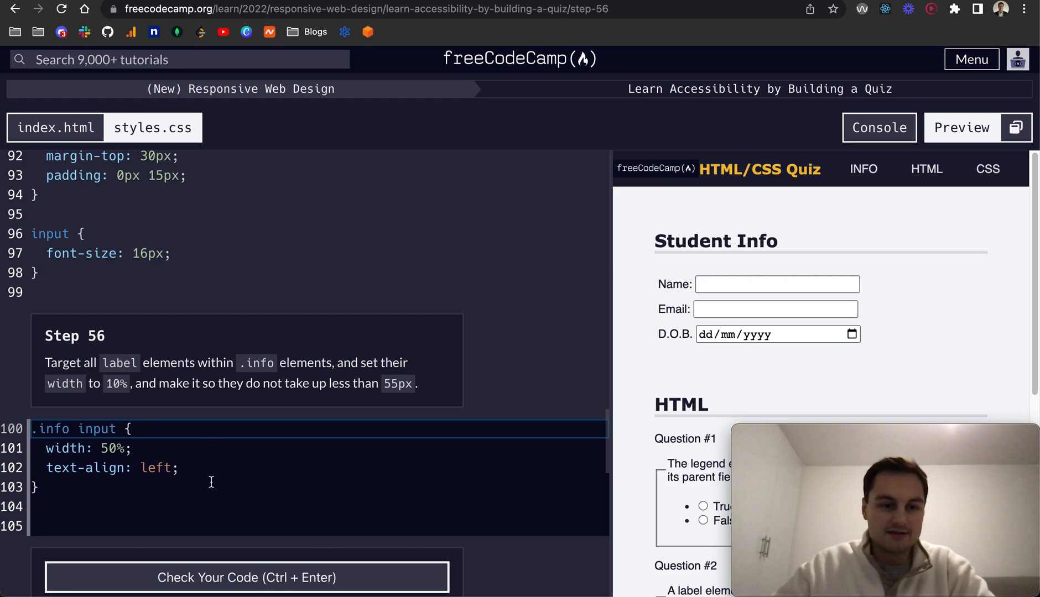
Write .info label with width 10% and min-width 55px, pass step 56 and submit.
{"action": "left_click", "coordinate": [132, 485]}
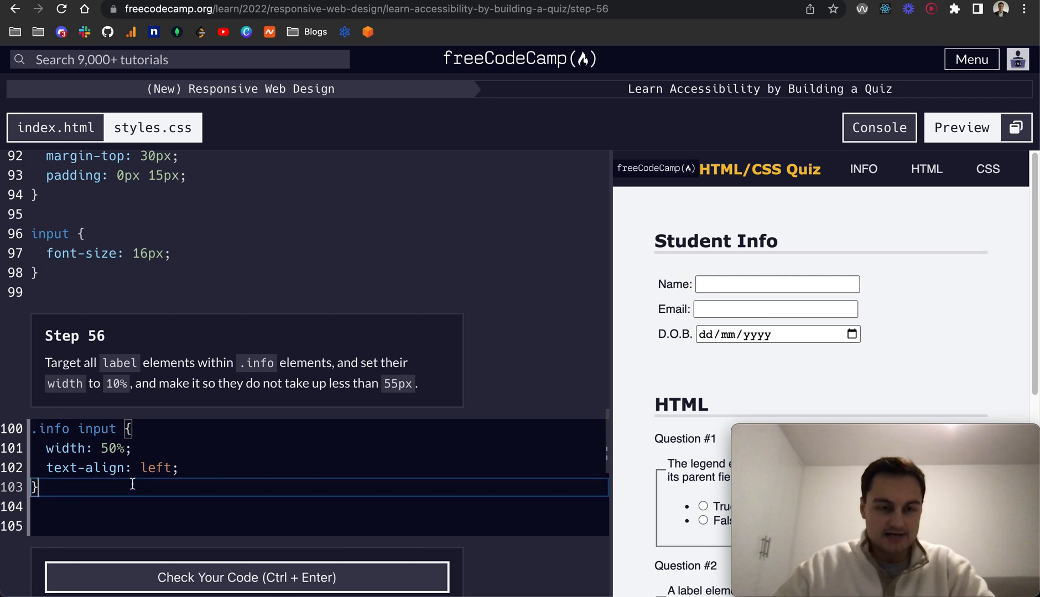
{"action": "type", "text": ".info"}
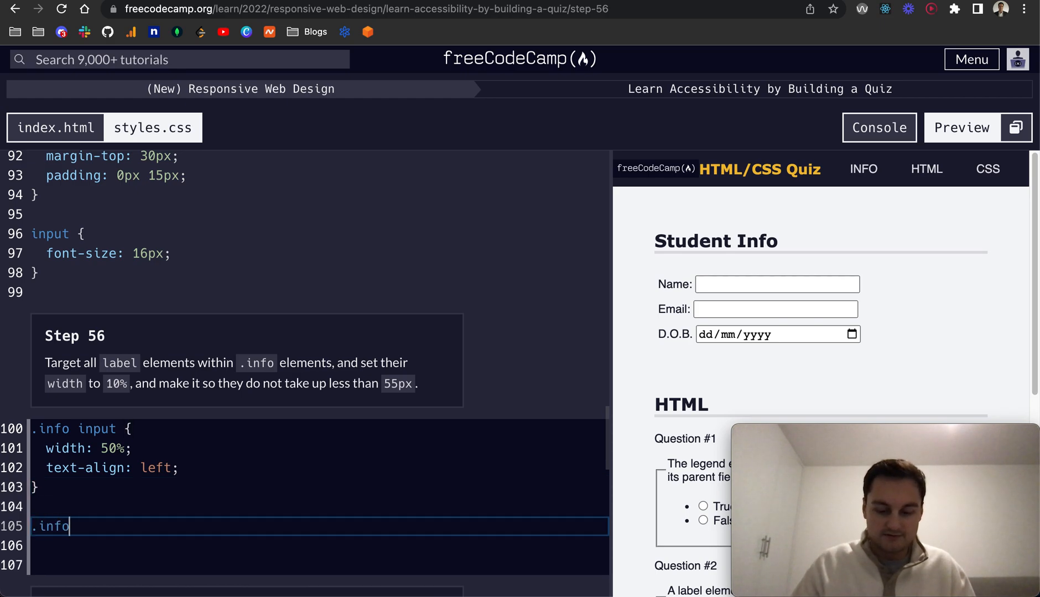
{"action": "type", "text": "label P"}
{"action": "left_click", "coordinate": [317, 546]}
{"action": "type", "text": "w"}
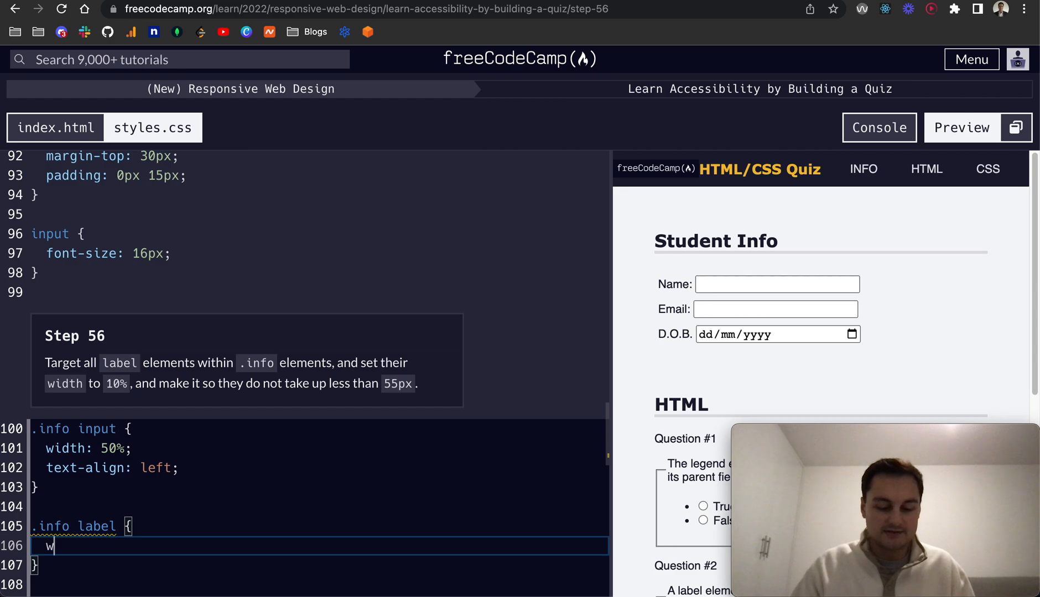
{"action": "type", "text": "idth: 10%;"}
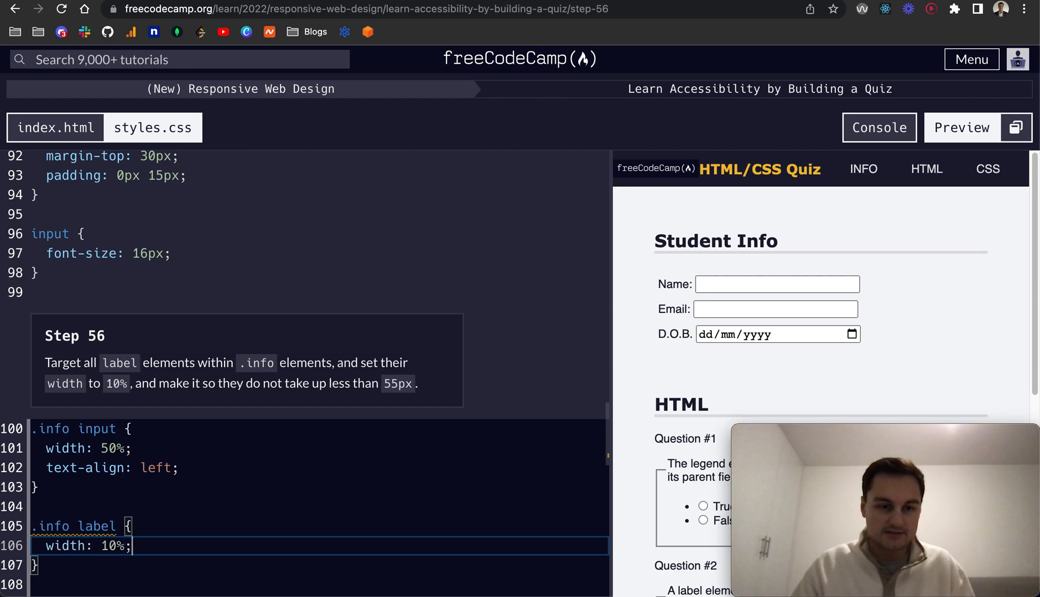
{"action": "key", "text": "enter"}
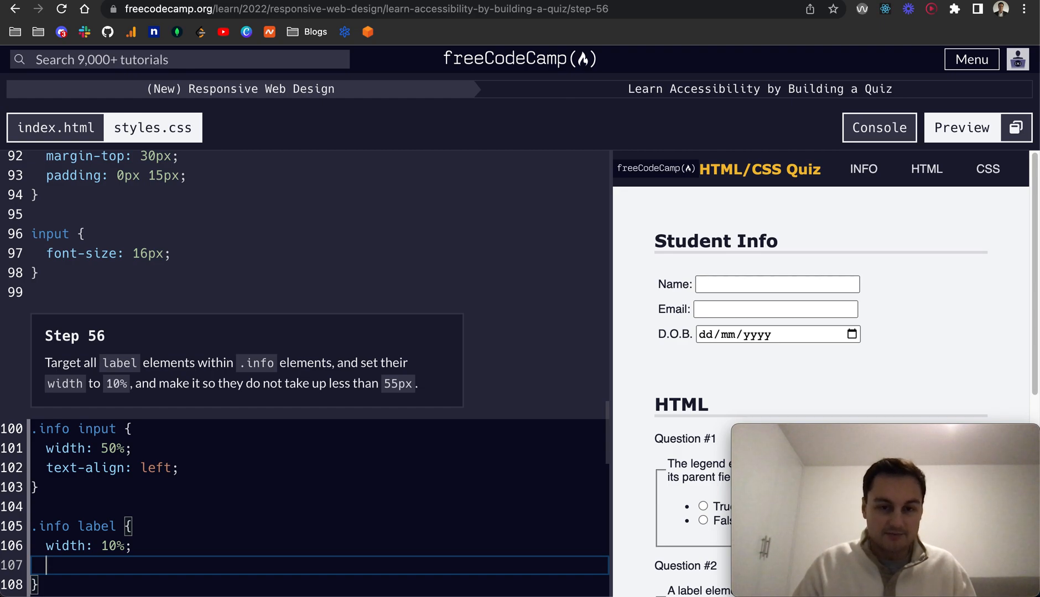
{"action": "type", "text": "min-wi"}
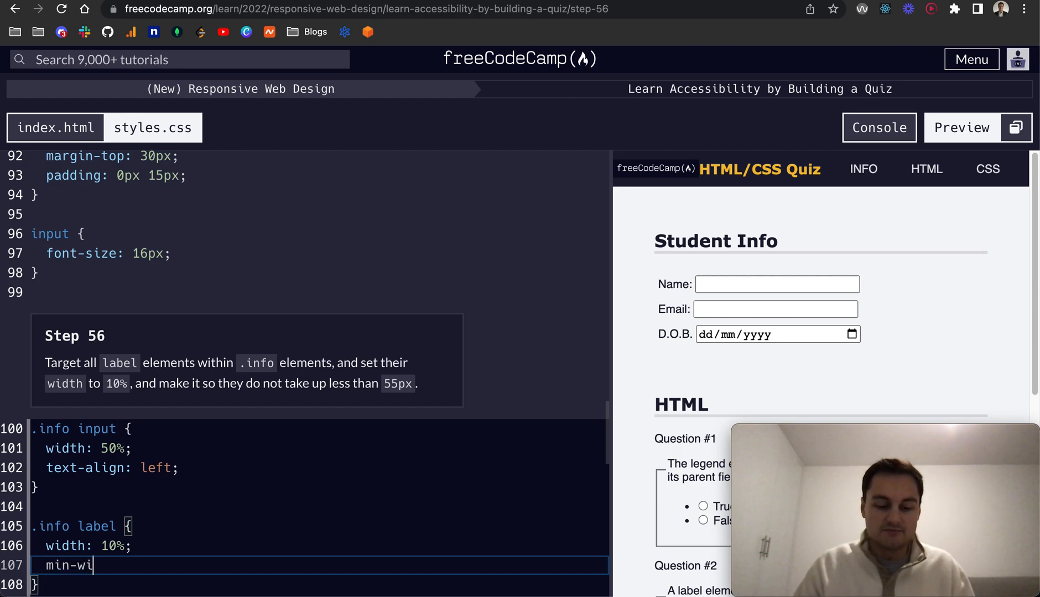
{"action": "type", "text": "dth:"}
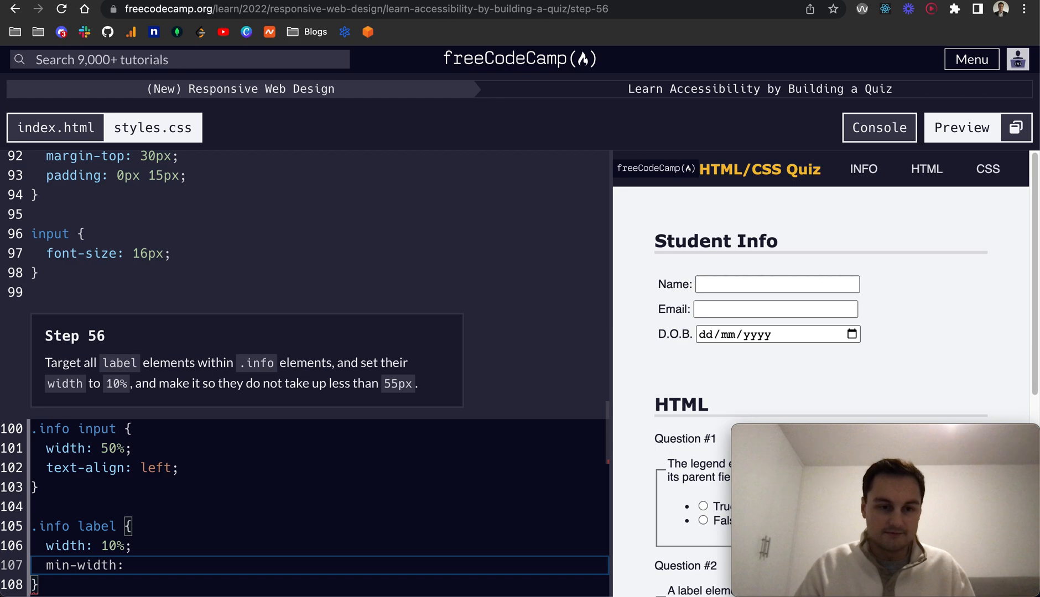
{"action": "type", "text": "55px;"}
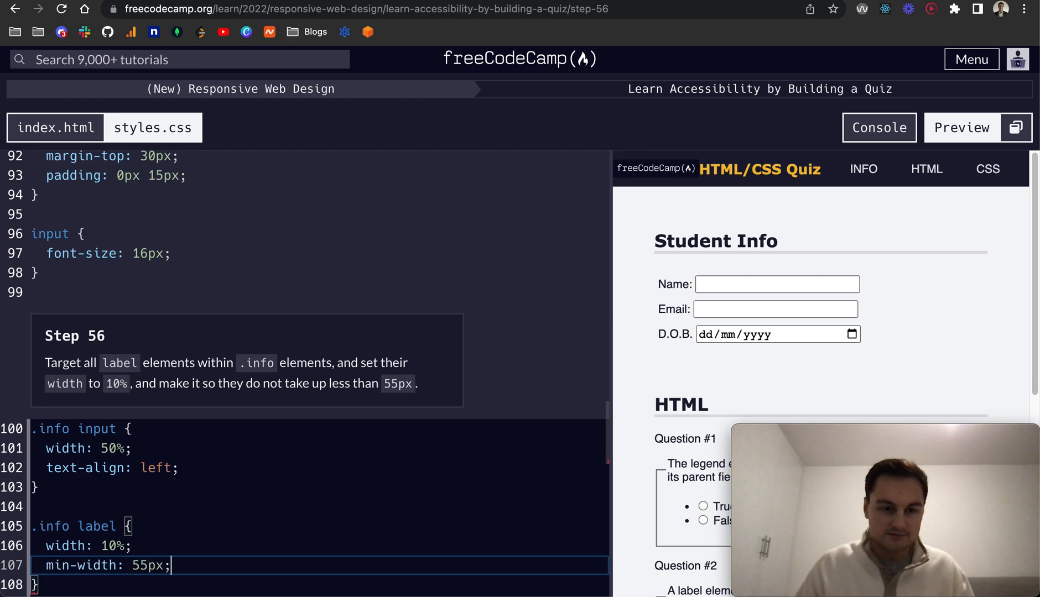
{"action": "scroll", "scroll_direction": "down", "scroll_amount": 3}
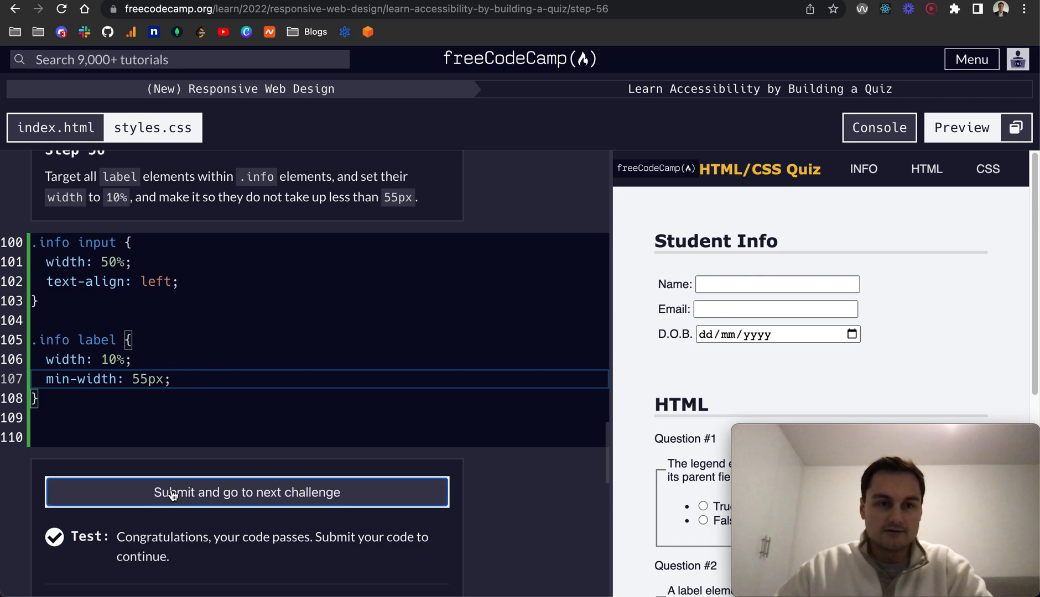
{"action": "left_click", "coordinate": [246, 493]}
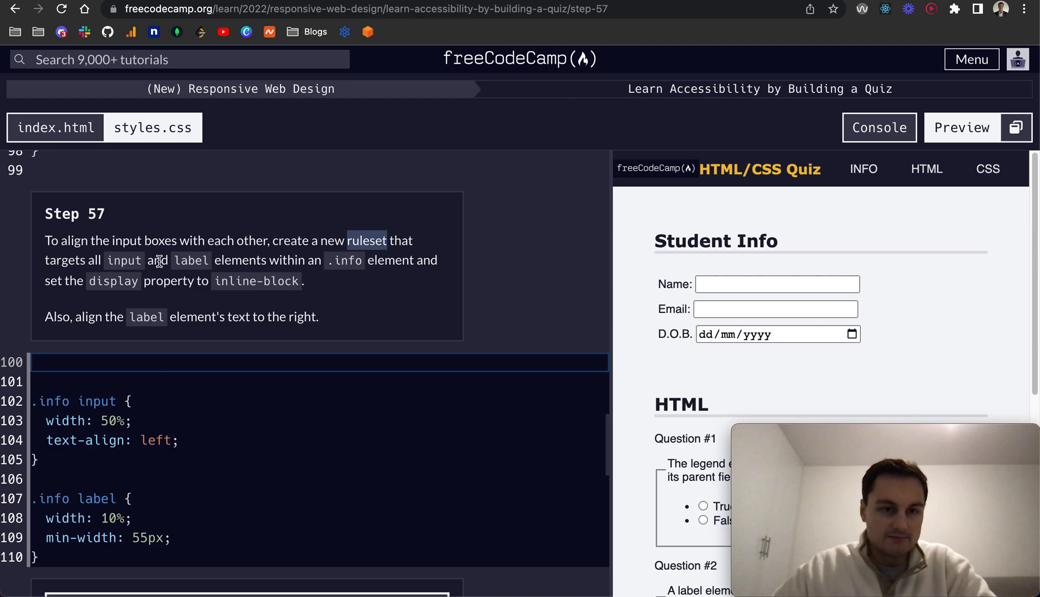
{"action": "mouse_move", "coordinate": [344, 260]}
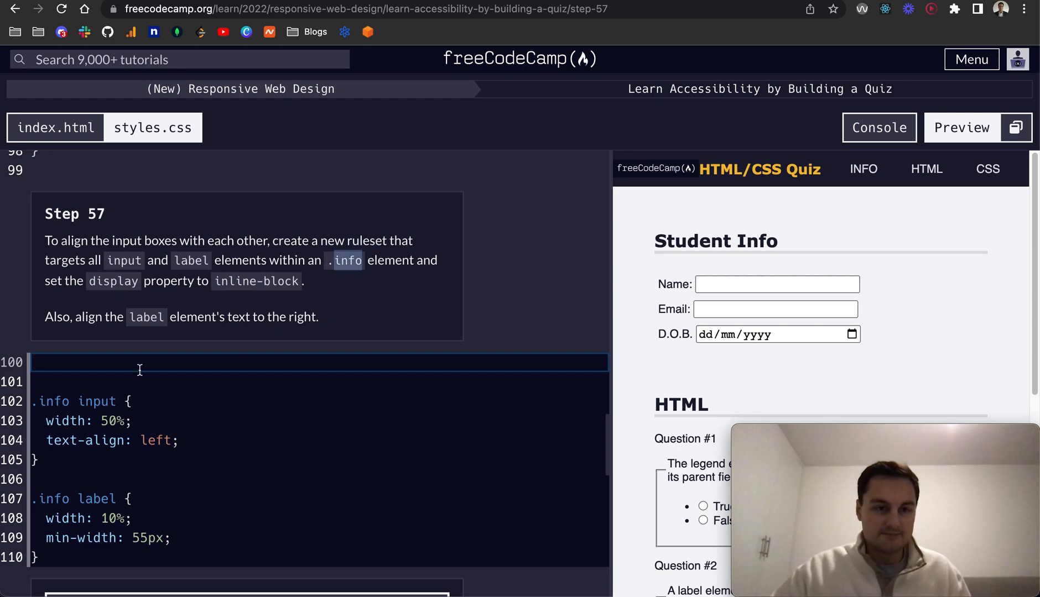
Write a .info input + label ruleset with display: inline-block on line 100.
{"action": "type", "text": "info"}
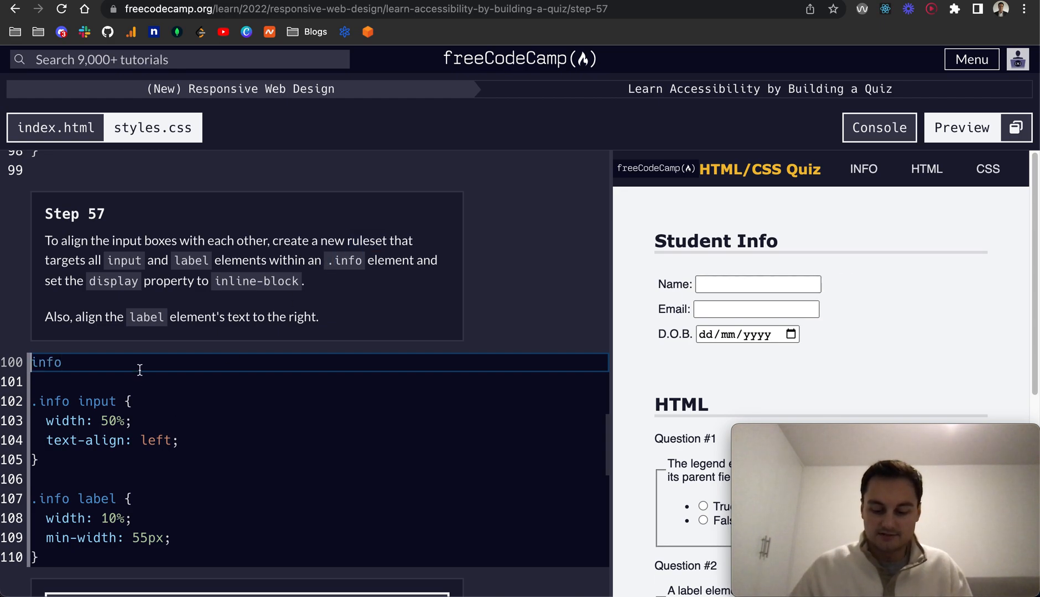
{"action": "type", "text": "."}
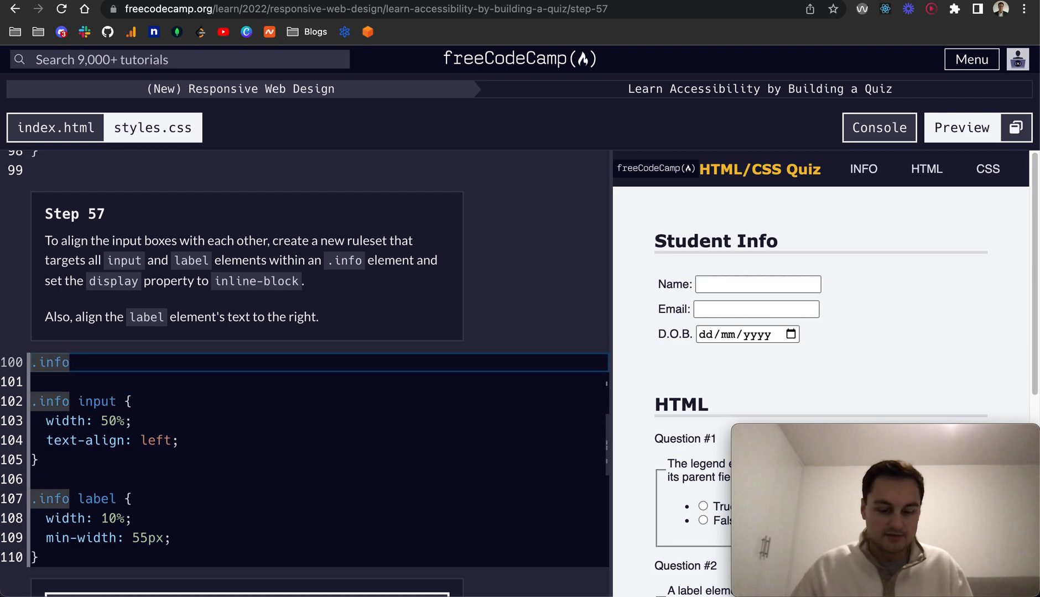
{"action": "type", "text": "input"}
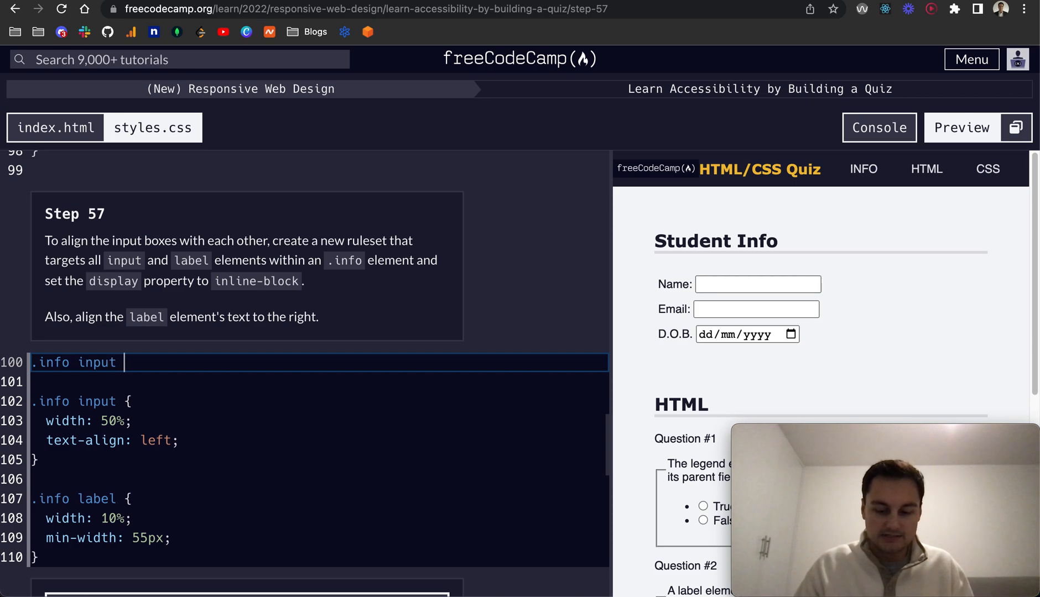
{"action": "type", "text": "+ label {"}
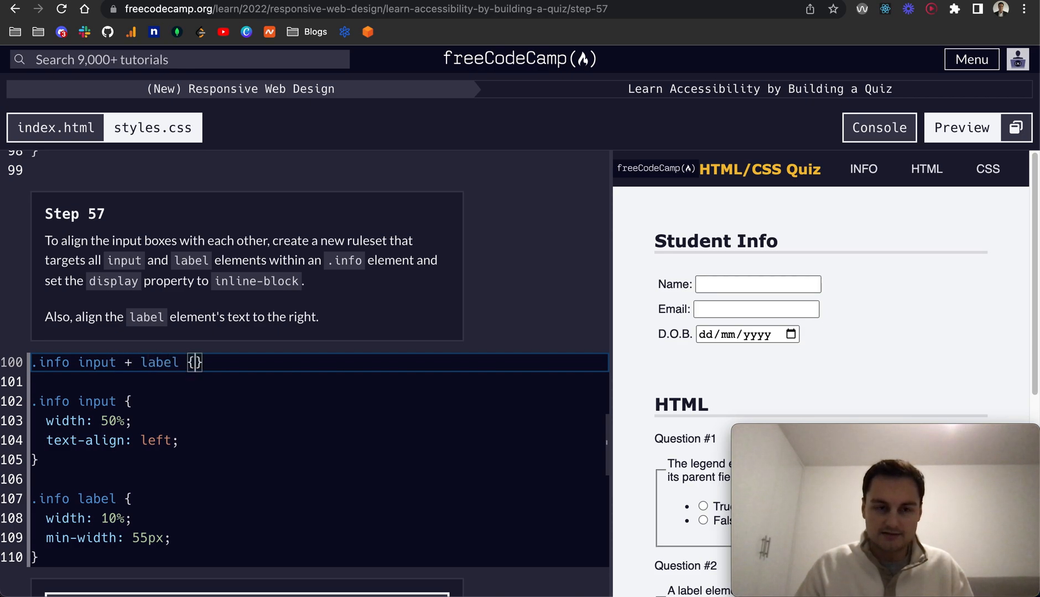
{"action": "type", "text": "disp"}
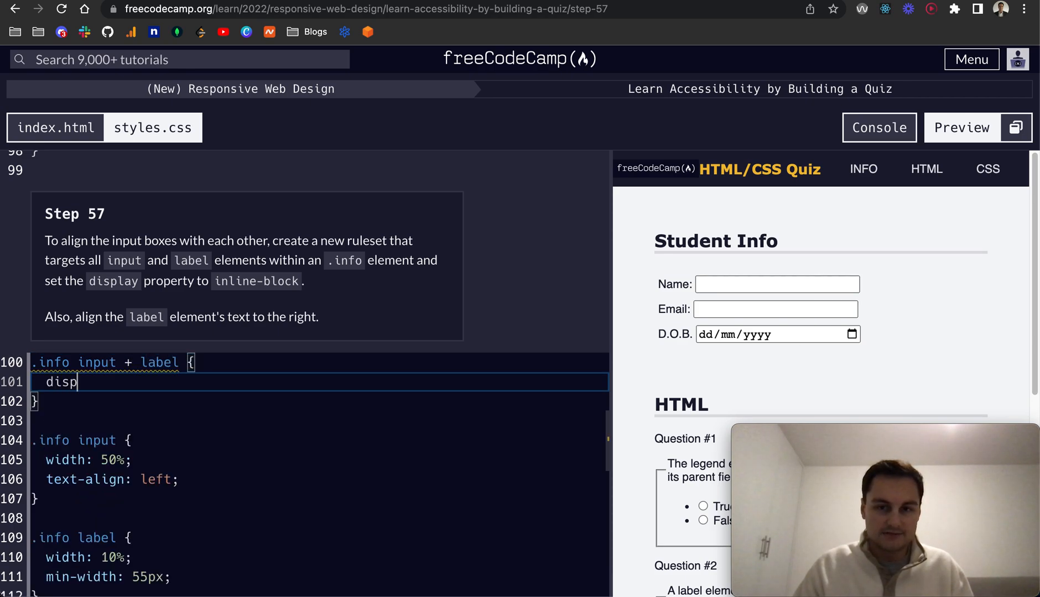
{"action": "type", "text": "lay"}
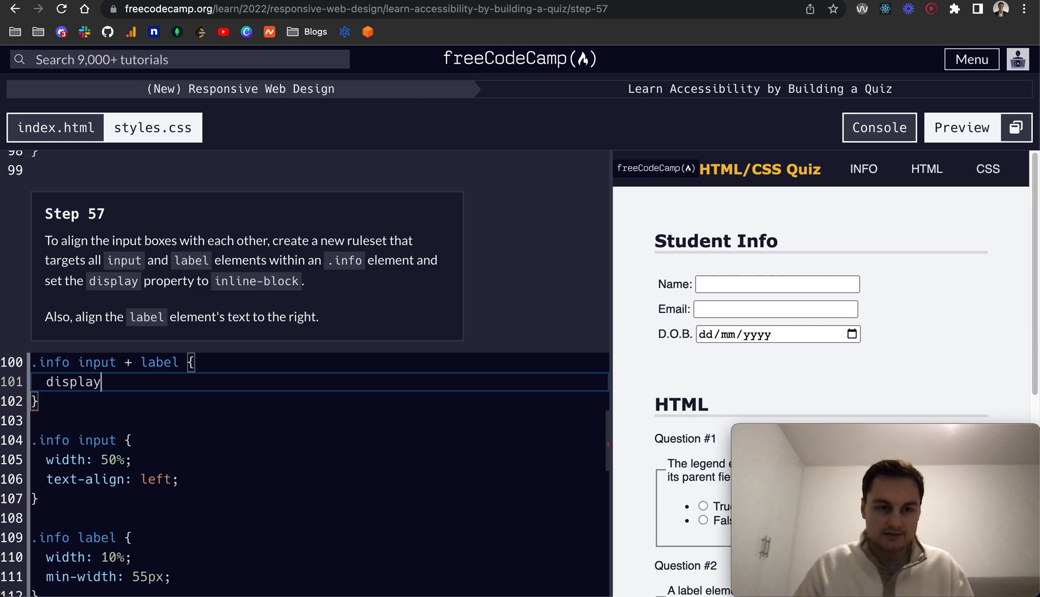
{"action": "type", "text": ": inline-block"}
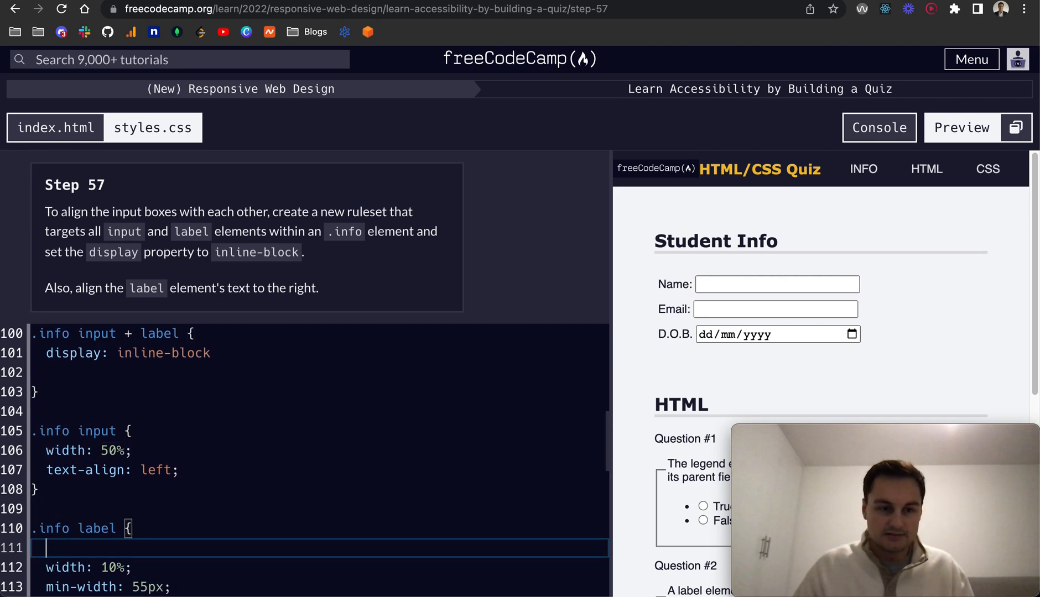
Add text-align: right to the .info label rule.
{"action": "type", "text": "text-aling:"}
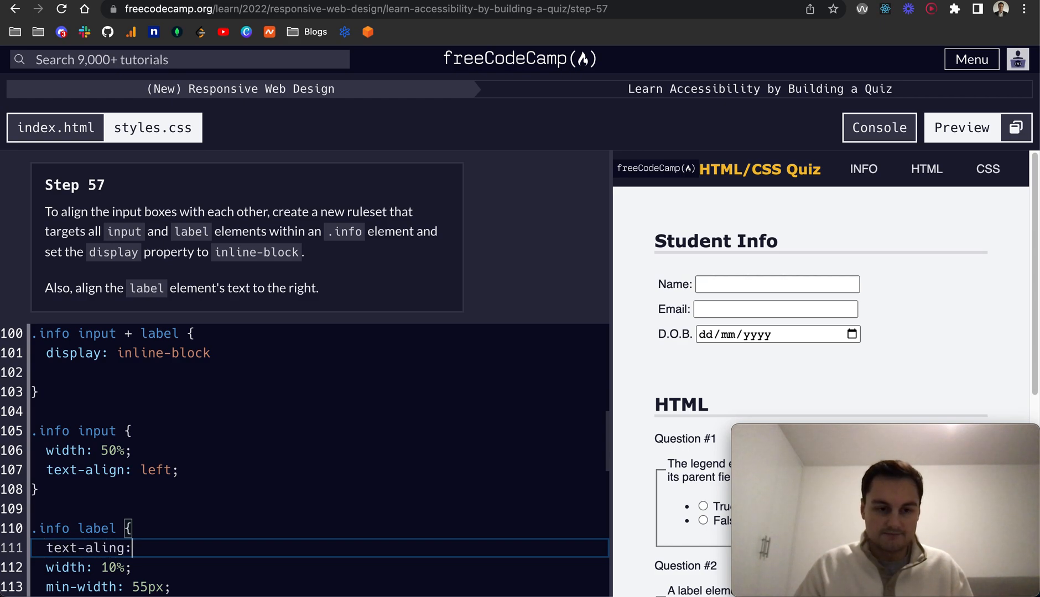
{"action": "type", "text": "right;"}
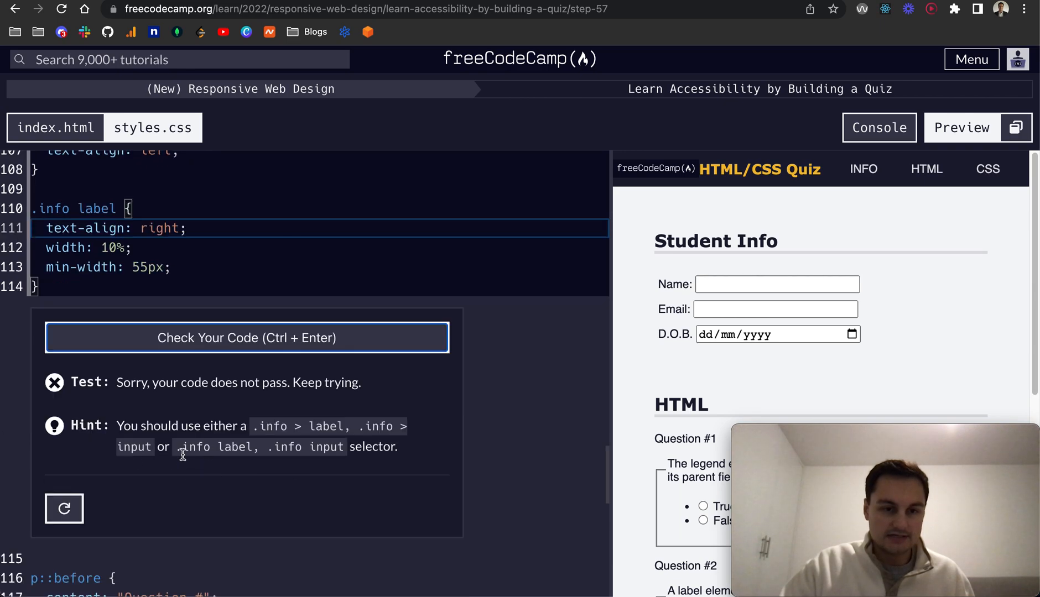
Rewrite the selector as .info input, .info label so step 57 passes, and advance to step 58.
{"action": "scroll", "scroll_direction": "up", "scroll_amount": 3}
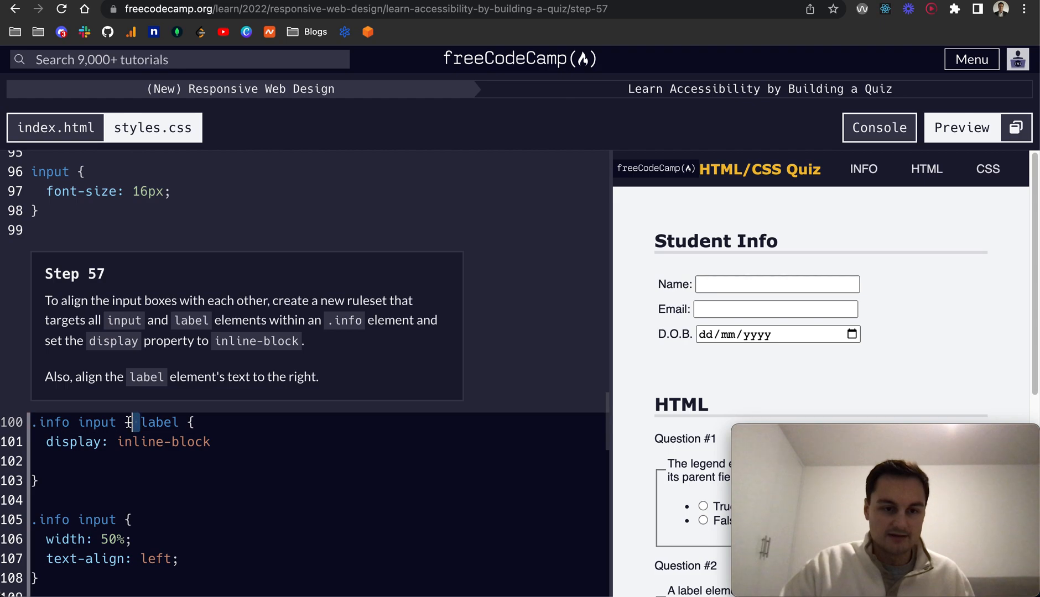
{"action": "type", "text": ","}
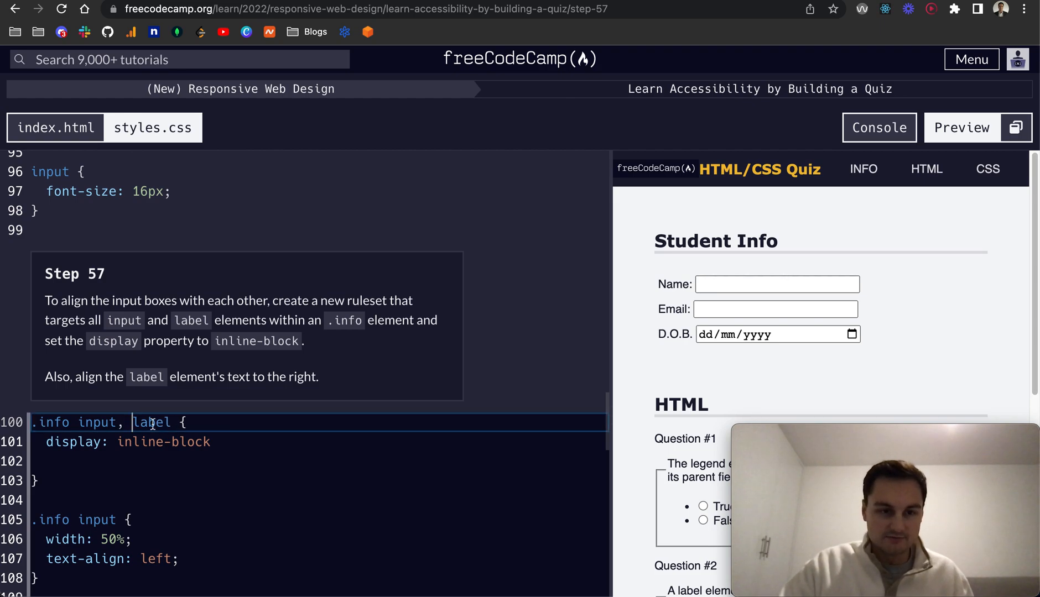
{"action": "type", "text": ".info"}
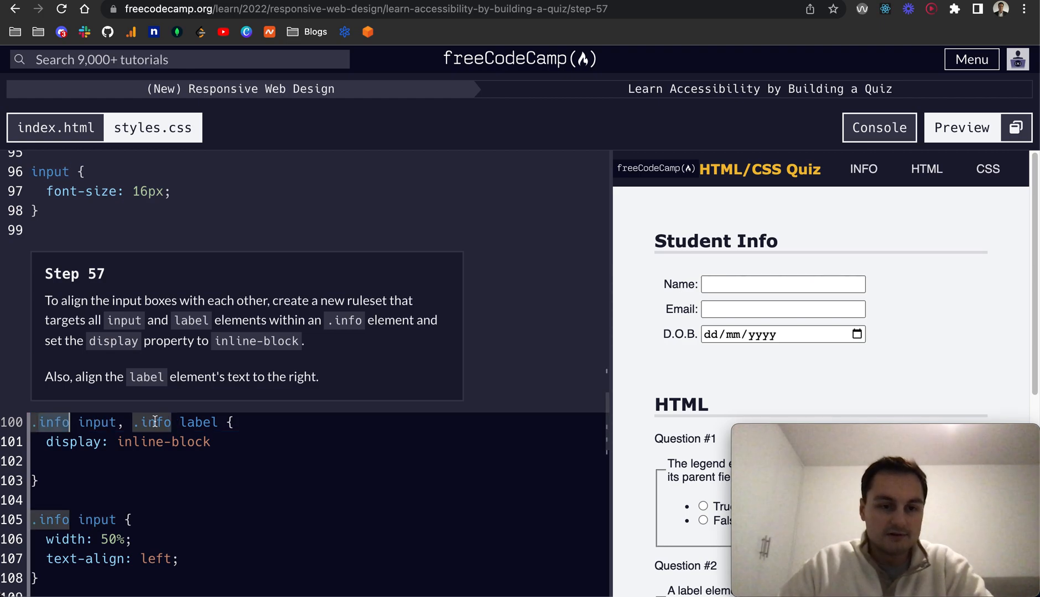
{"action": "left_click", "coordinate": [159, 423]}
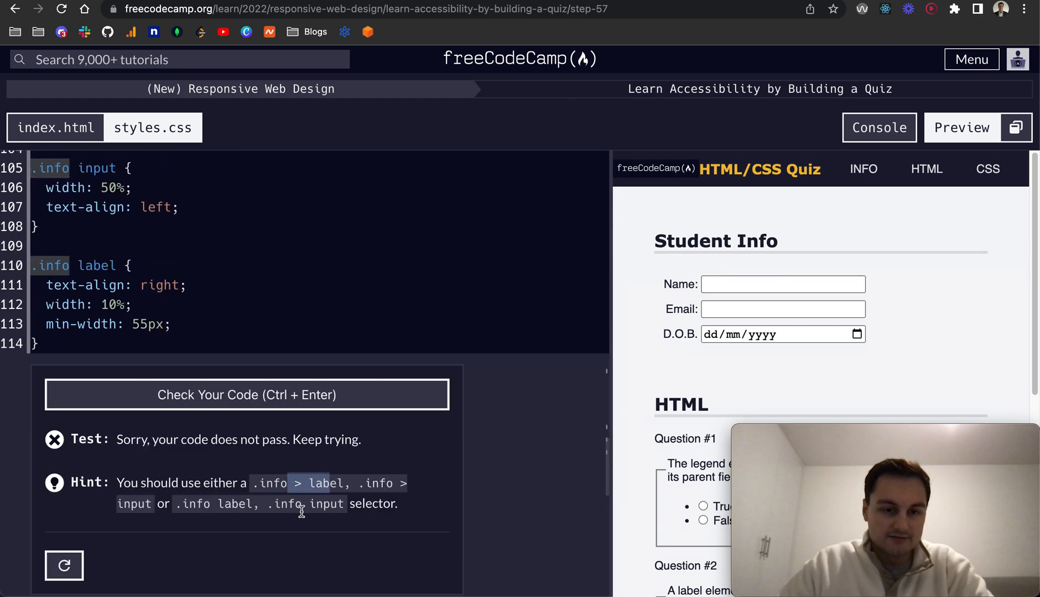
{"action": "left_click", "coordinate": [246, 395]}
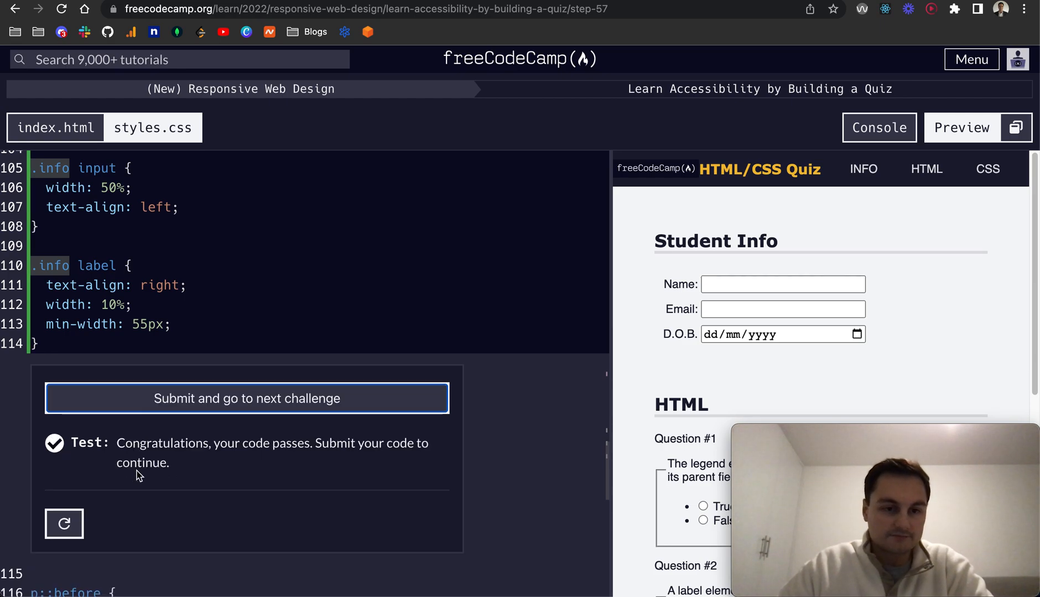
{"action": "left_click", "coordinate": [247, 399]}
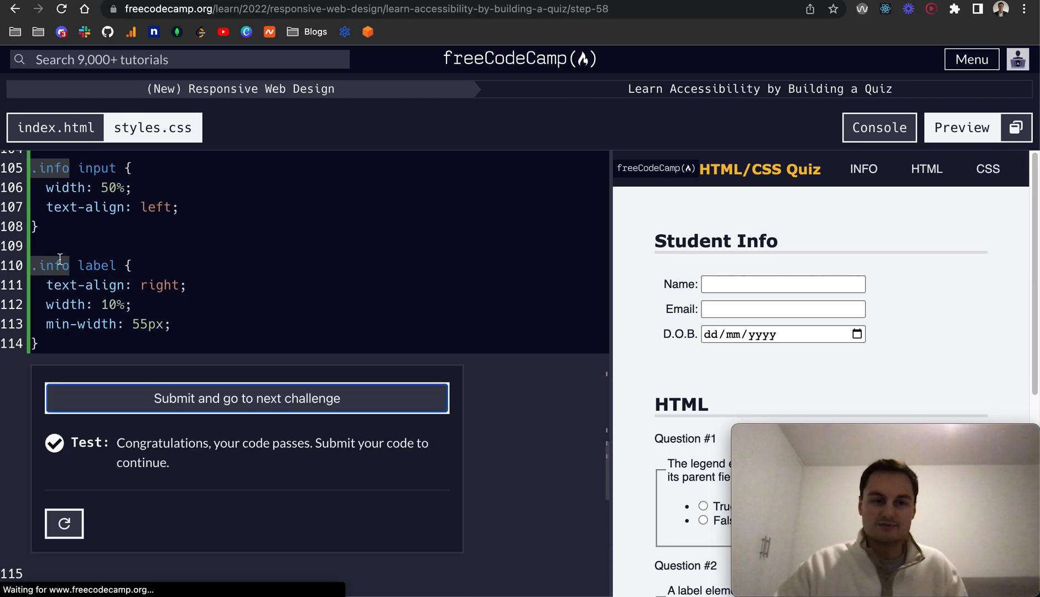
Write the .question-block rule (left text, block, 100% width, 20px top margin, 5px top padding) and pass step 58.
{"action": "left_click", "coordinate": [247, 398]}
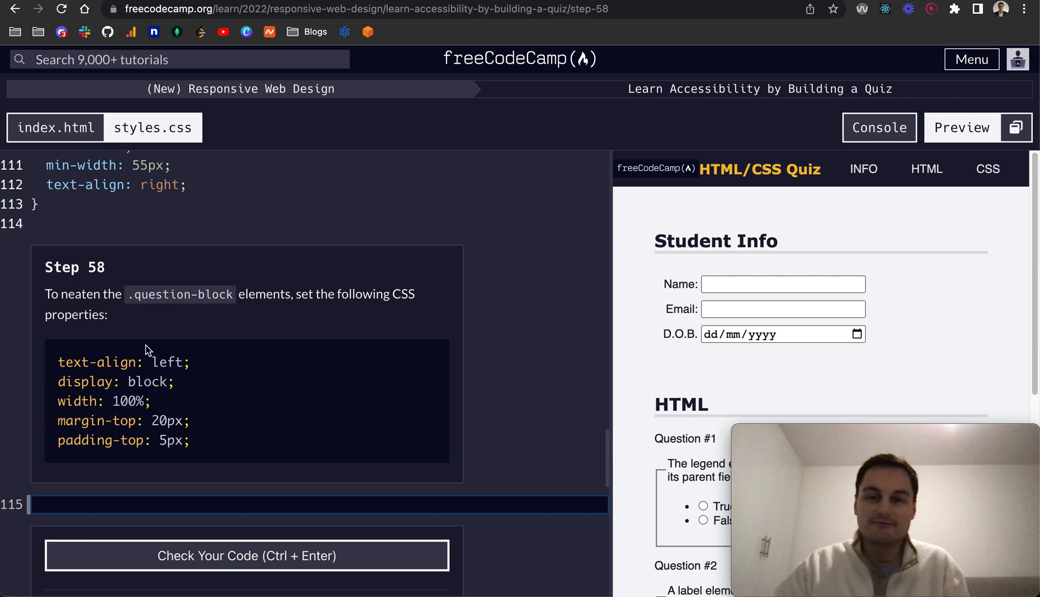
{"action": "mouse_move", "coordinate": [138, 383]}
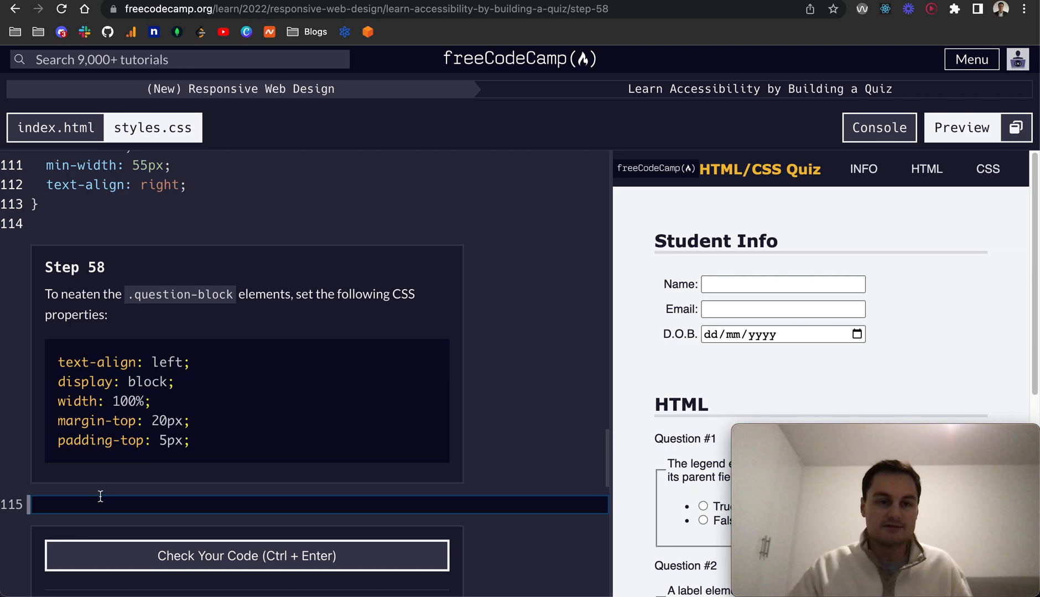
{"action": "type", "text": ".qu"}
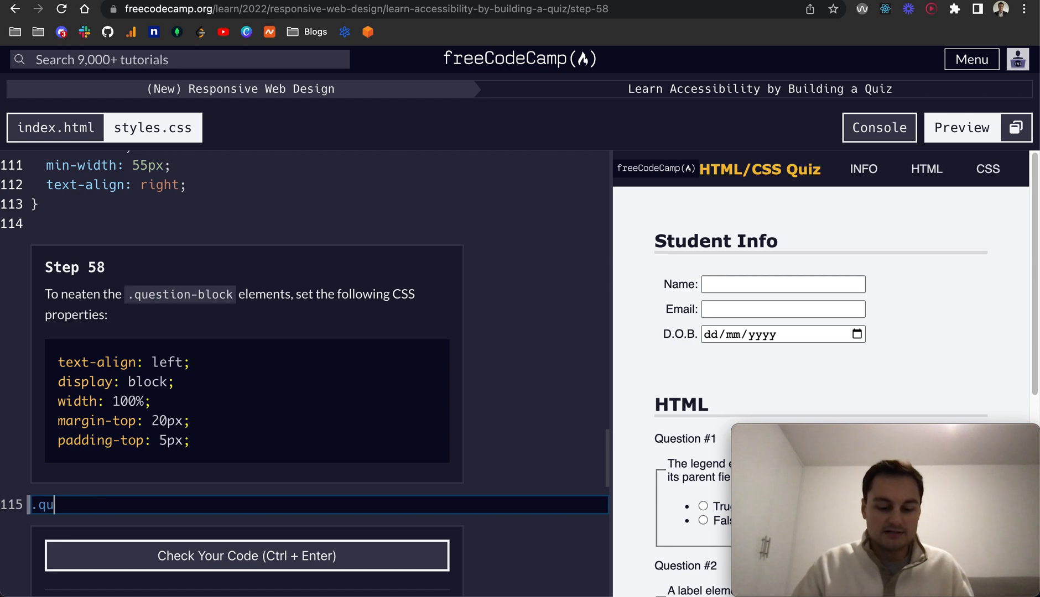
{"action": "type", "text": "estion-block {"}
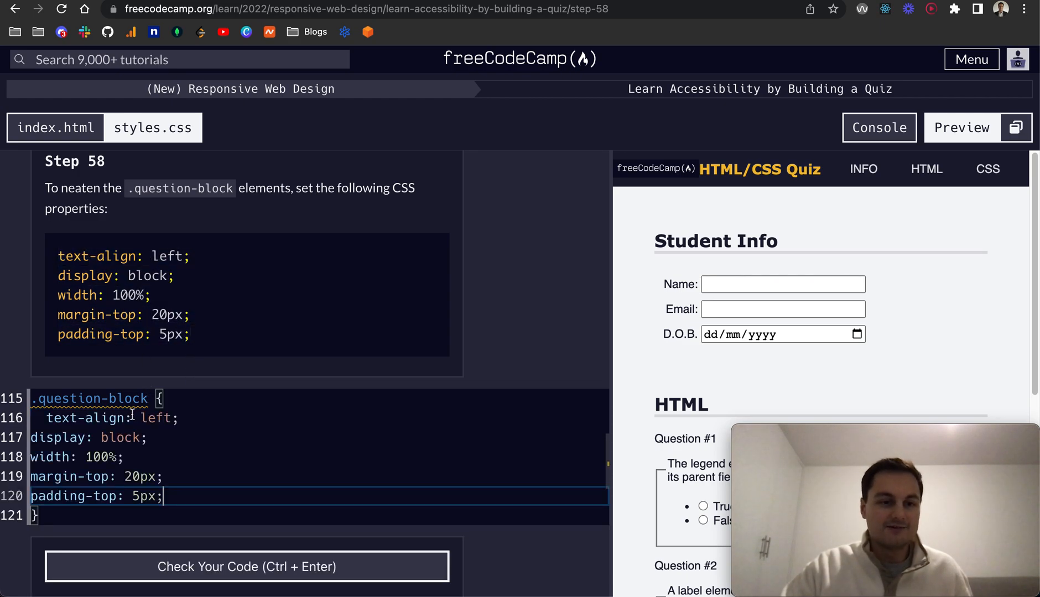
{"action": "scroll", "scroll_direction": "down", "scroll_amount": 3}
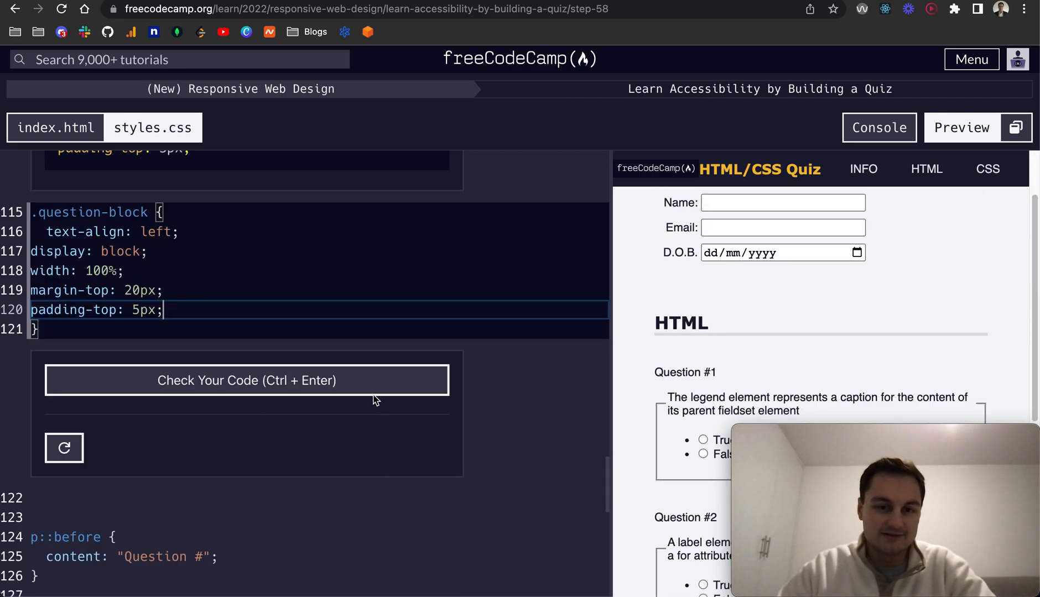
{"action": "left_click", "coordinate": [246, 380]}
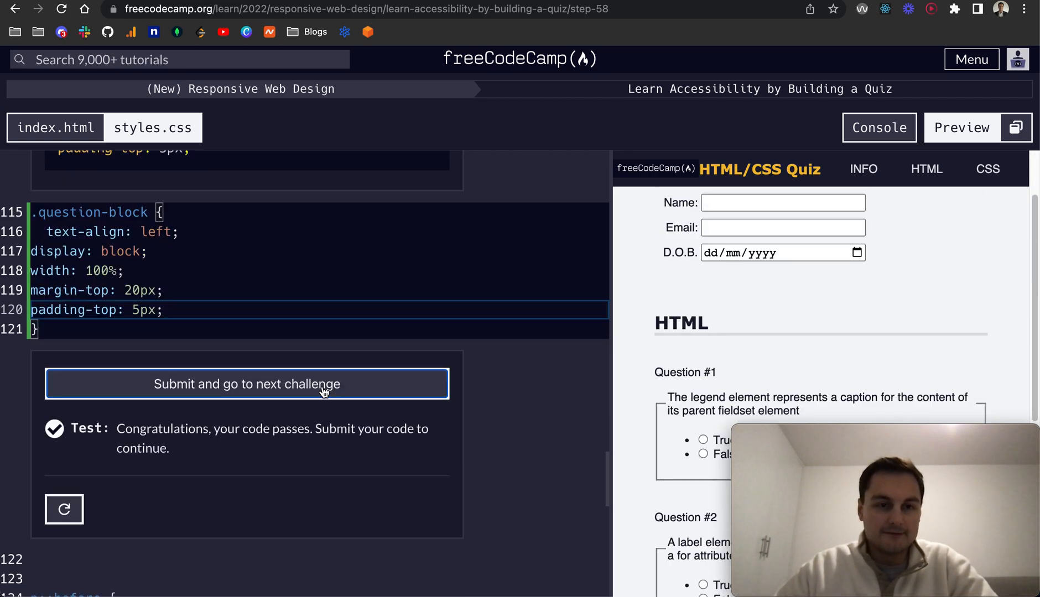
{"action": "left_click", "coordinate": [245, 384]}
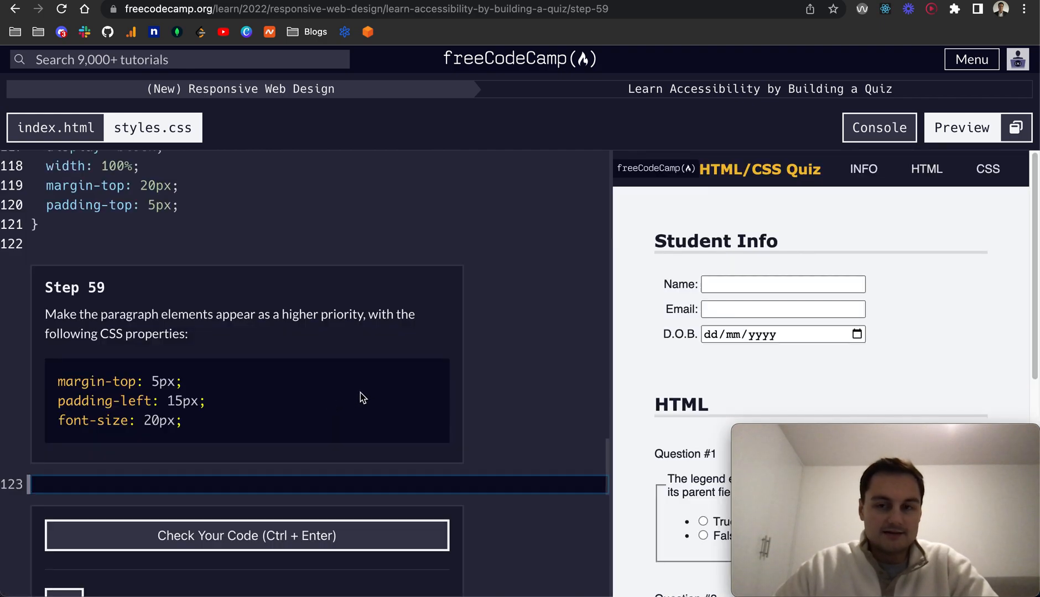
{"action": "mouse_move", "coordinate": [195, 386]}
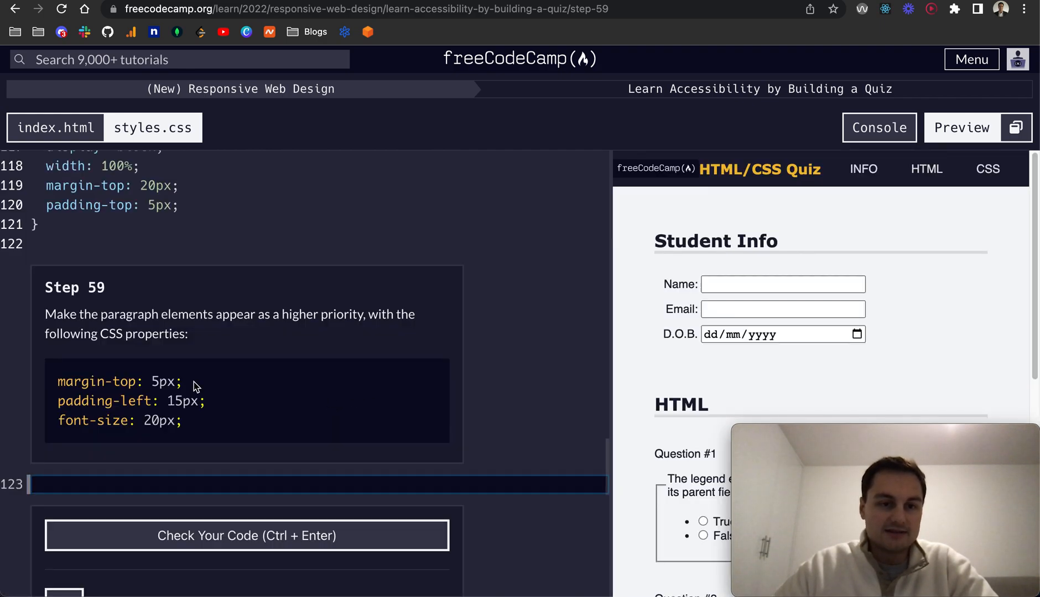
{"action": "mouse_move", "coordinate": [177, 329]}
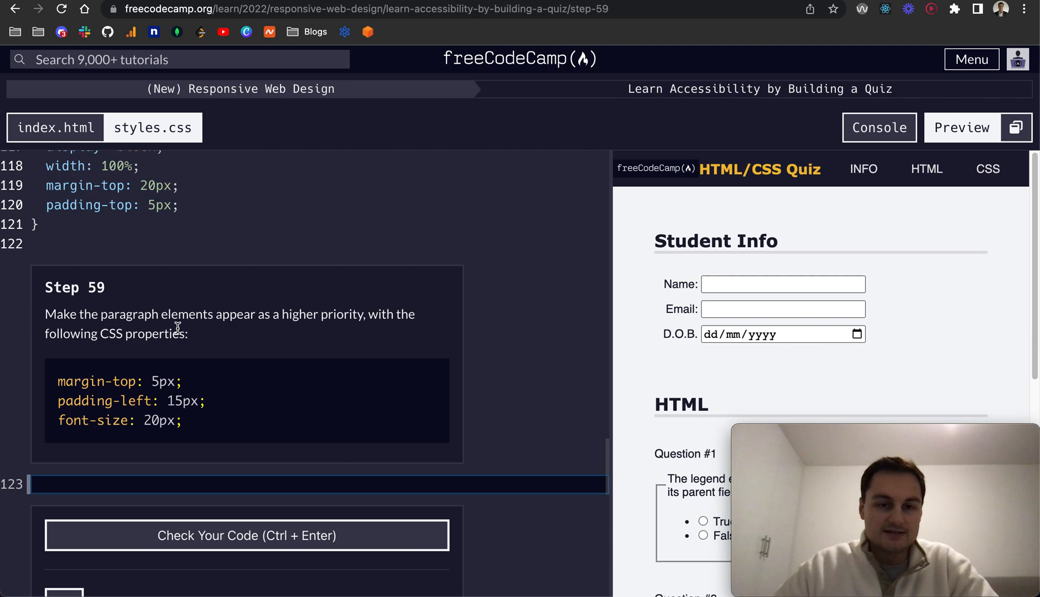
{"action": "mouse_move", "coordinate": [196, 432]}
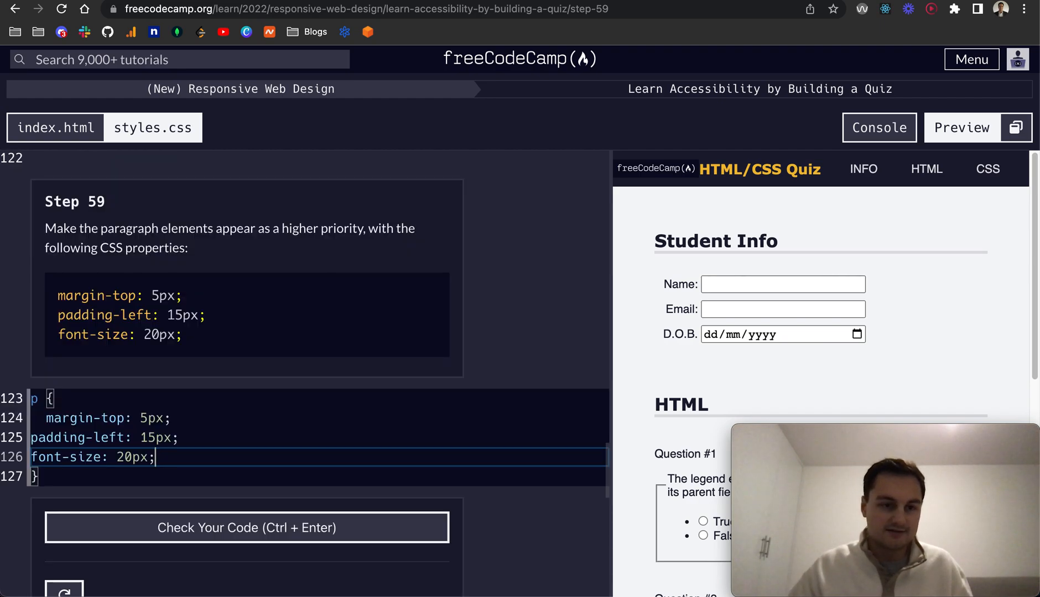
Check the p rule (5px top margin, 15px left padding, 20px font size), pass step 59 and reach step 60.
{"action": "scroll", "scroll_direction": "down", "scroll_amount": 3}
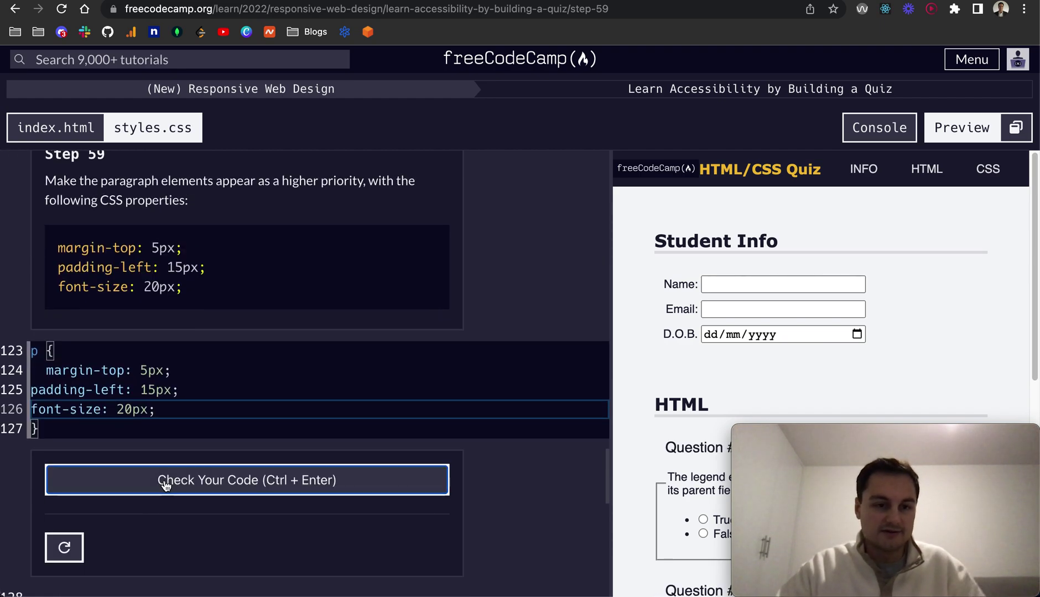
{"action": "left_click", "coordinate": [246, 480]}
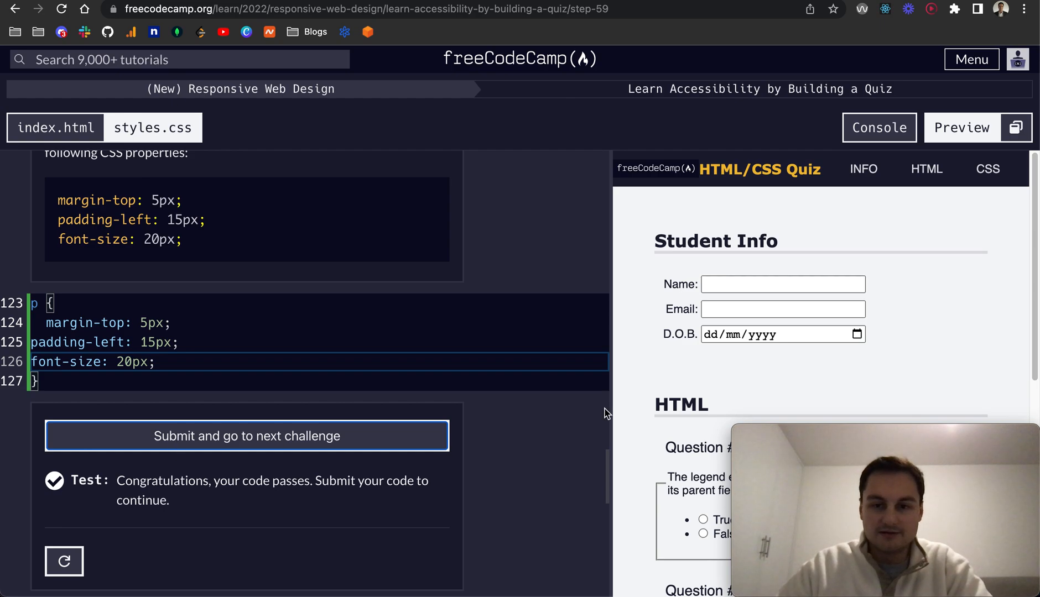
{"action": "scroll", "scroll_direction": "down", "scroll_amount": 3}
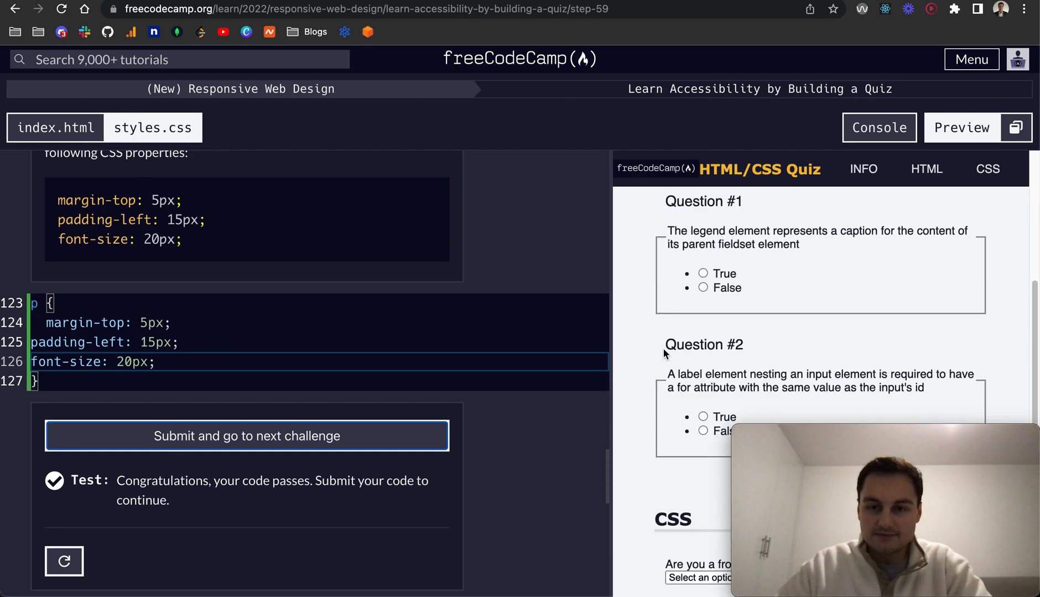
{"action": "scroll", "scroll_direction": "up", "scroll_amount": 3}
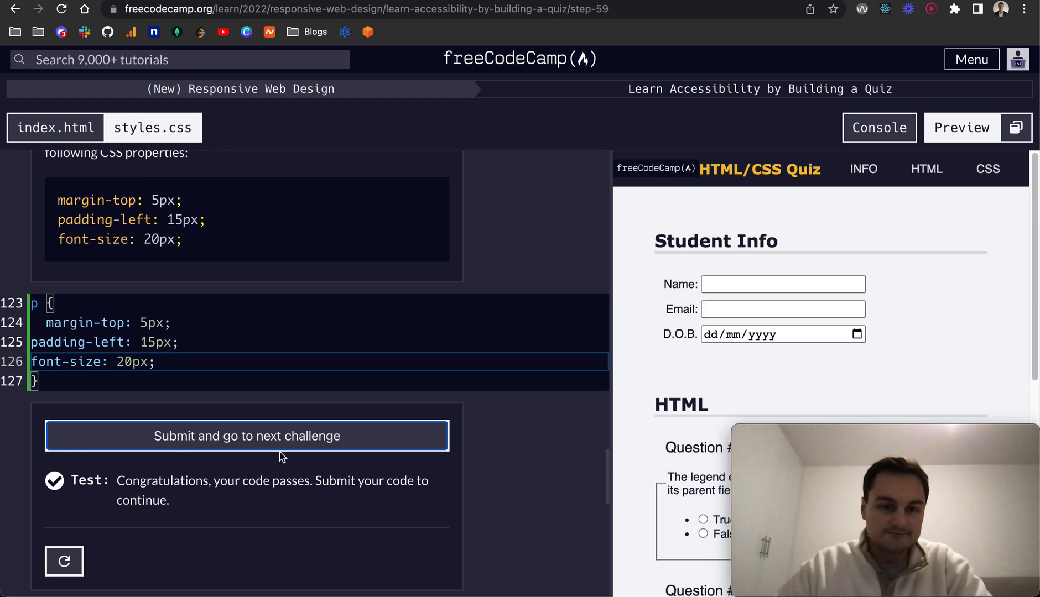
{"action": "left_click", "coordinate": [245, 436]}
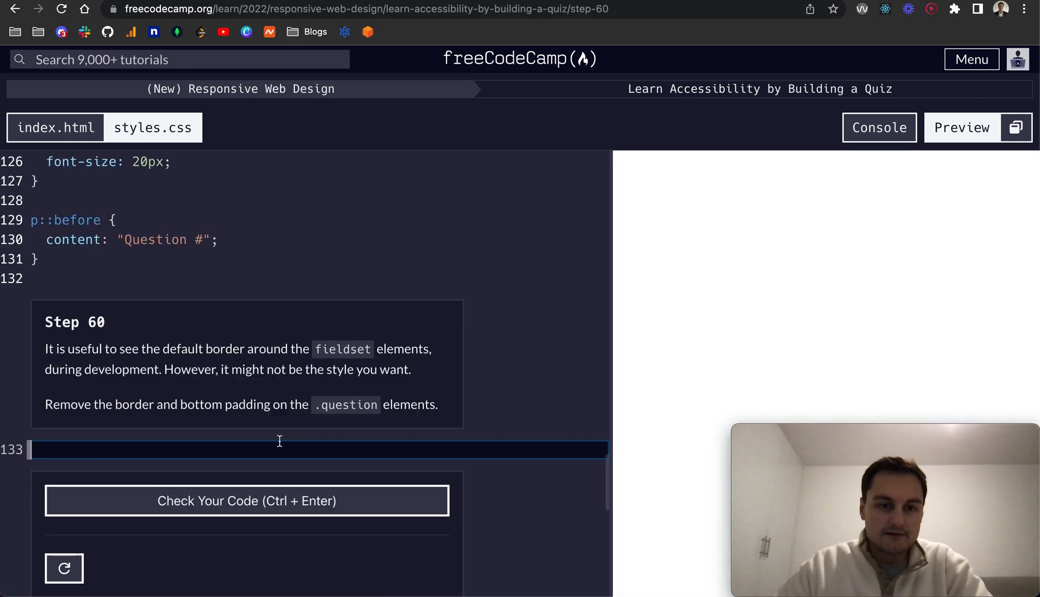
{"action": "left_click", "coordinate": [961, 127]}
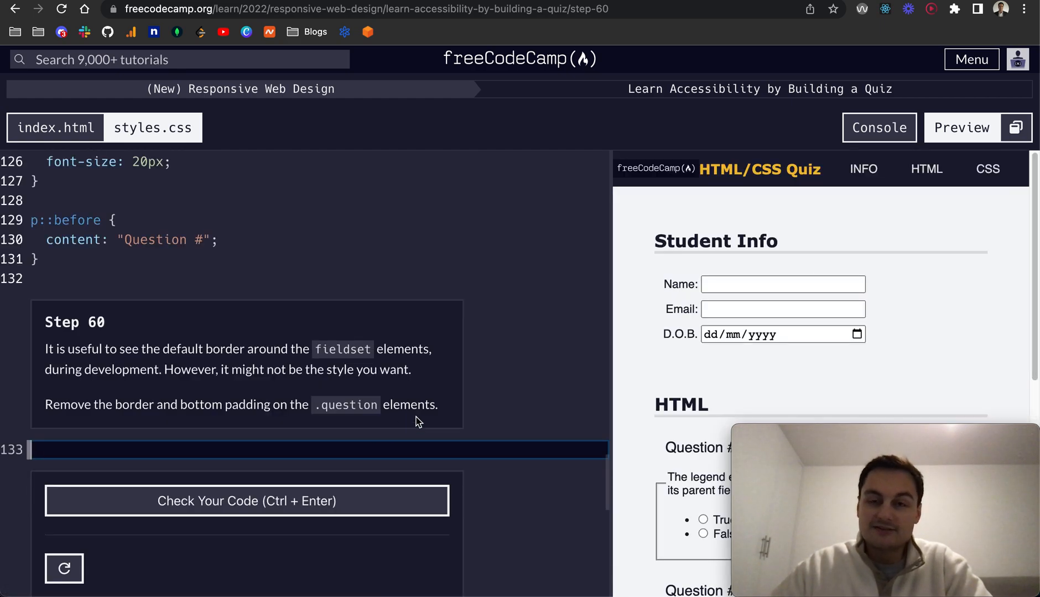